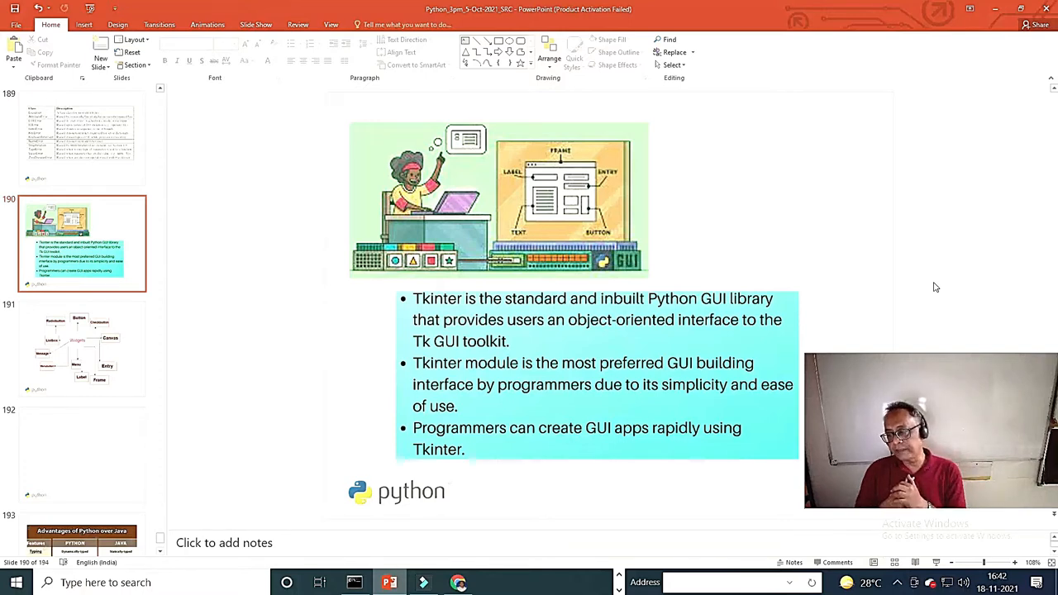
- Show the Tkinter widgets diagram slide, then bring the PyCharm editor forward
{"action": "left_click", "coordinate": [81, 348]}
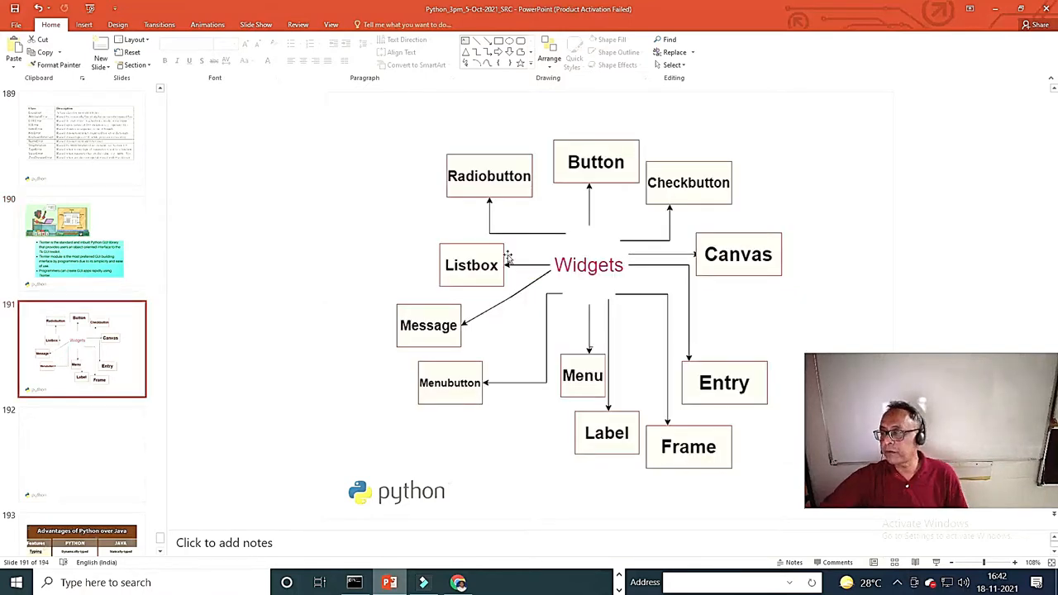
{"action": "mouse_move", "coordinate": [579, 247]}
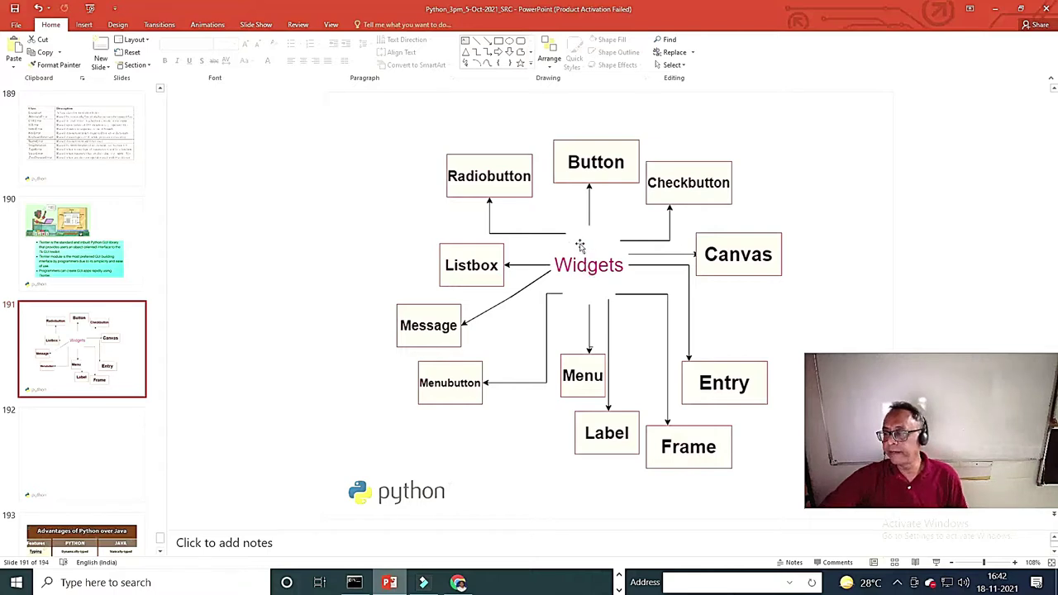
{"action": "mouse_move", "coordinate": [594, 219]}
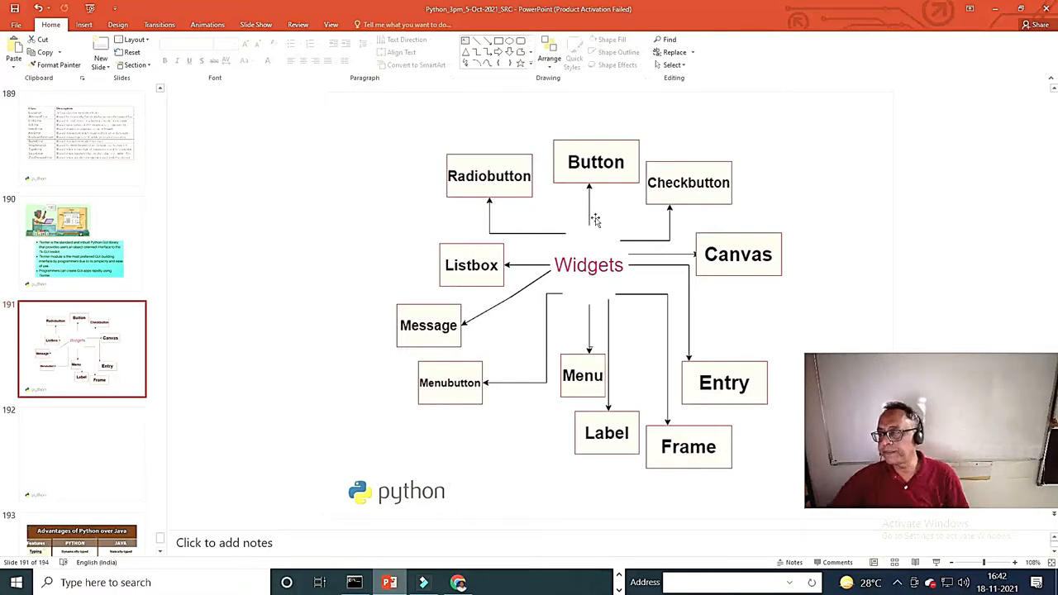
{"action": "mouse_move", "coordinate": [584, 158]}
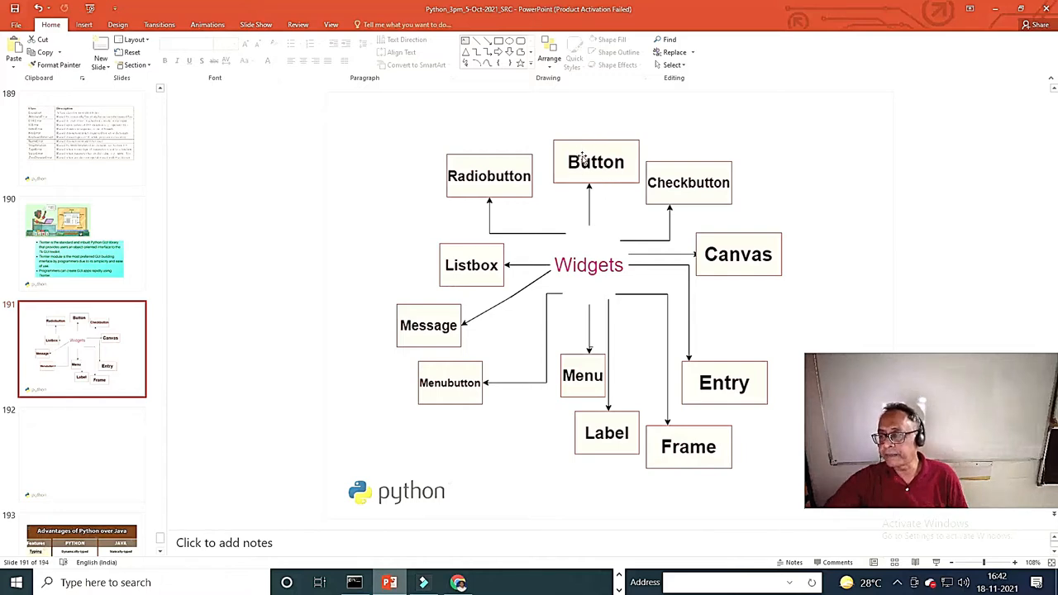
{"action": "mouse_move", "coordinate": [450, 283]}
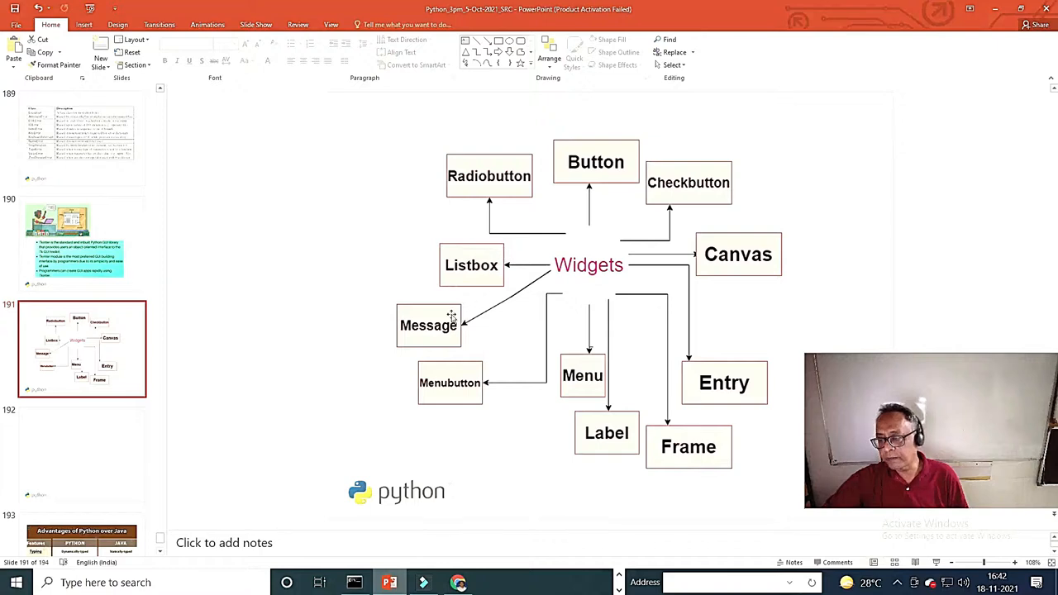
{"action": "mouse_move", "coordinate": [453, 184]}
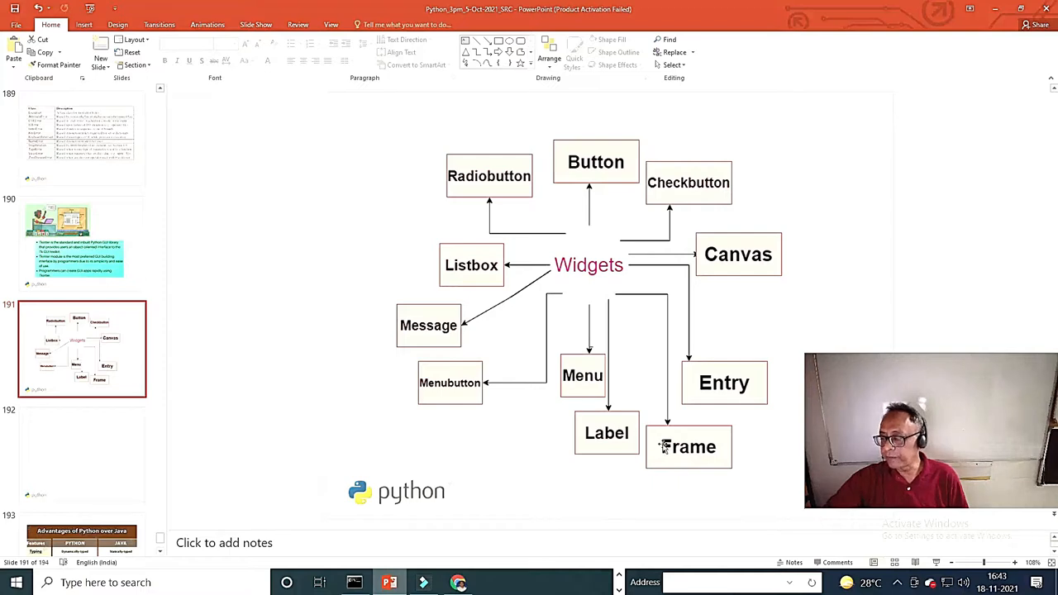
{"action": "mouse_move", "coordinate": [806, 283]}
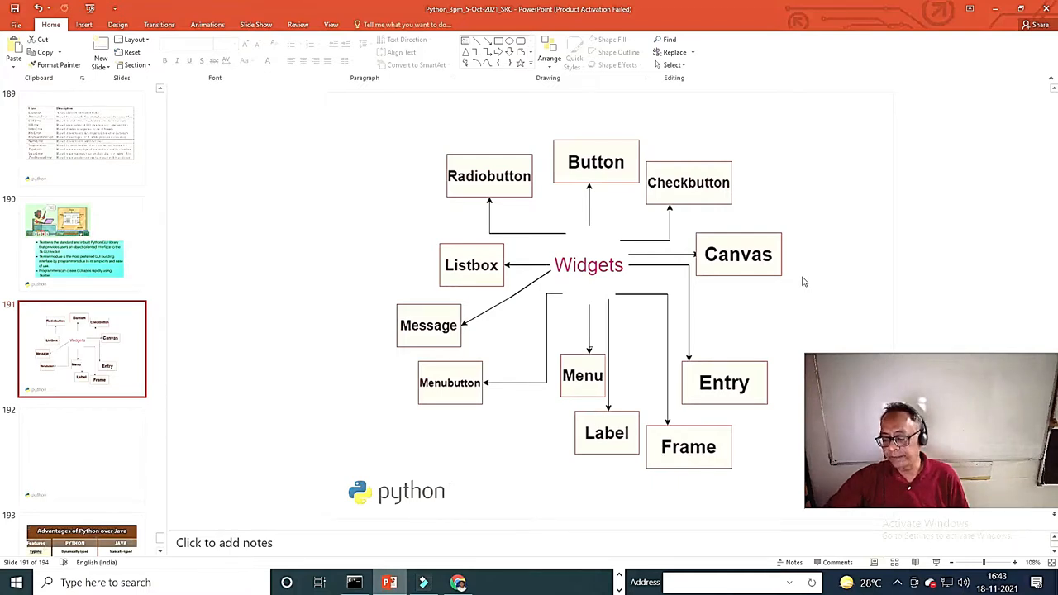
{"action": "left_click", "coordinate": [517, 583]}
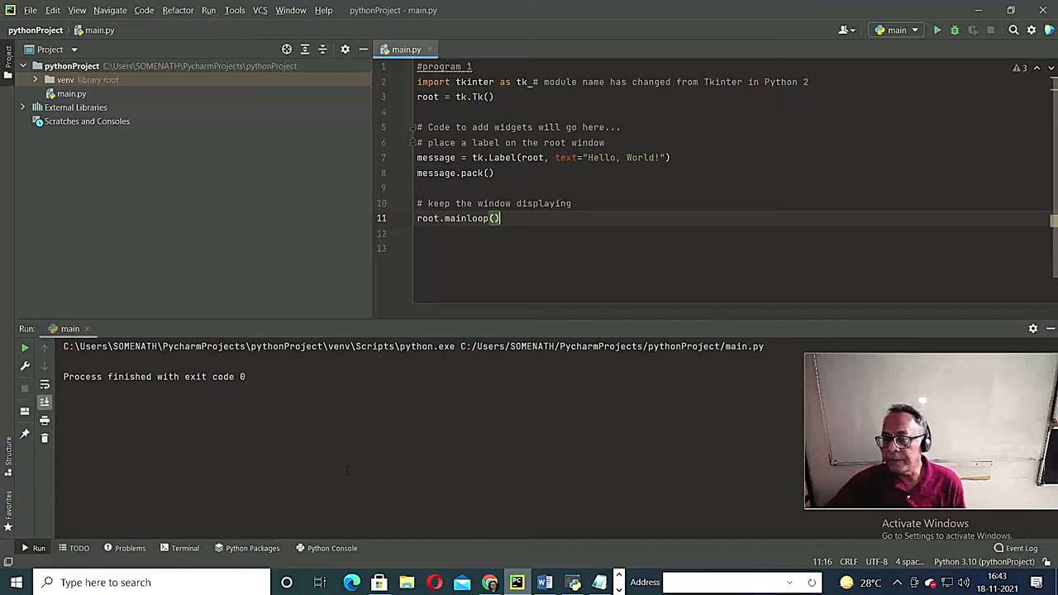
{"action": "mouse_move", "coordinate": [413, 251]}
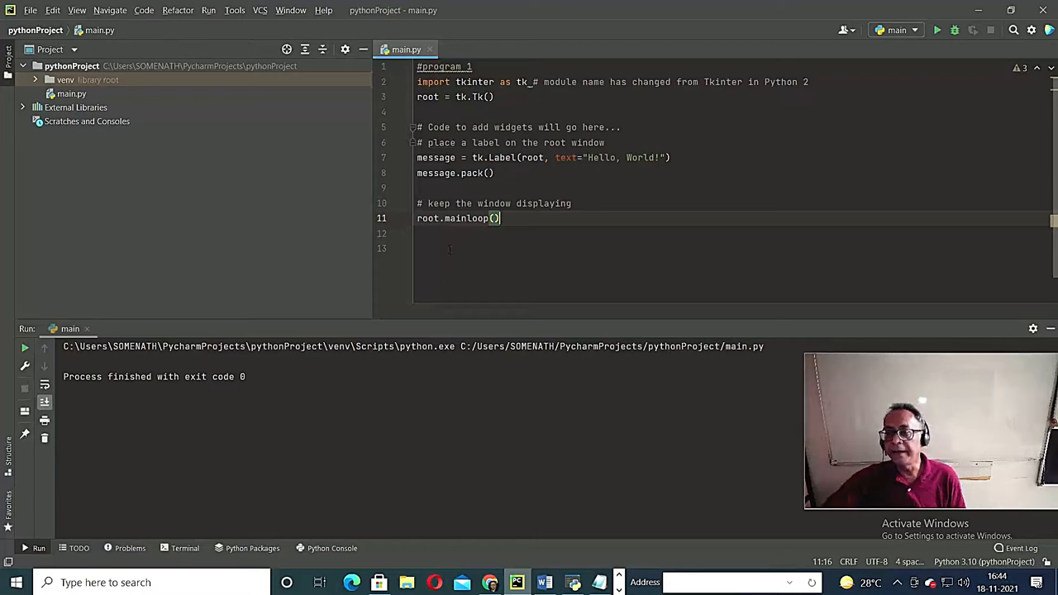
{"action": "mouse_move", "coordinate": [341, 105]}
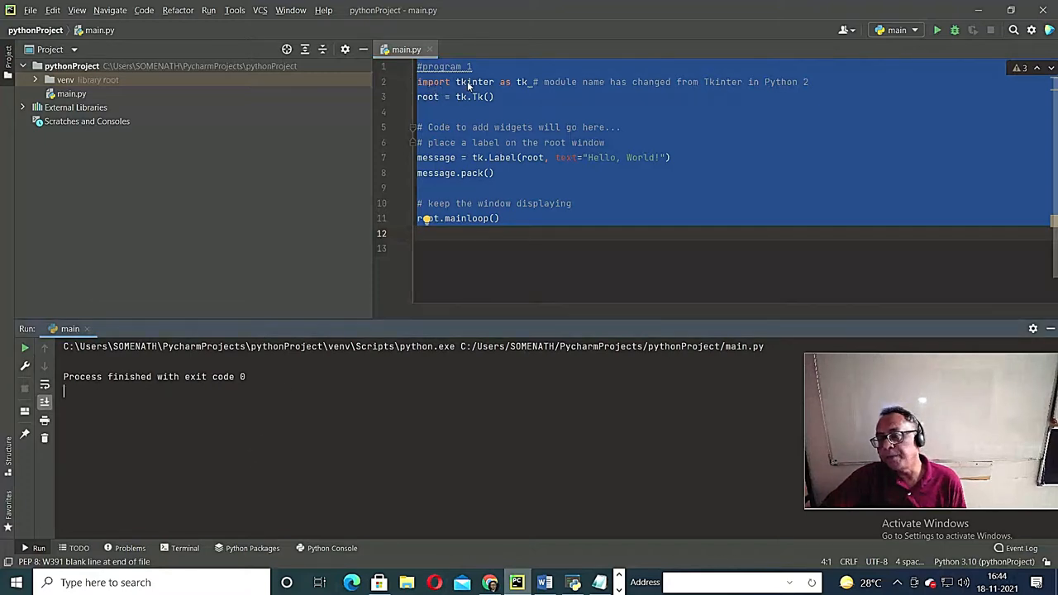
{"action": "mouse_move", "coordinate": [449, 91]}
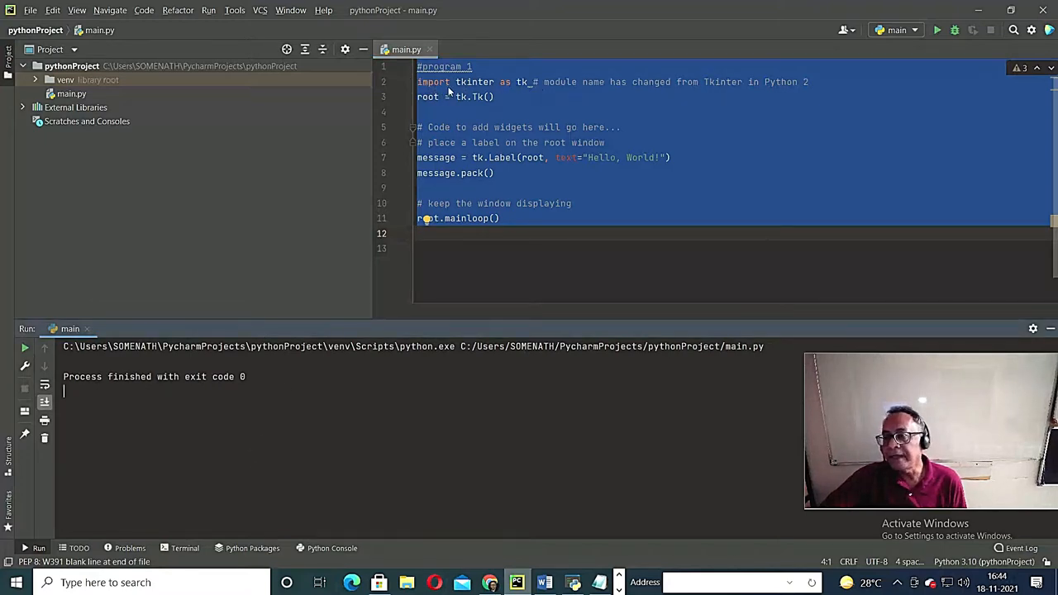
{"action": "mouse_move", "coordinate": [544, 86]}
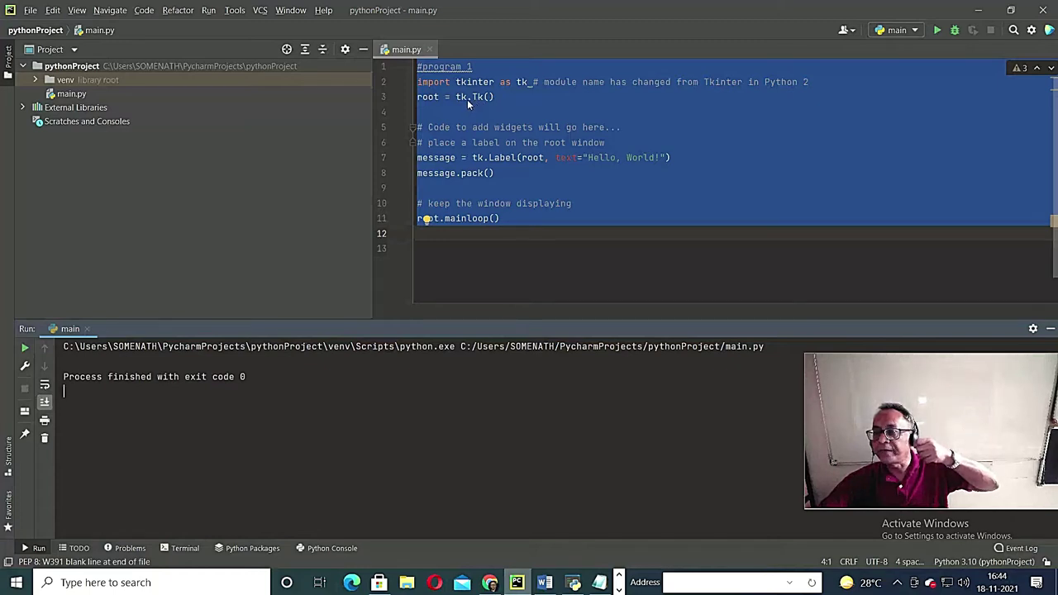
{"action": "mouse_move", "coordinate": [475, 97]}
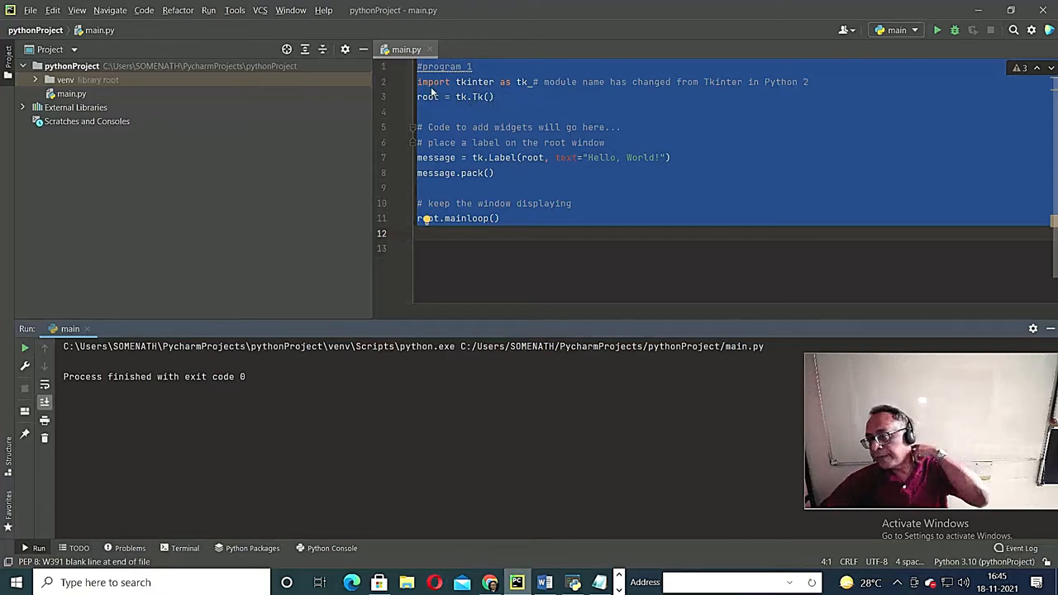
{"action": "mouse_move", "coordinate": [517, 89]}
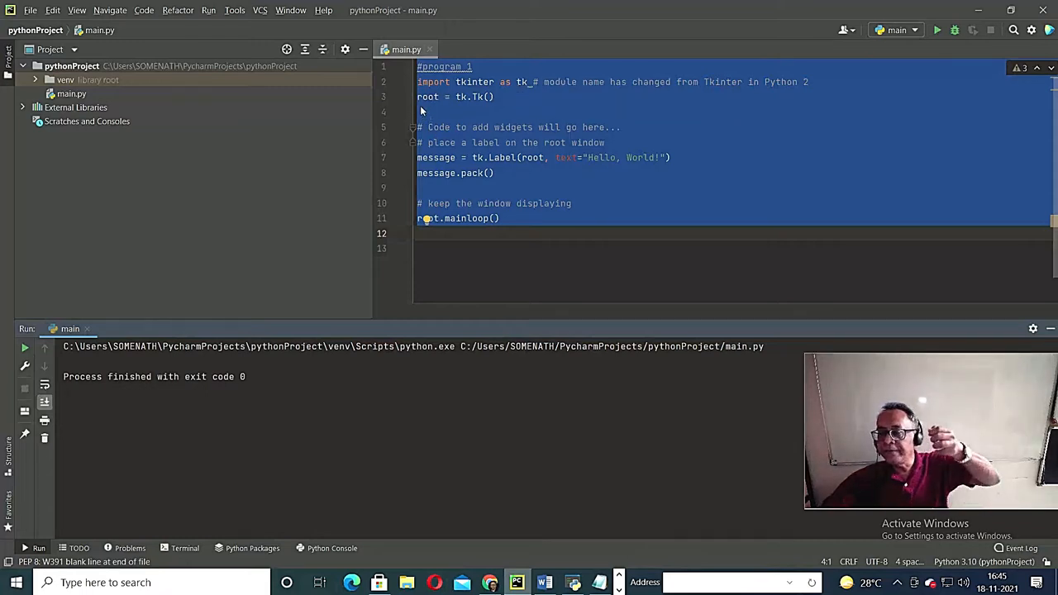
{"action": "mouse_move", "coordinate": [463, 106]}
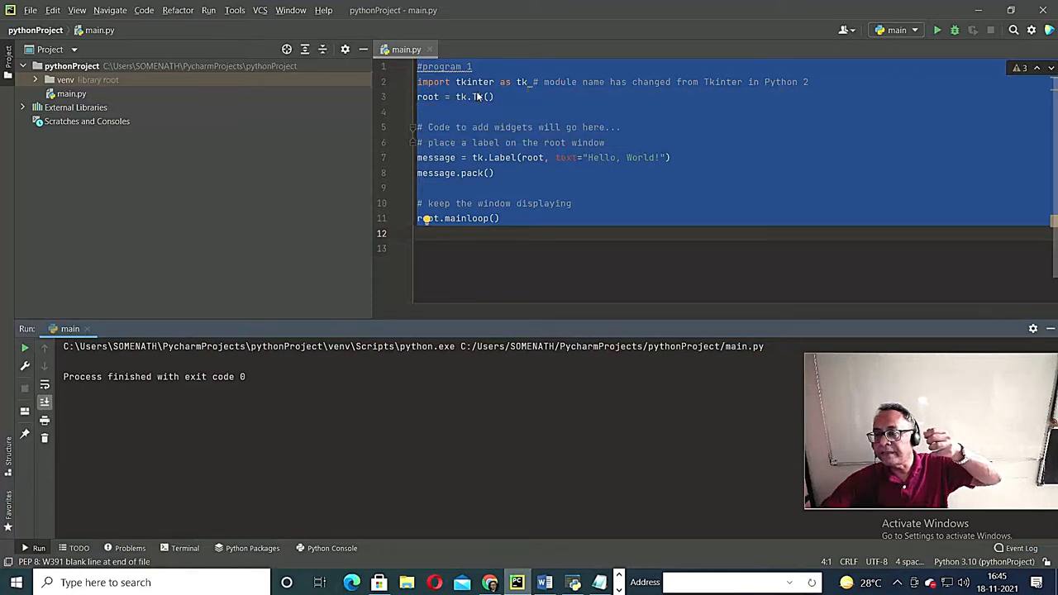
{"action": "mouse_move", "coordinate": [714, 133]}
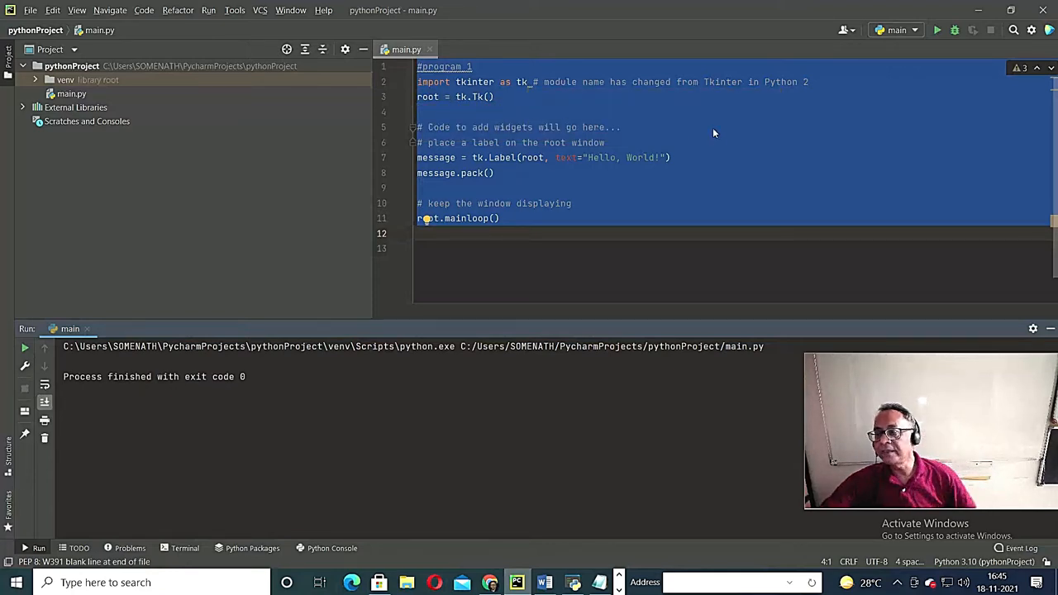
{"action": "mouse_move", "coordinate": [583, 164]}
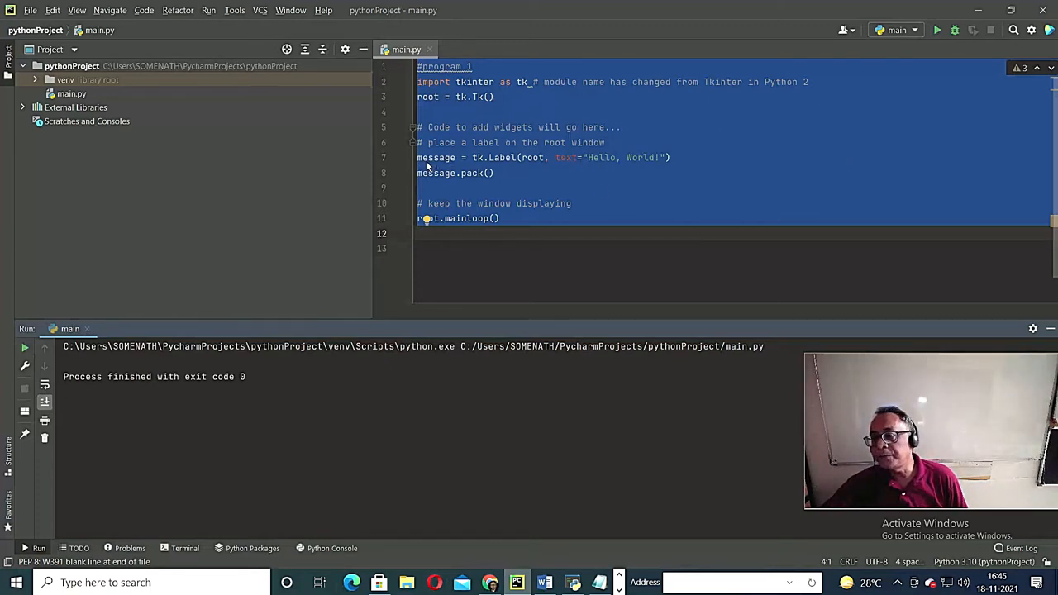
{"action": "mouse_move", "coordinate": [500, 165]}
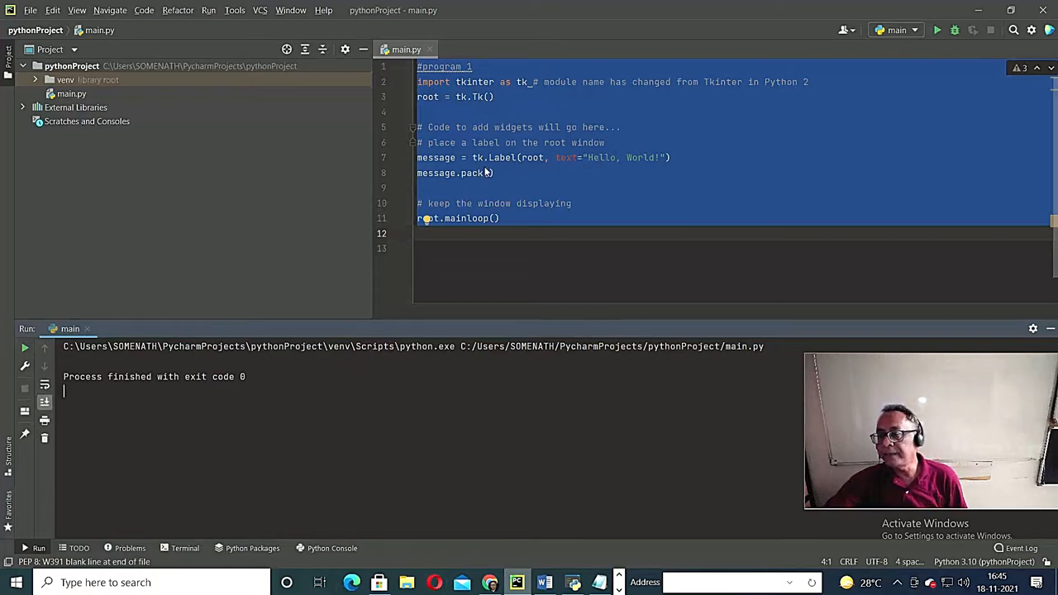
{"action": "mouse_move", "coordinate": [536, 168]}
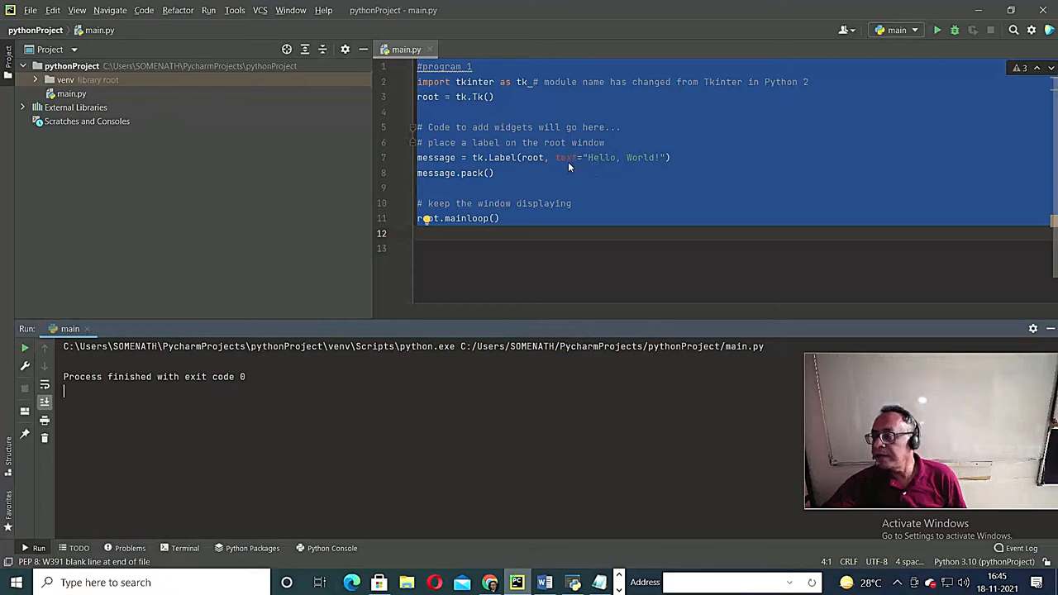
{"action": "mouse_move", "coordinate": [577, 165]}
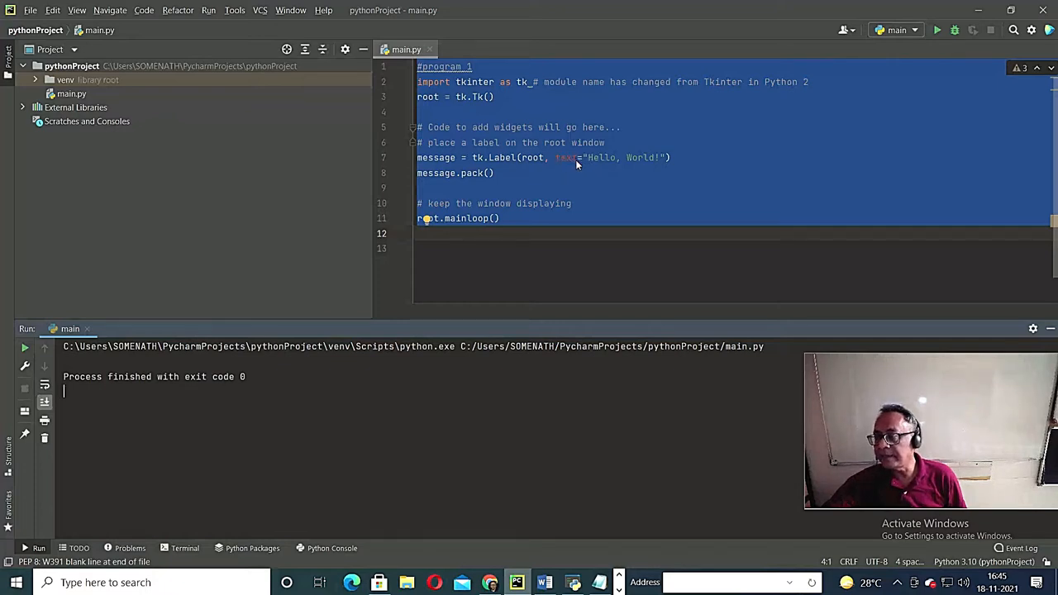
{"action": "mouse_move", "coordinate": [568, 168]}
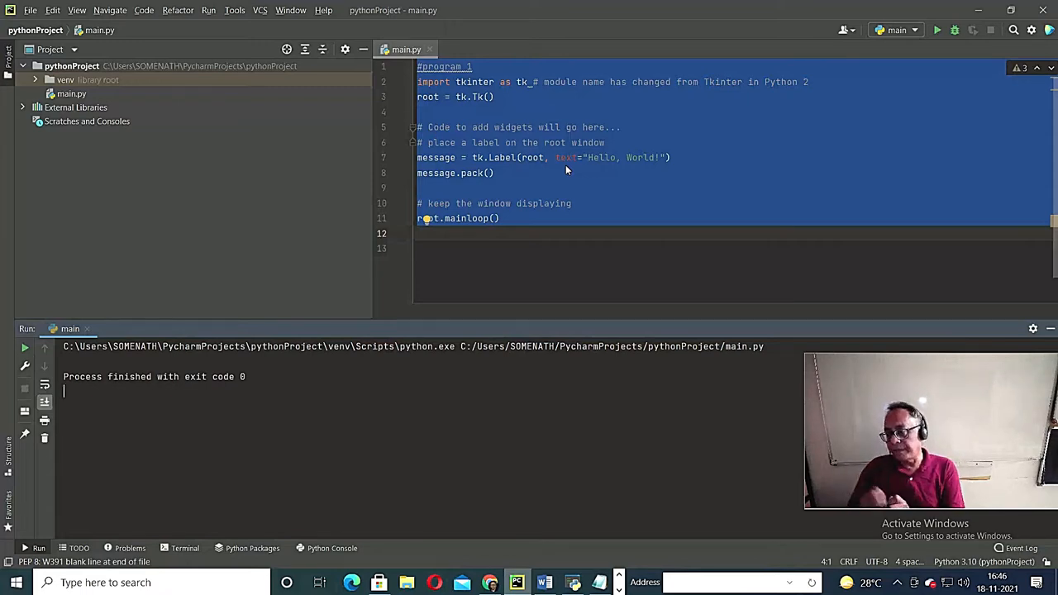
{"action": "mouse_move", "coordinate": [601, 164]}
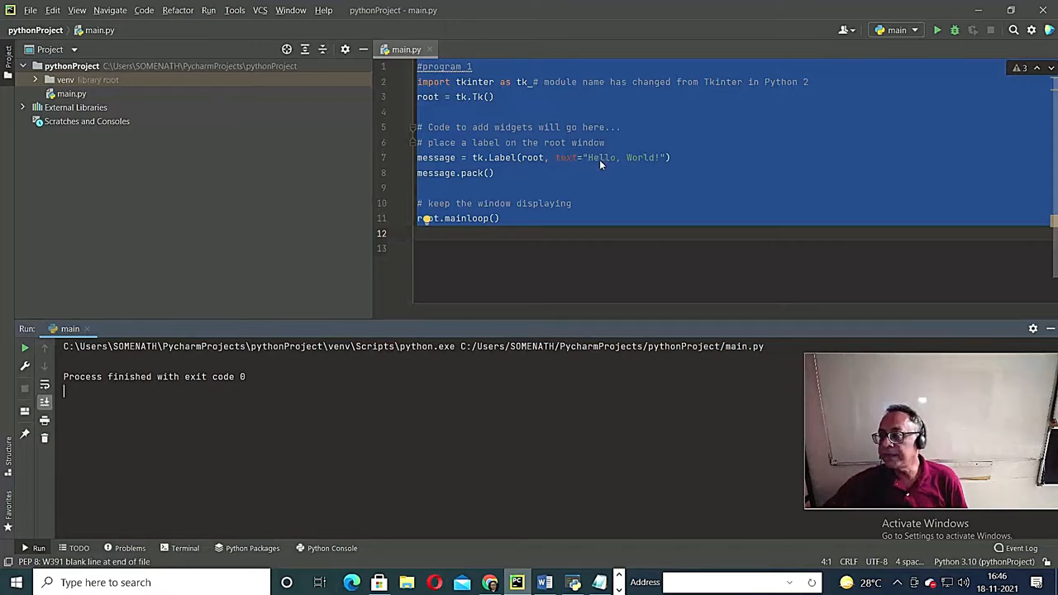
{"action": "mouse_move", "coordinate": [636, 163]}
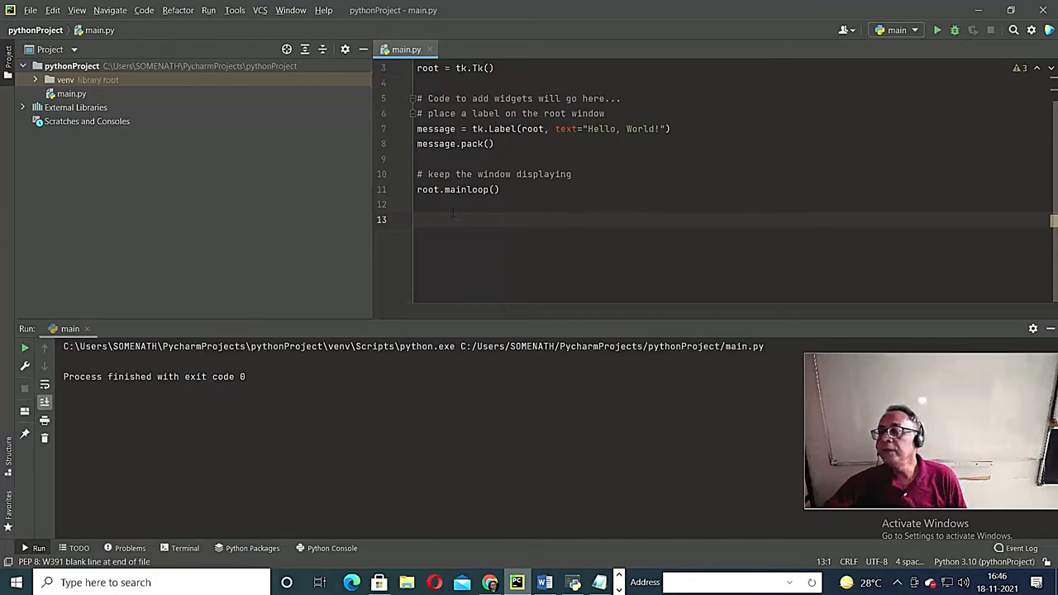
{"action": "scroll", "scroll_direction": "up", "scroll_amount": 3}
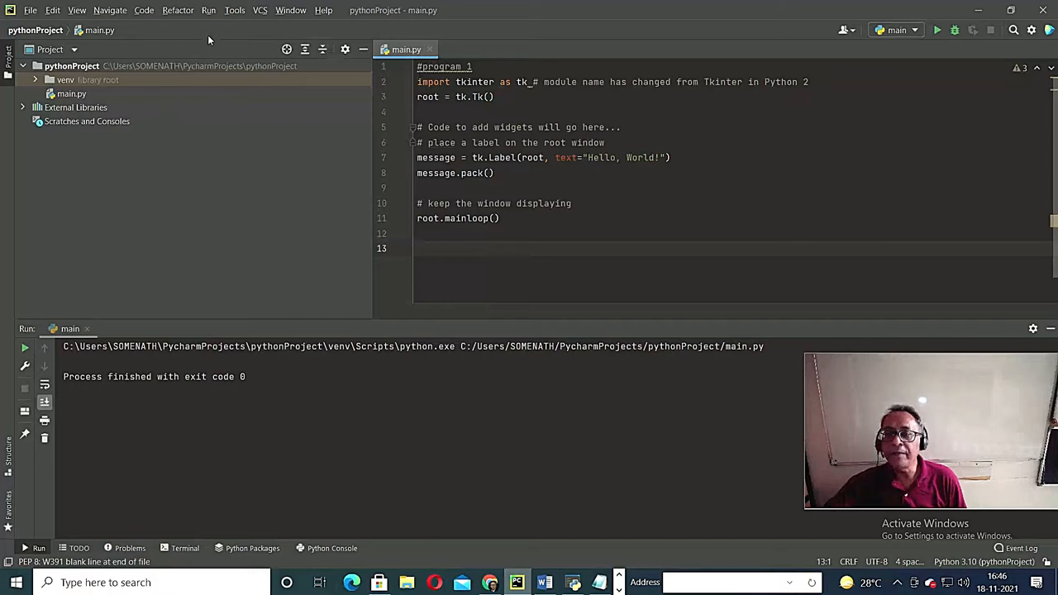
- Run main.py to display the Hello, World! window, then close it
{"action": "left_click", "coordinate": [208, 10]}
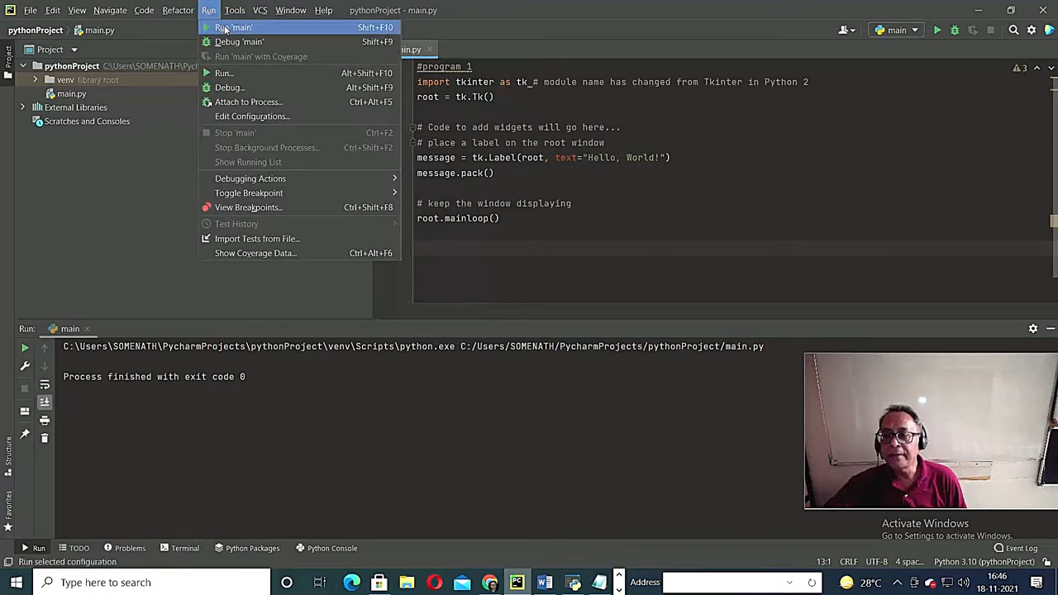
{"action": "left_click", "coordinate": [235, 28]}
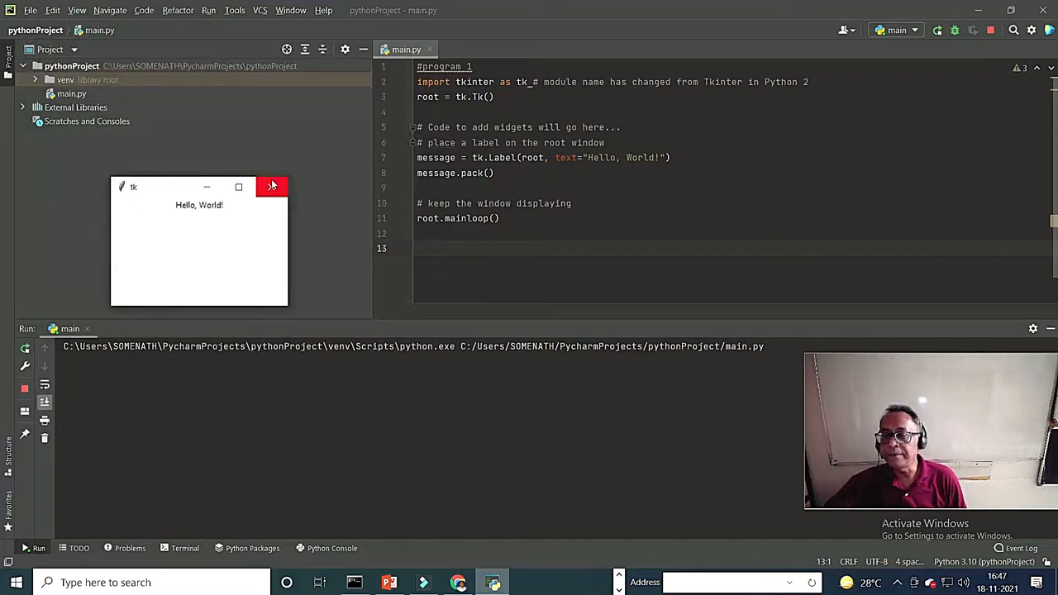
{"action": "mouse_move", "coordinate": [146, 181]}
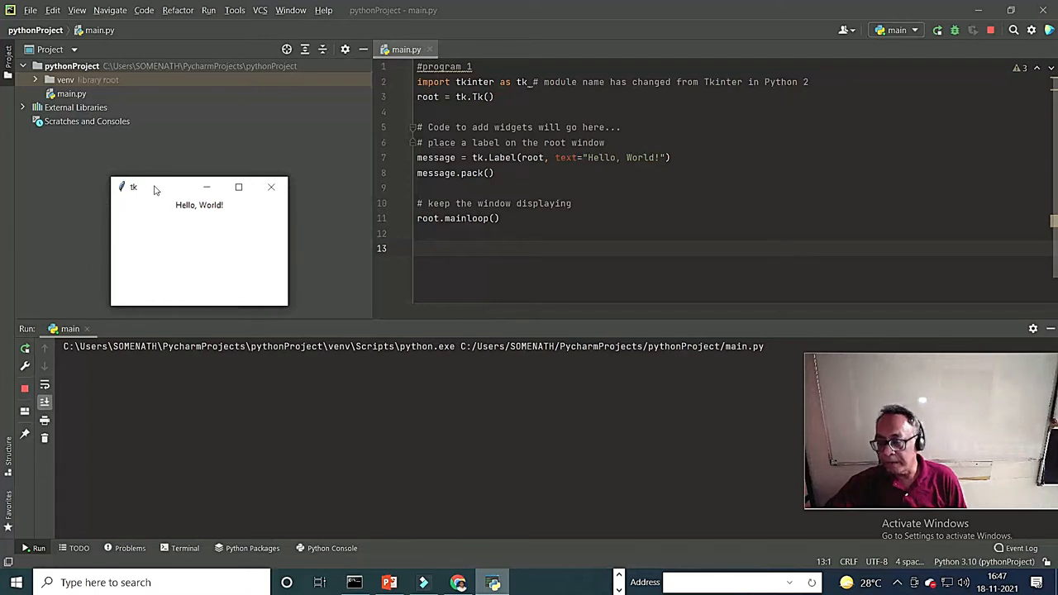
{"action": "mouse_move", "coordinate": [207, 213]}
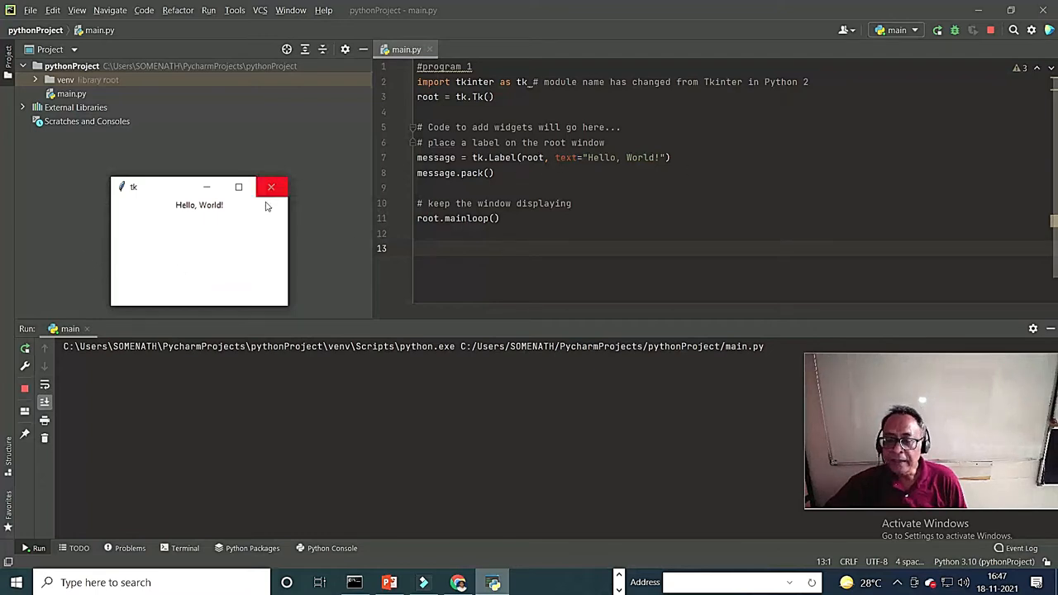
{"action": "mouse_move", "coordinate": [255, 286]}
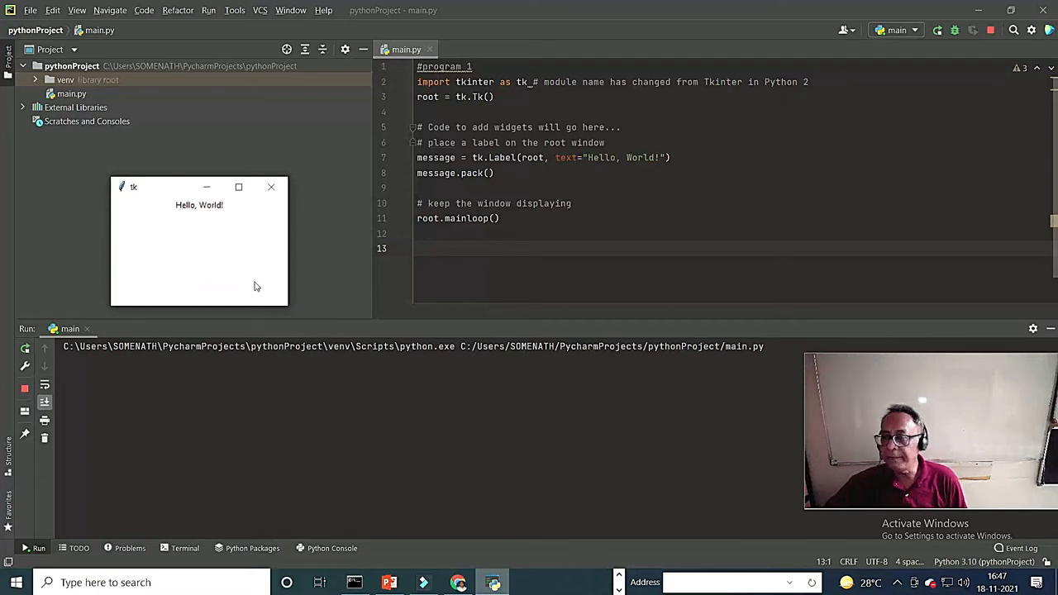
{"action": "mouse_move", "coordinate": [198, 288]}
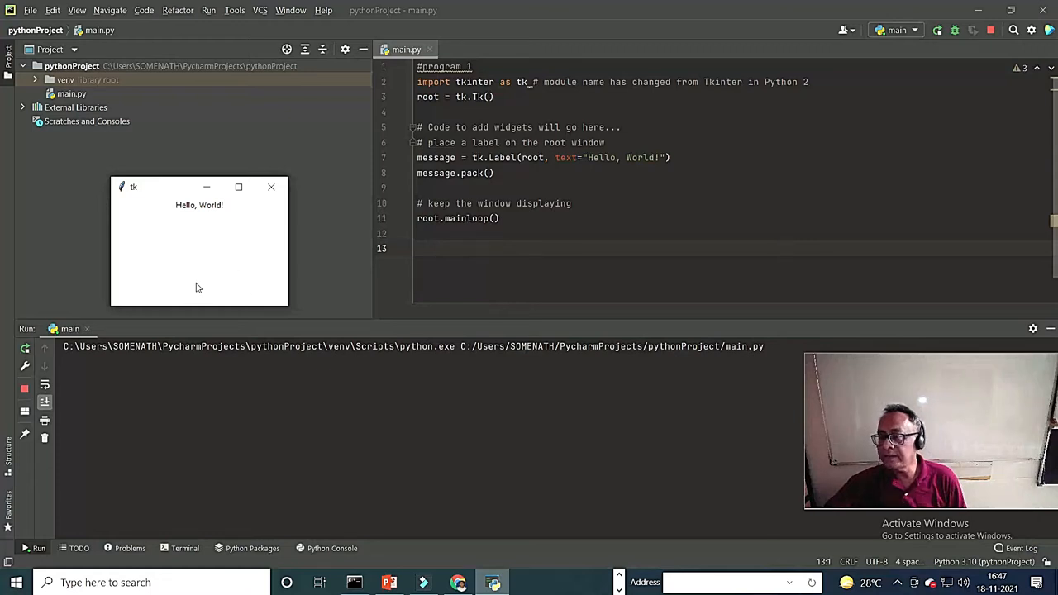
{"action": "mouse_move", "coordinate": [279, 228]}
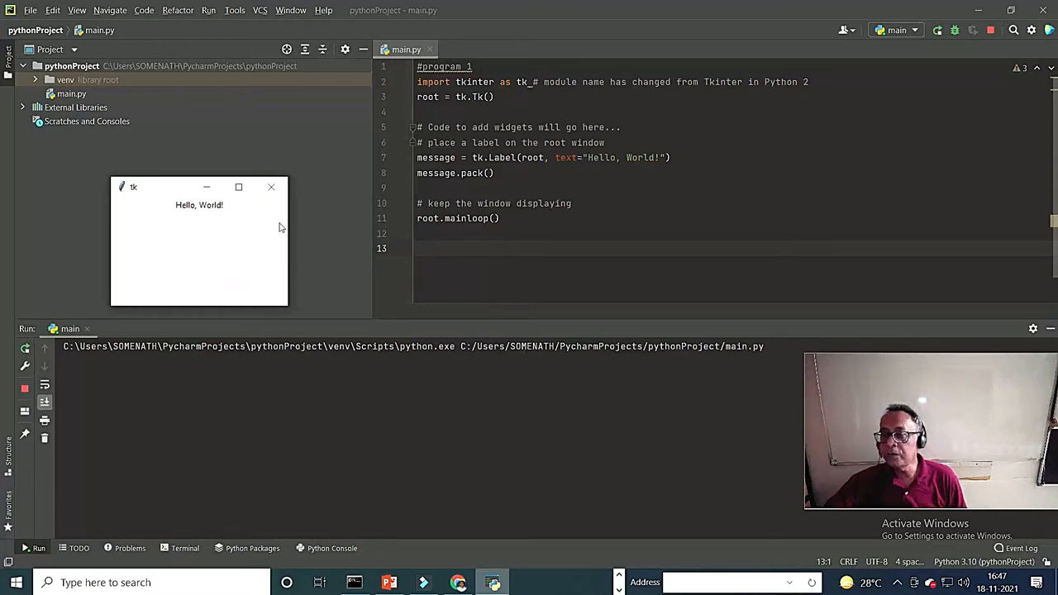
{"action": "left_click", "coordinate": [271, 187]}
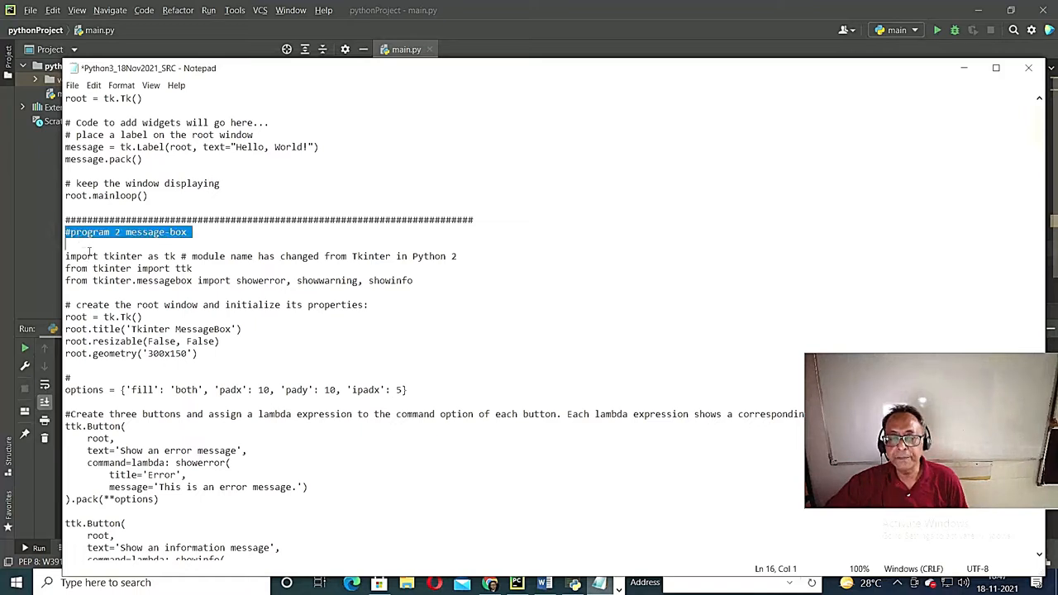
- Copy the program 2 imports and root setup through root.geometry('300x150')
{"action": "left_click_drag", "start_coordinate": [64, 232], "coordinate": [200, 360]}
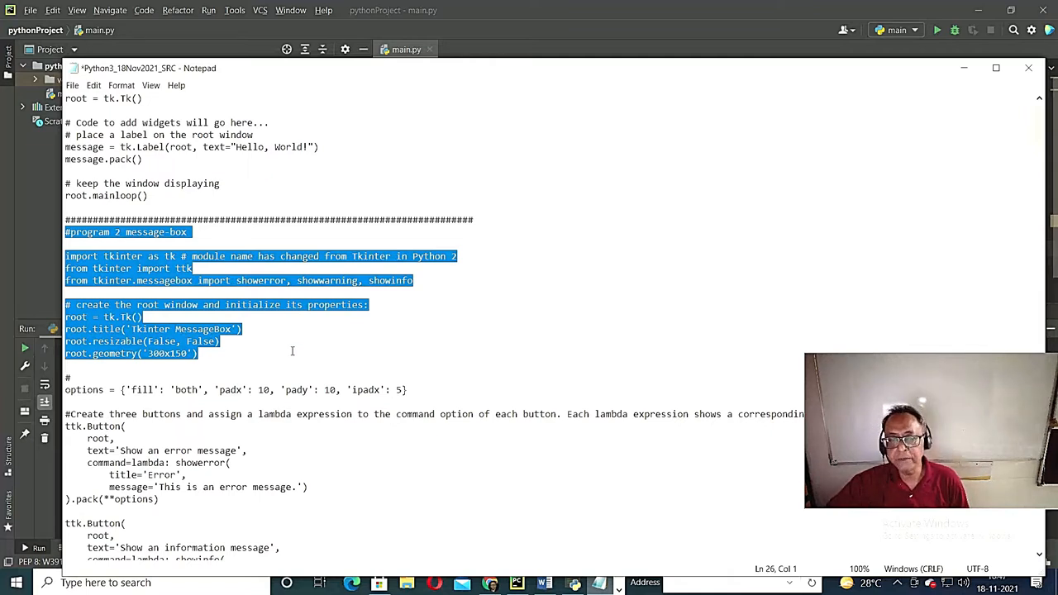
{"action": "right_click", "coordinate": [291, 351]}
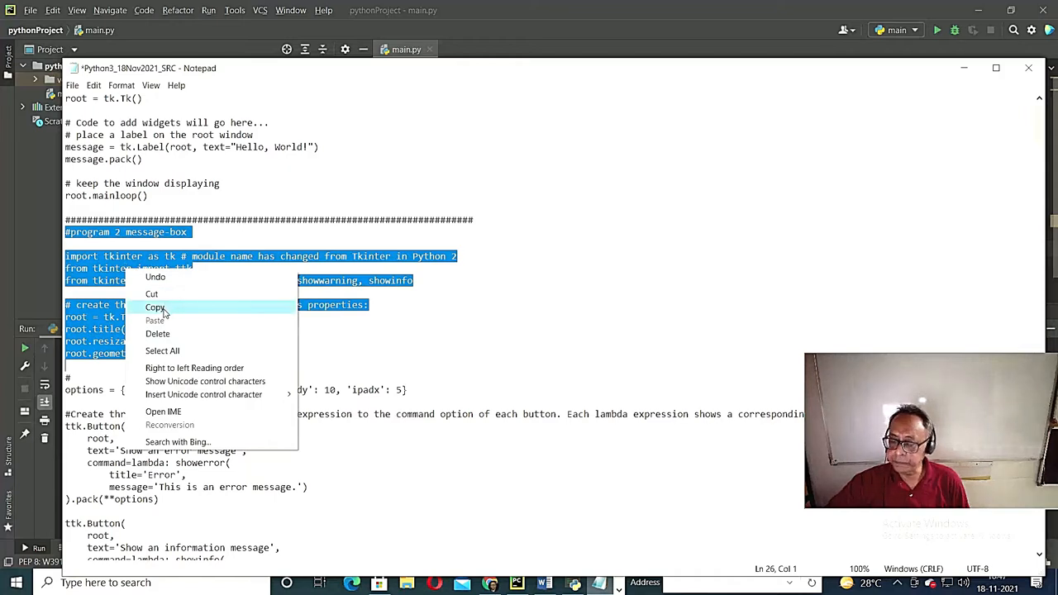
{"action": "left_click", "coordinate": [156, 307]}
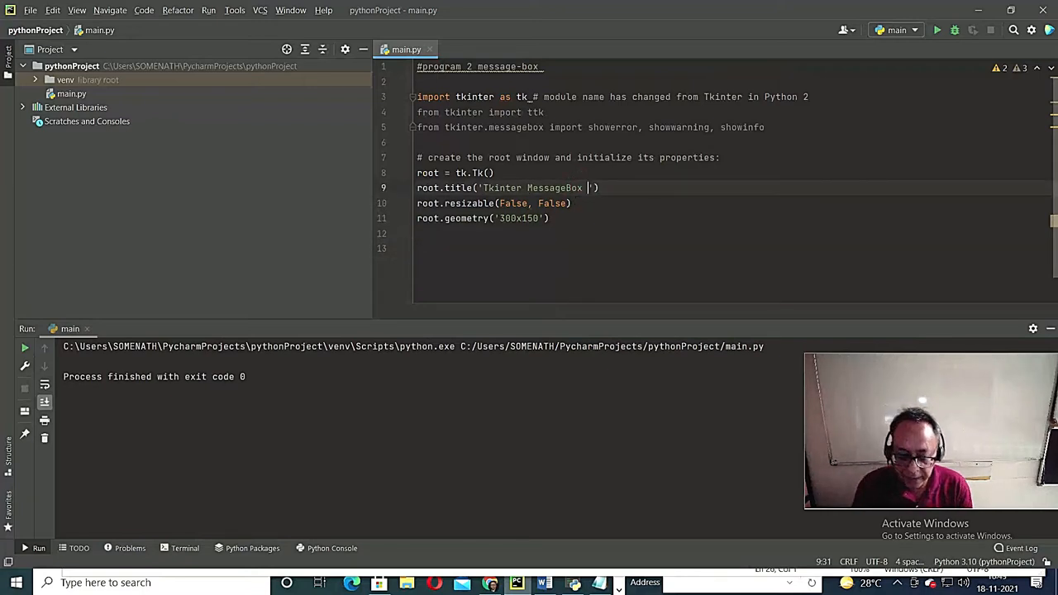
- Change root.title to 'Tkinter MessageBox 2024sec8' and remove the trailing empty line
{"action": "type", "text": "202"}
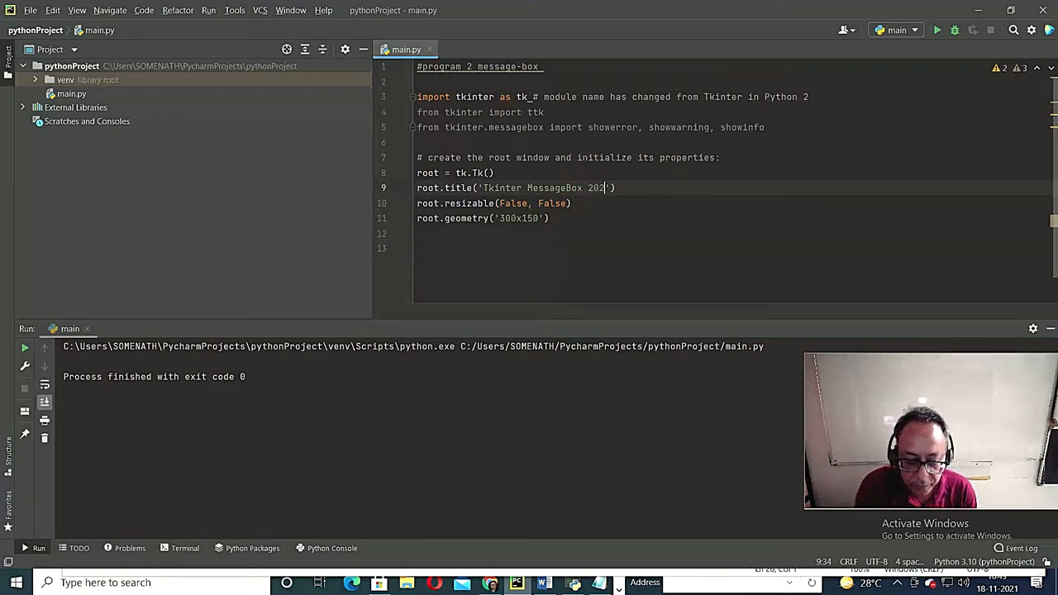
{"action": "type", "text": "4"}
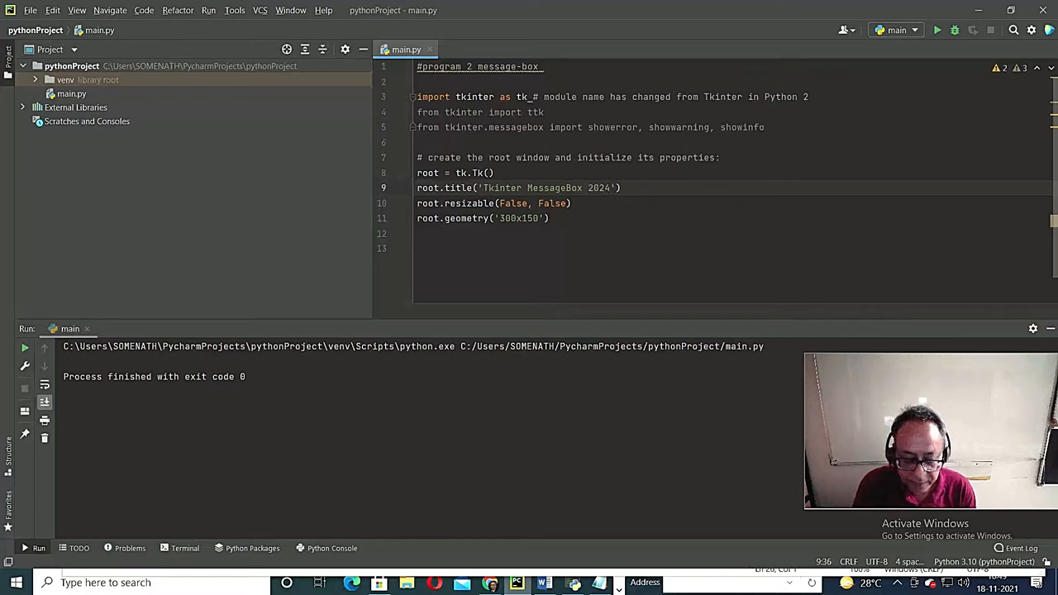
{"action": "type", "text": "sec0"}
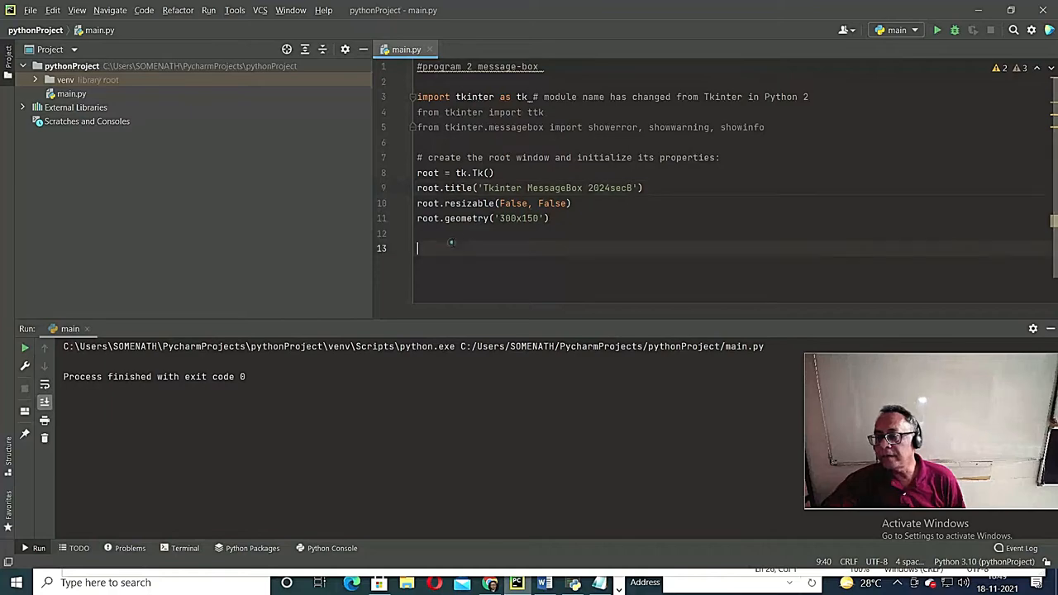
{"action": "key", "text": "Backspace"}
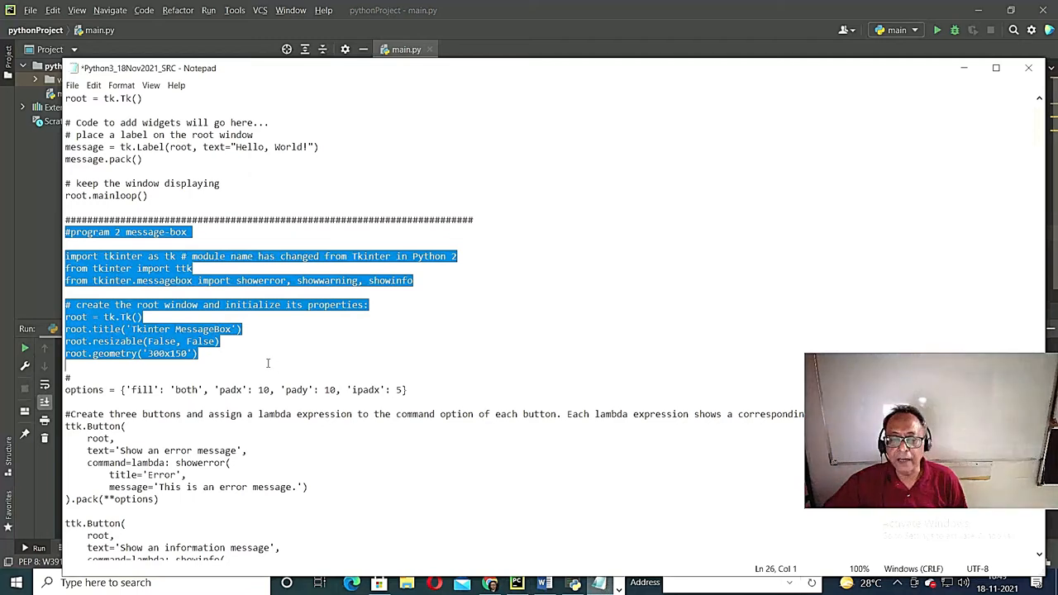
- Copy the options dictionary, three message-box buttons and root.mainloop() from Notepad
{"action": "left_click", "coordinate": [212, 365]}
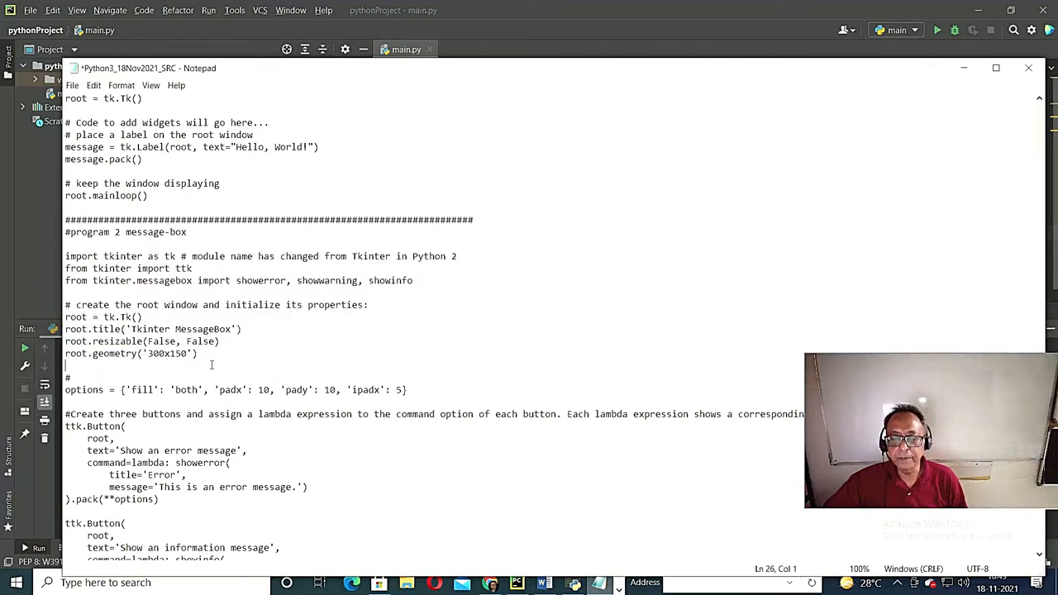
{"action": "scroll", "scroll_direction": "down", "scroll_amount": 3}
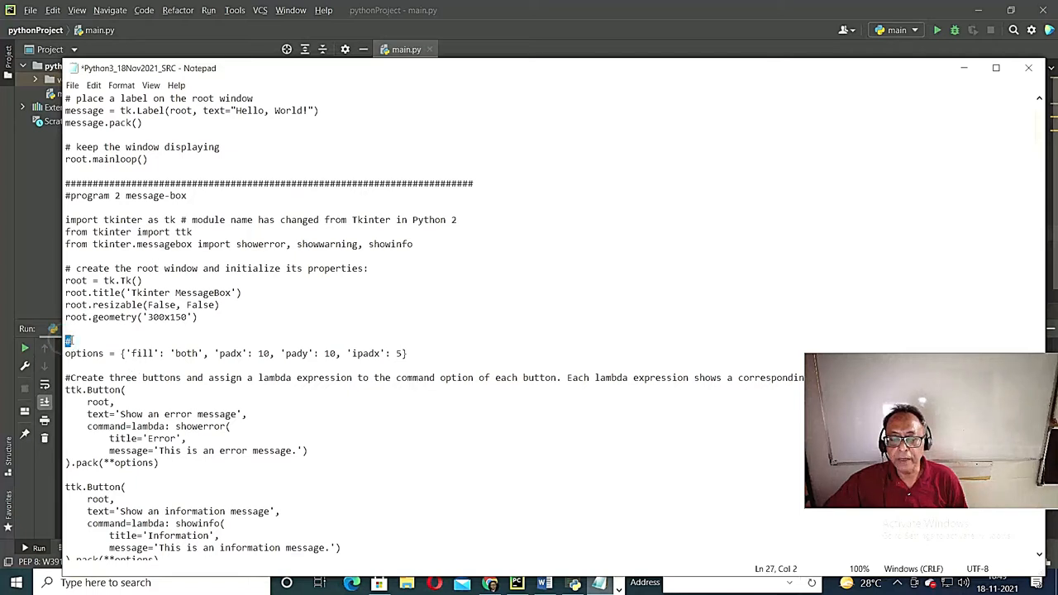
{"action": "left_click_drag", "start_coordinate": [68, 341], "coordinate": [182, 451]}
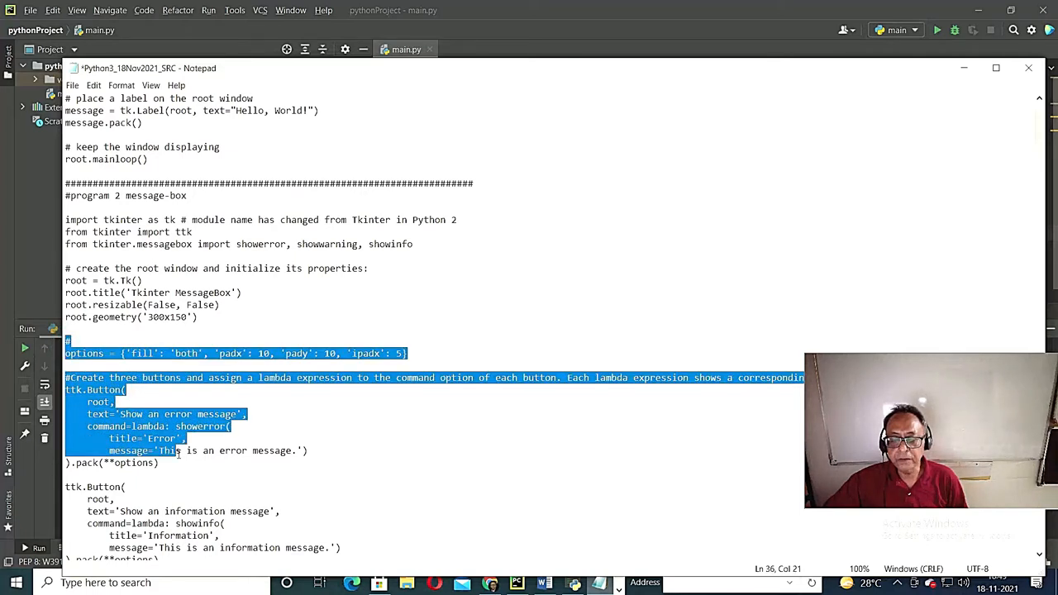
{"action": "scroll", "scroll_direction": "down", "scroll_amount": 3}
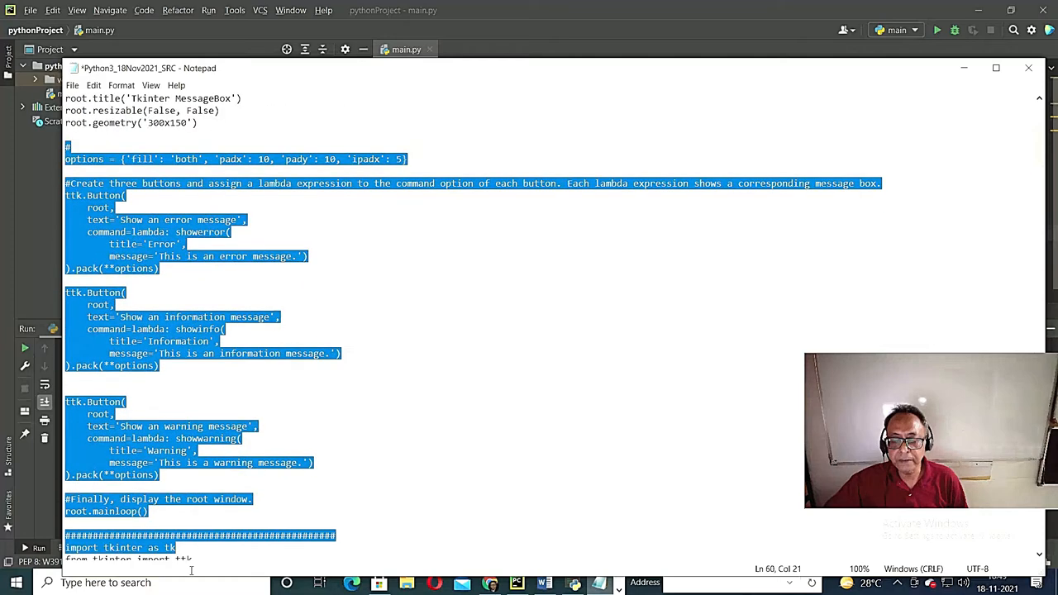
{"action": "scroll", "scroll_direction": "up", "scroll_amount": 3}
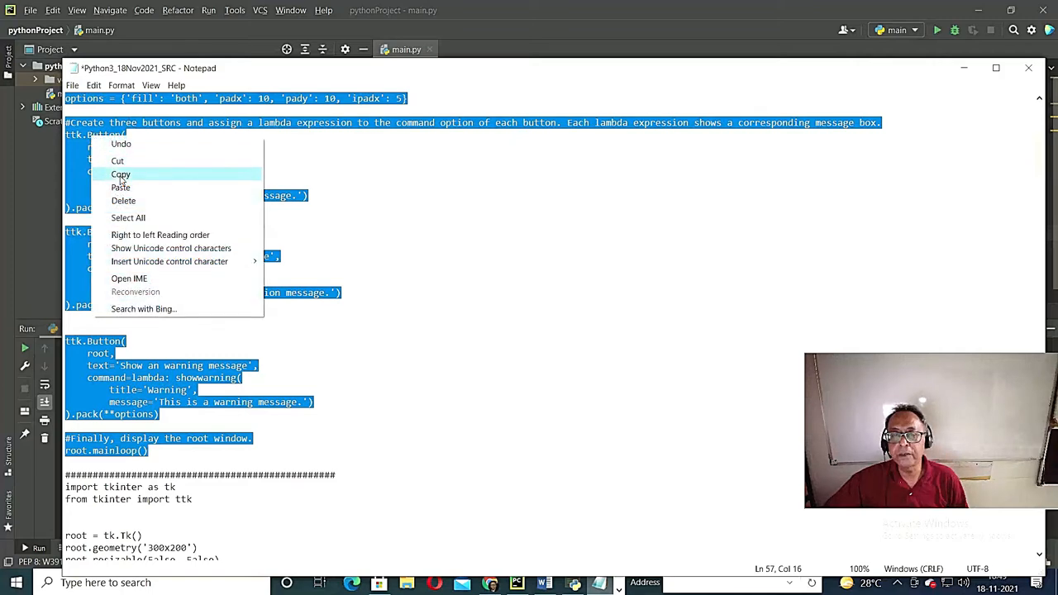
{"action": "left_click", "coordinate": [121, 173]}
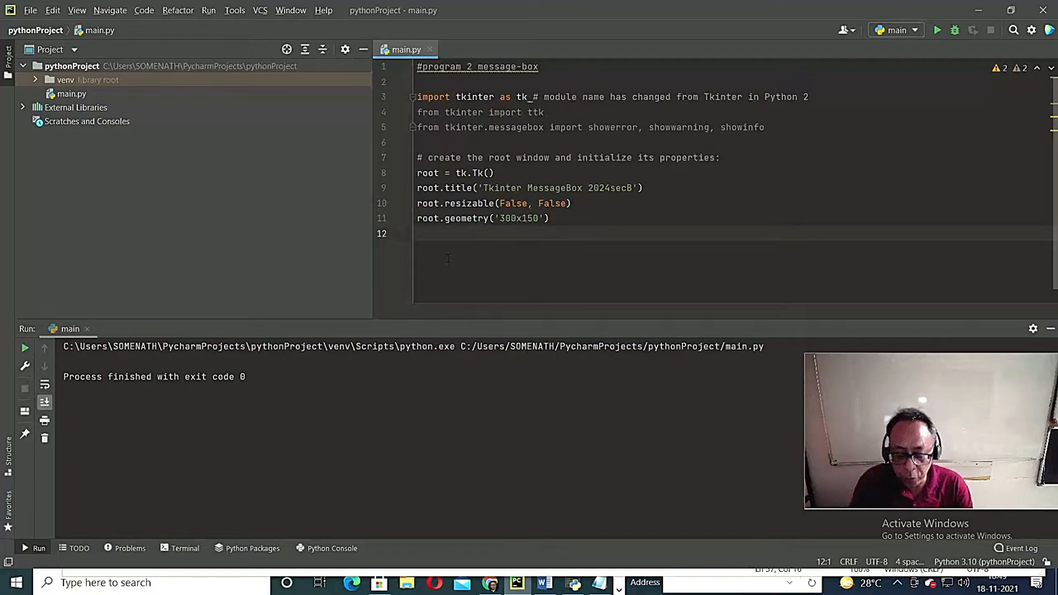
- Scroll through the pasted options, buttons and mainloop code in main.py to review it
{"action": "scroll", "scroll_direction": "down", "scroll_amount": 3}
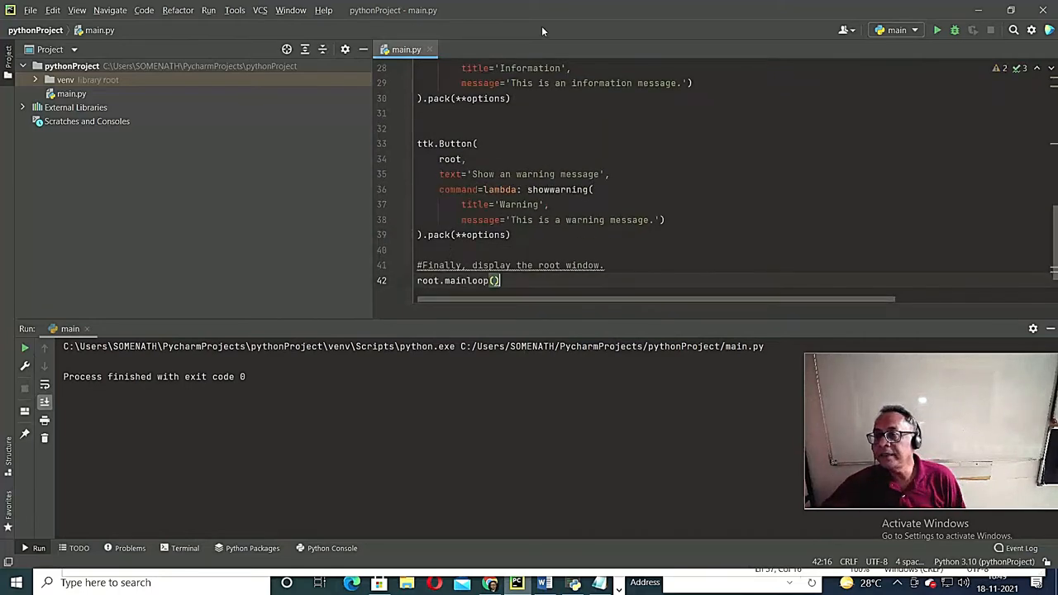
{"action": "scroll", "scroll_direction": "up", "scroll_amount": 3}
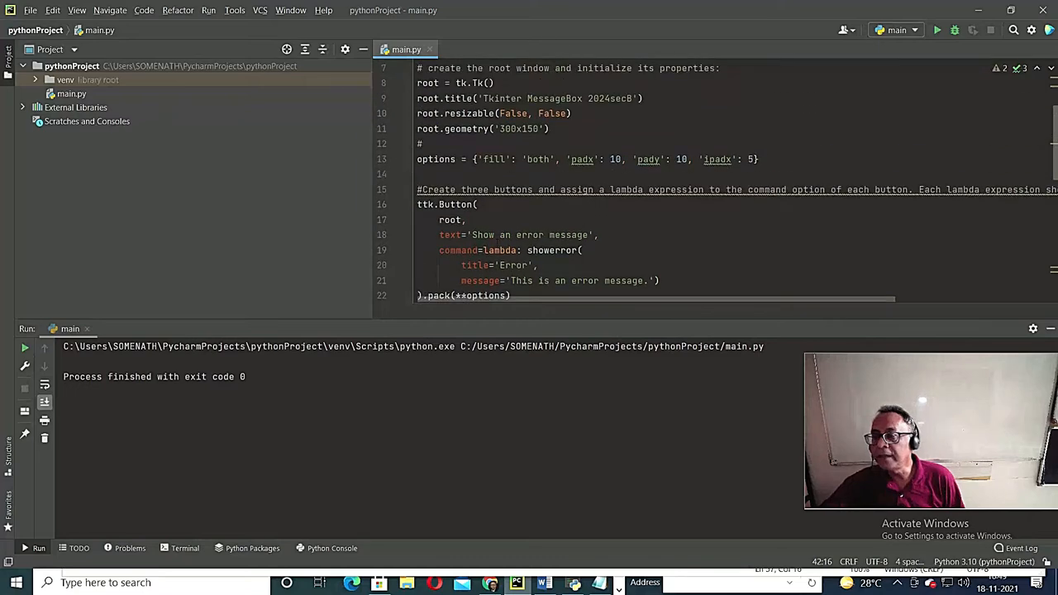
{"action": "scroll", "scroll_direction": "up", "scroll_amount": 3}
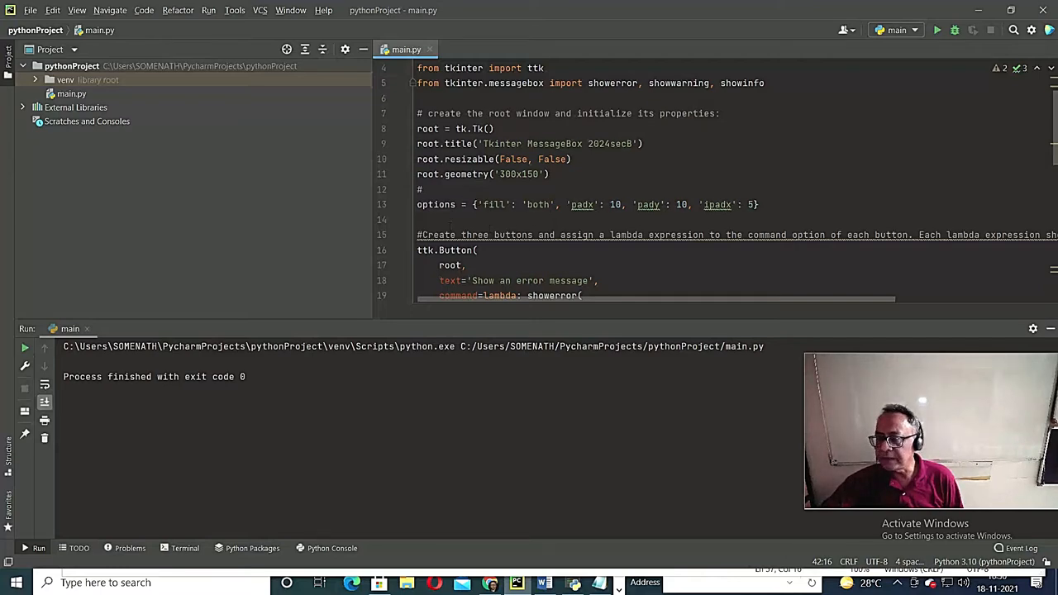
{"action": "scroll", "scroll_direction": "down", "scroll_amount": 3}
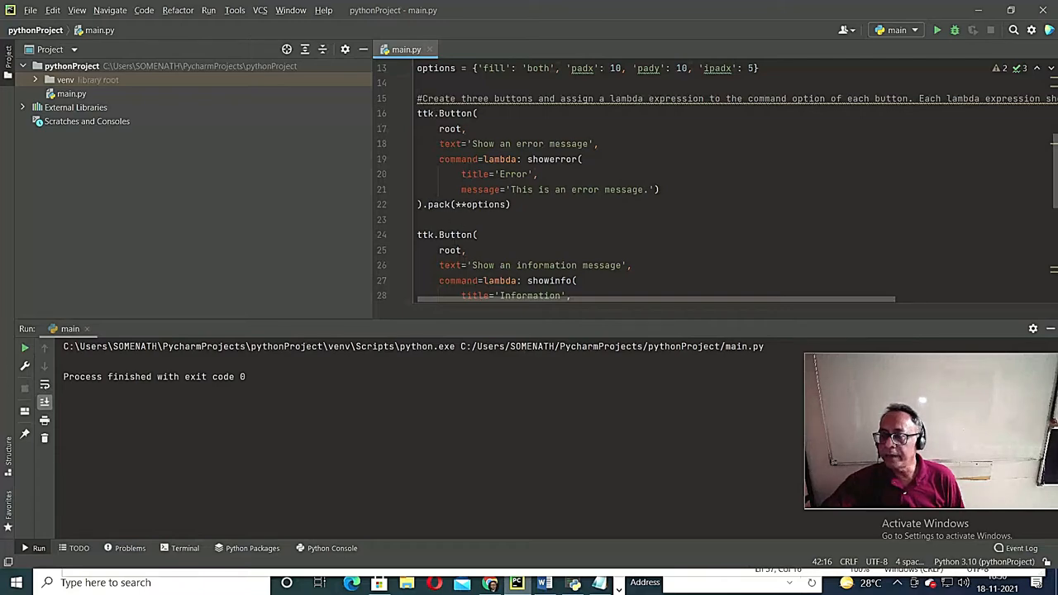
{"action": "scroll", "scroll_direction": "down", "scroll_amount": 3}
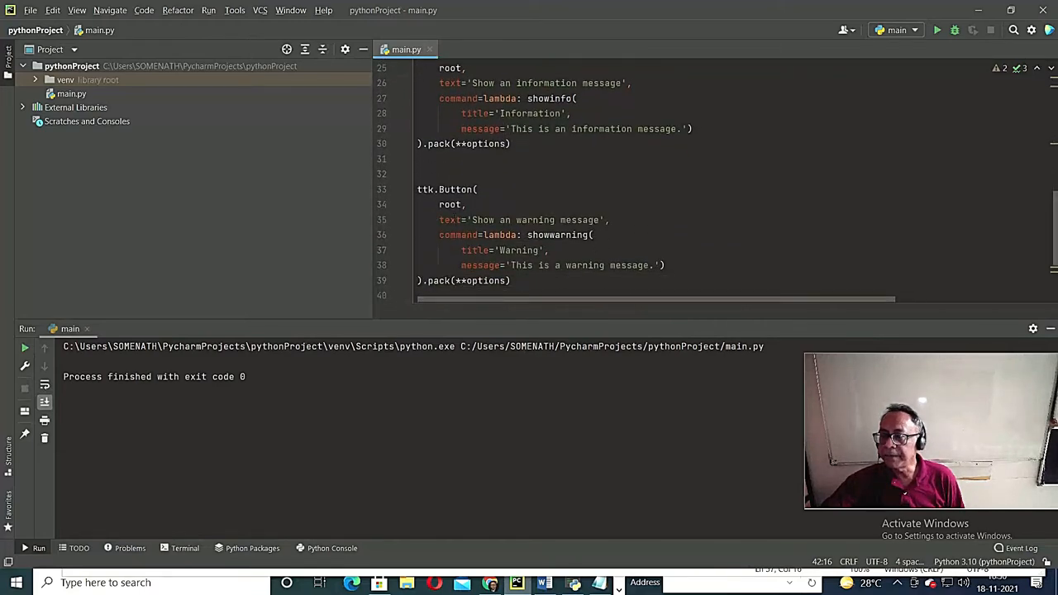
{"action": "scroll", "scroll_direction": "down", "scroll_amount": 3}
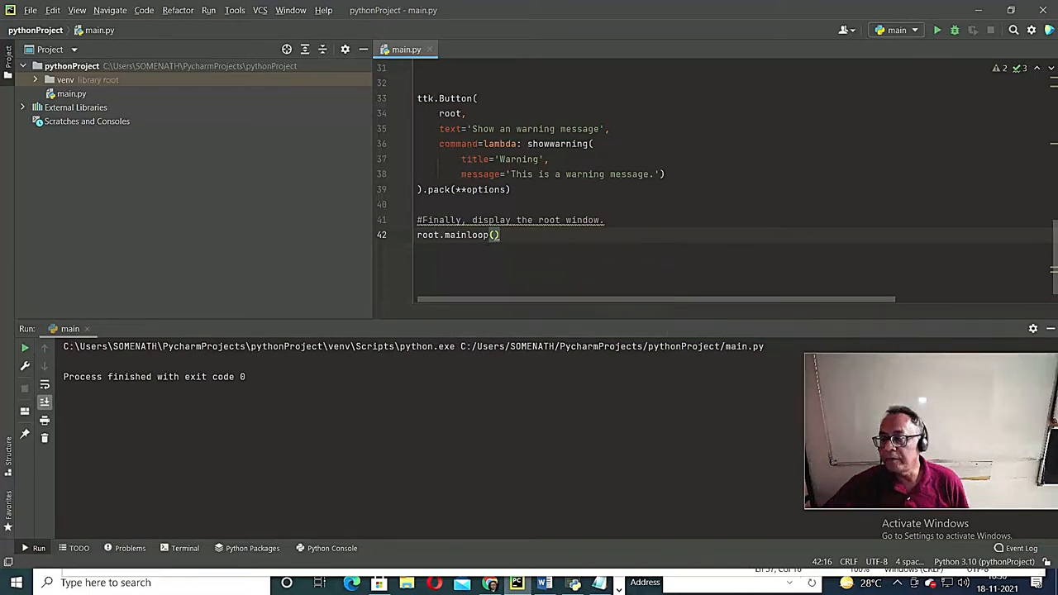
{"action": "scroll", "scroll_direction": "up", "scroll_amount": 3}
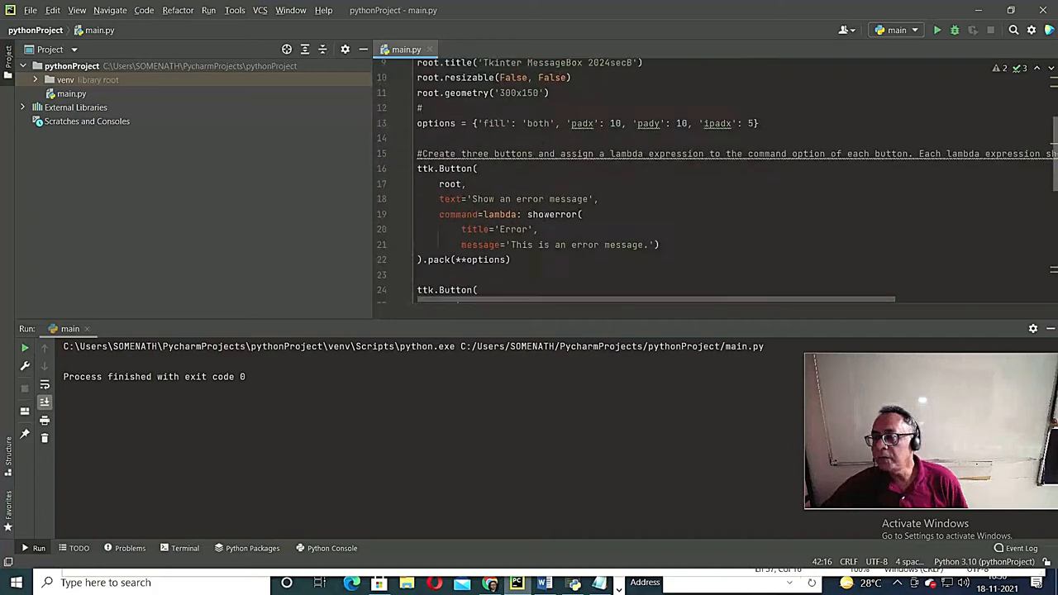
{"action": "scroll", "scroll_direction": "up", "scroll_amount": 3}
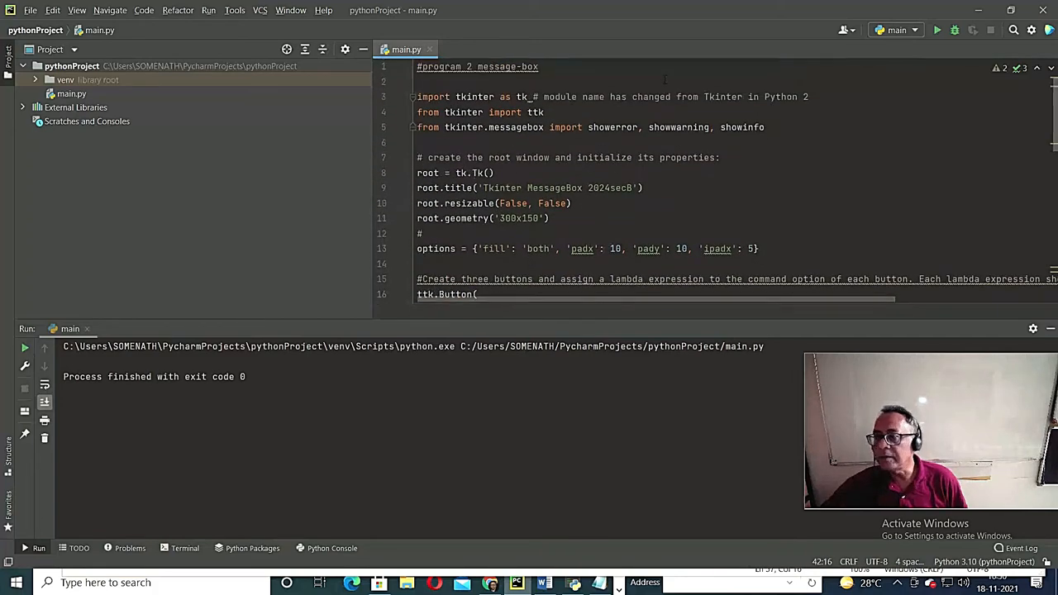
- Run program 2, then show and dismiss the Error and Information message boxes
{"action": "left_click", "coordinate": [208, 10]}
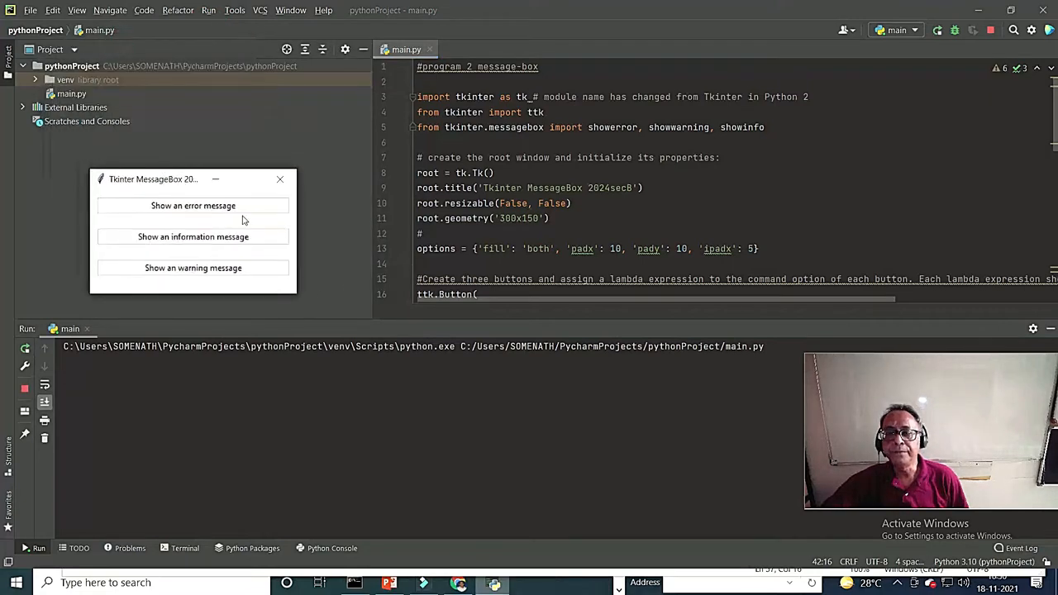
{"action": "mouse_move", "coordinate": [299, 282]}
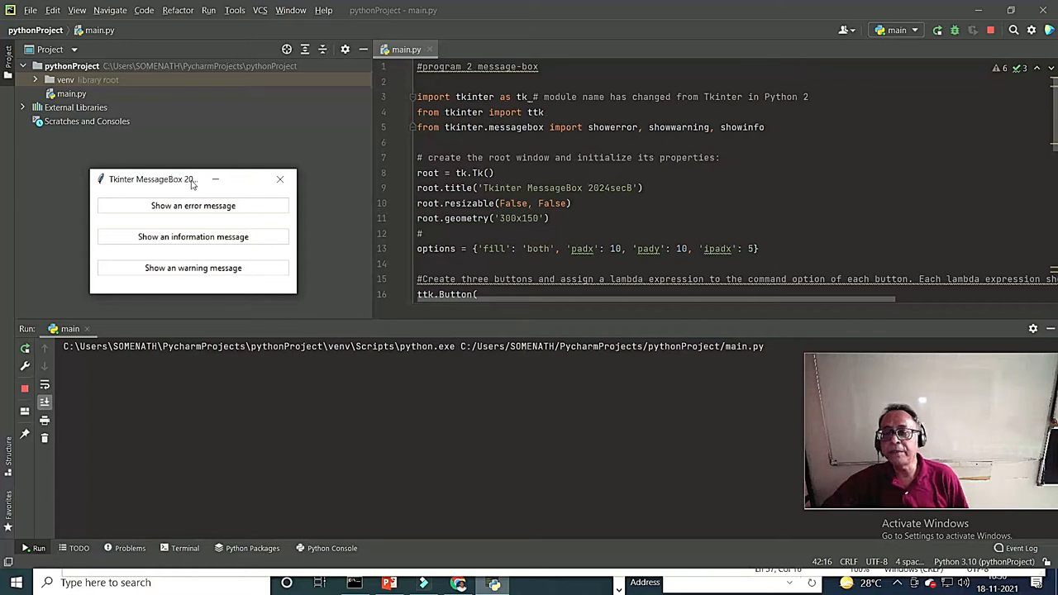
{"action": "mouse_move", "coordinate": [312, 238]}
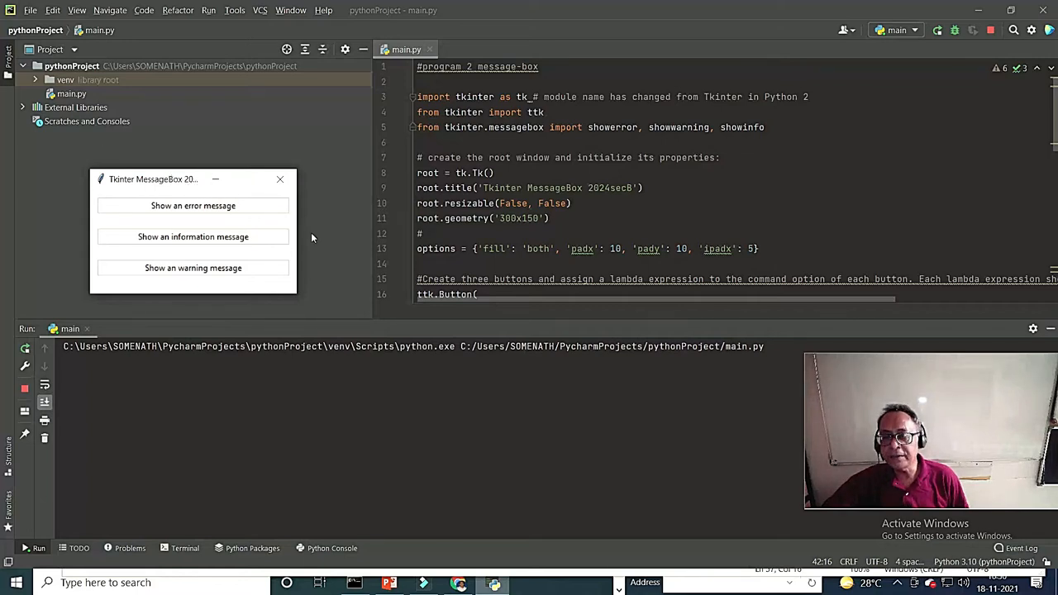
{"action": "mouse_move", "coordinate": [188, 184]}
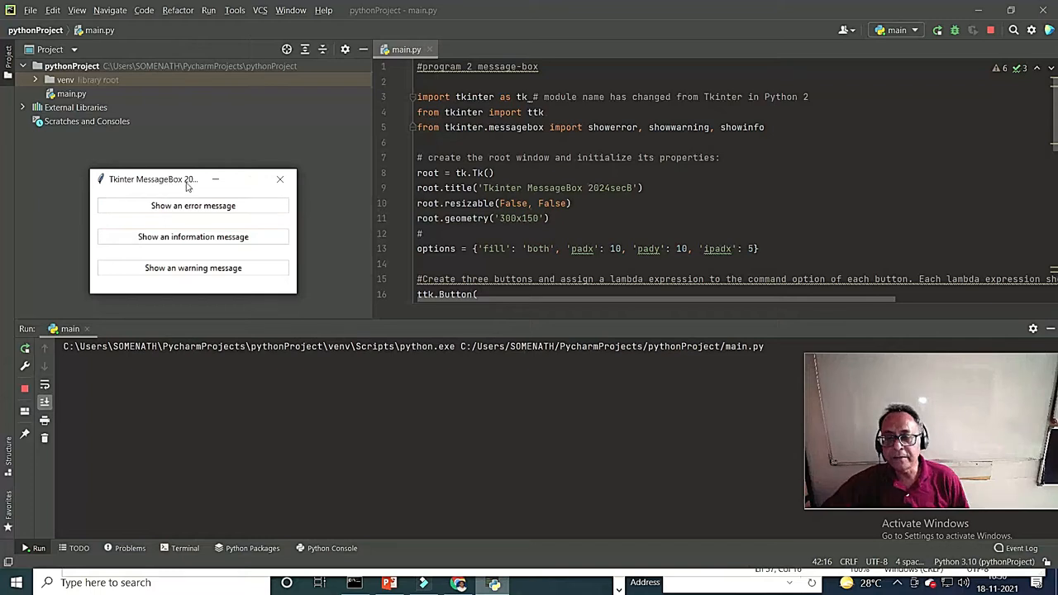
{"action": "mouse_move", "coordinate": [198, 184]}
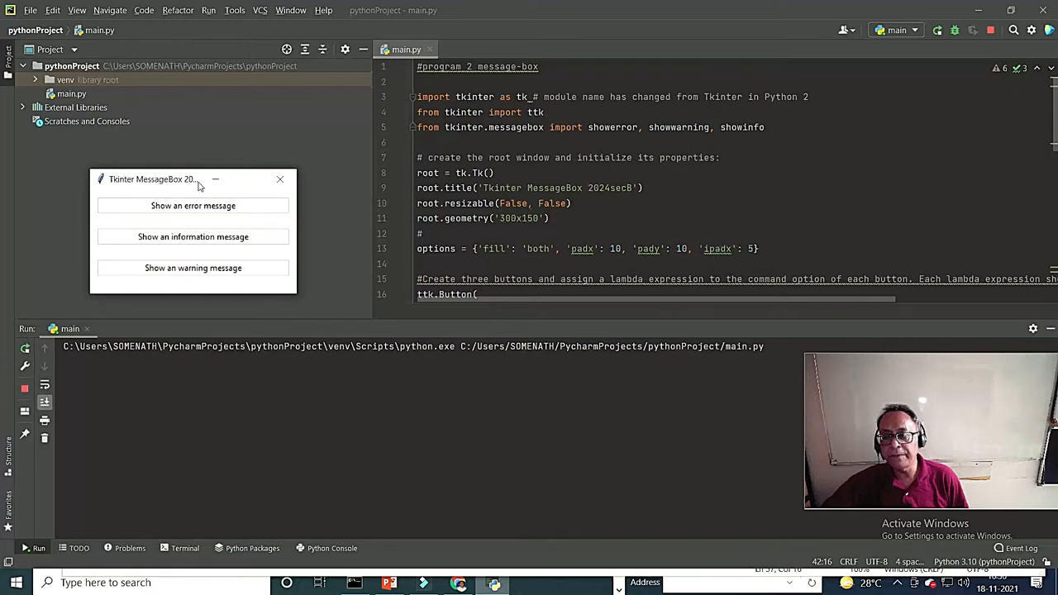
{"action": "mouse_move", "coordinate": [204, 180]}
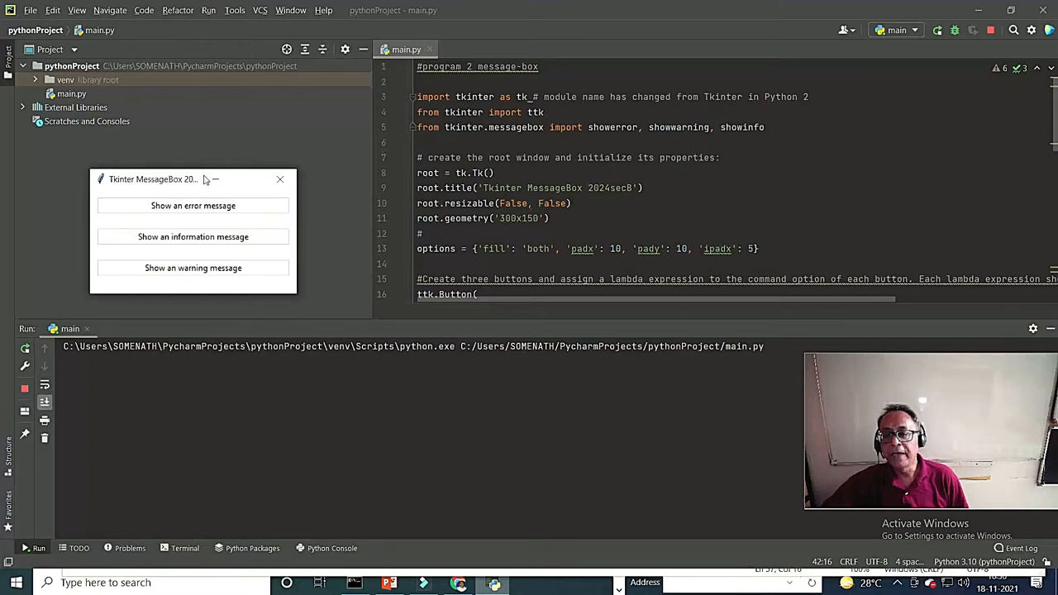
{"action": "mouse_move", "coordinate": [193, 205]}
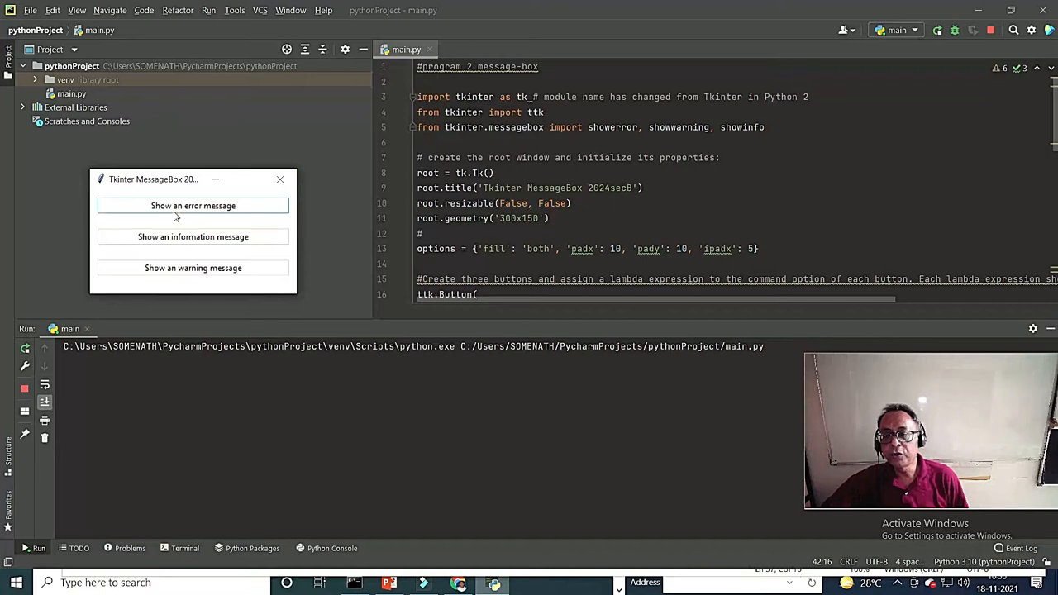
{"action": "left_click", "coordinate": [192, 205]}
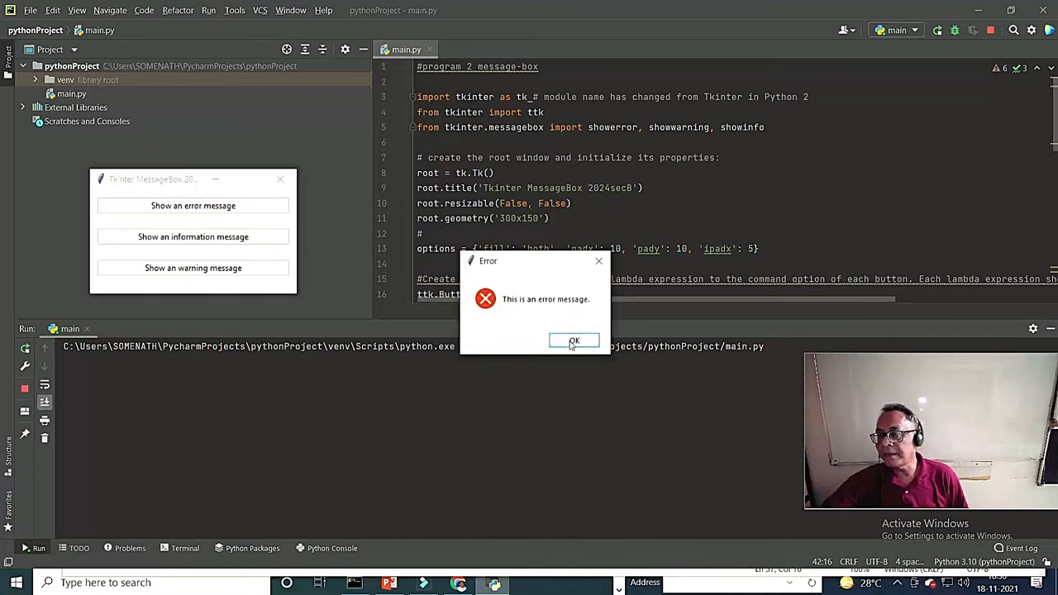
{"action": "left_click", "coordinate": [574, 341]}
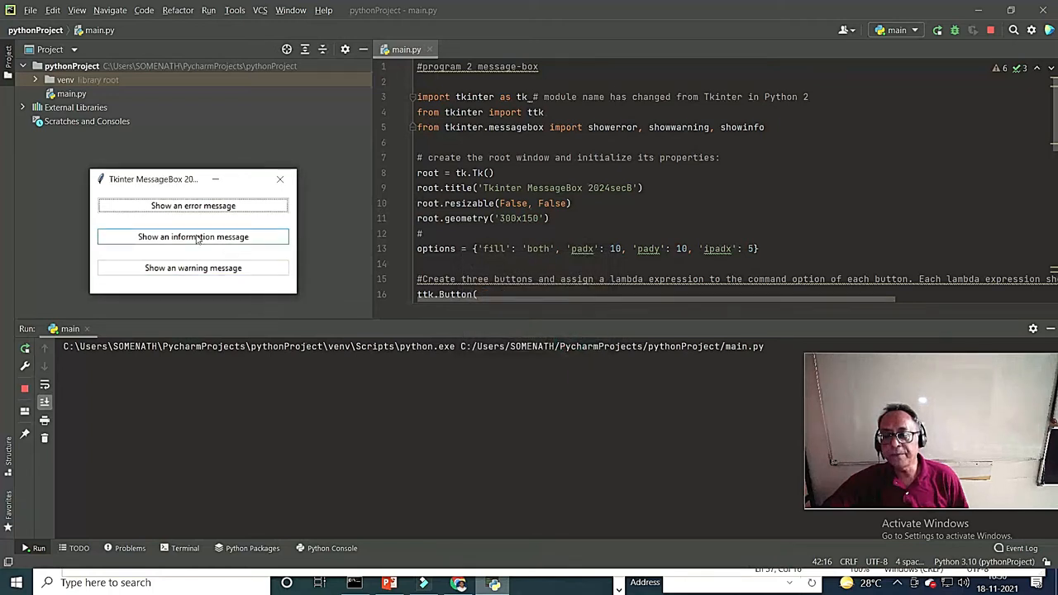
{"action": "left_click", "coordinate": [193, 237]}
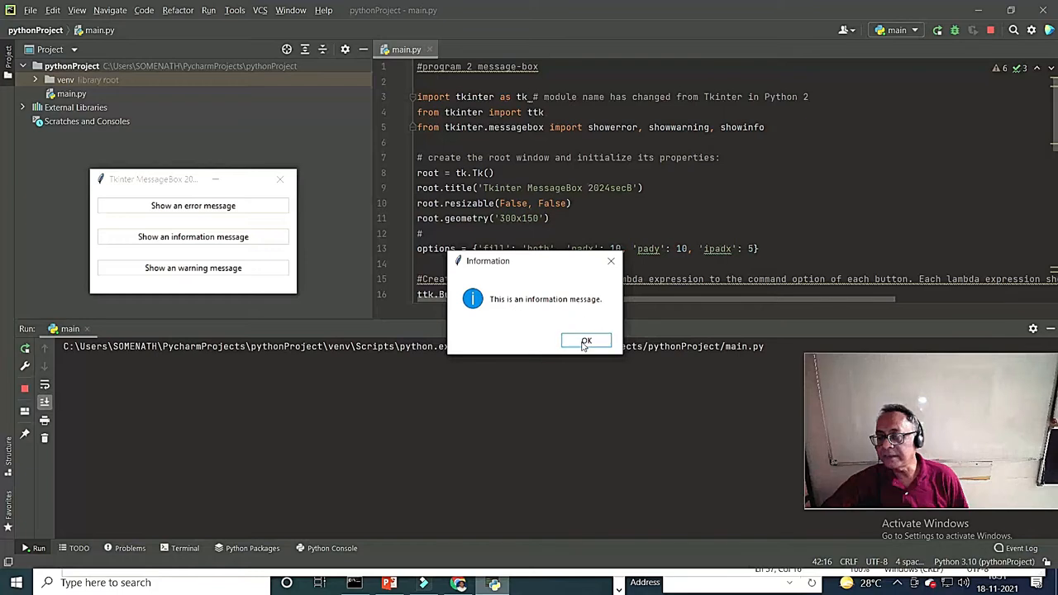
{"action": "left_click", "coordinate": [587, 341]}
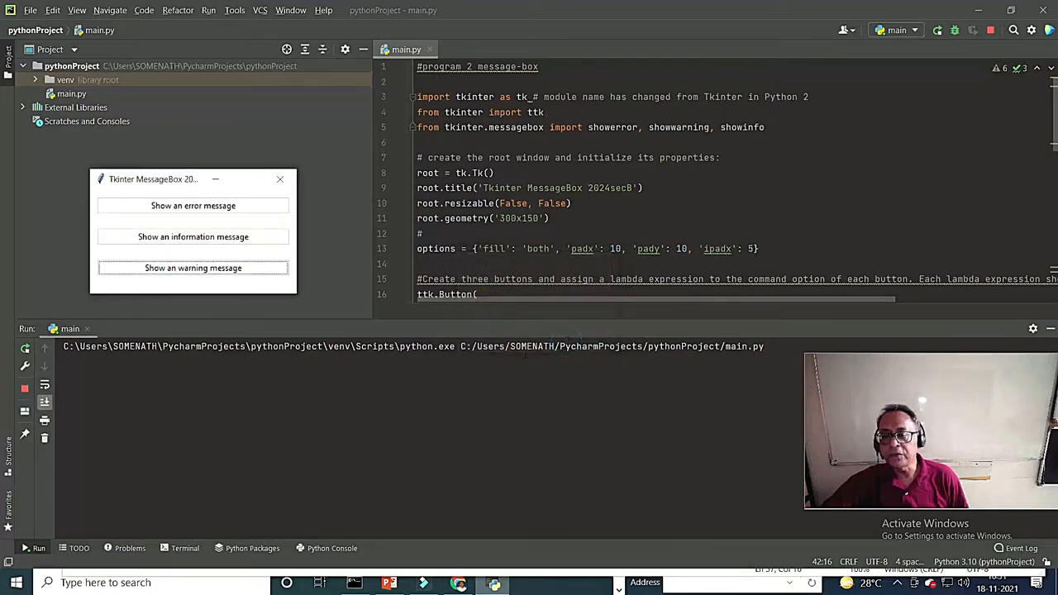
{"action": "mouse_move", "coordinate": [299, 321]}
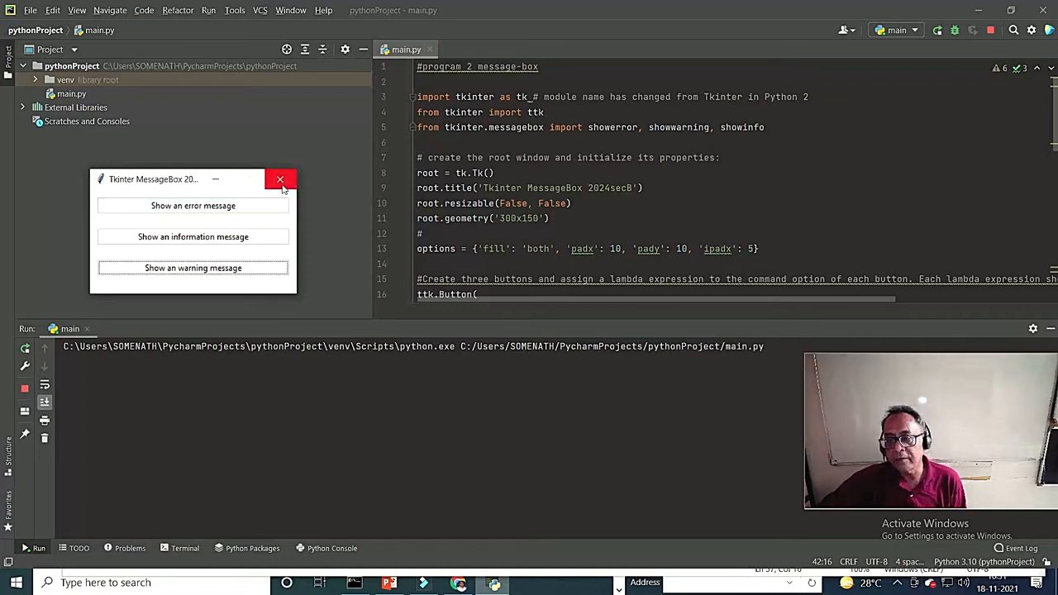
- Close the demo window and change its root.title to 'CSE2024secB'
{"action": "left_click", "coordinate": [280, 180]}
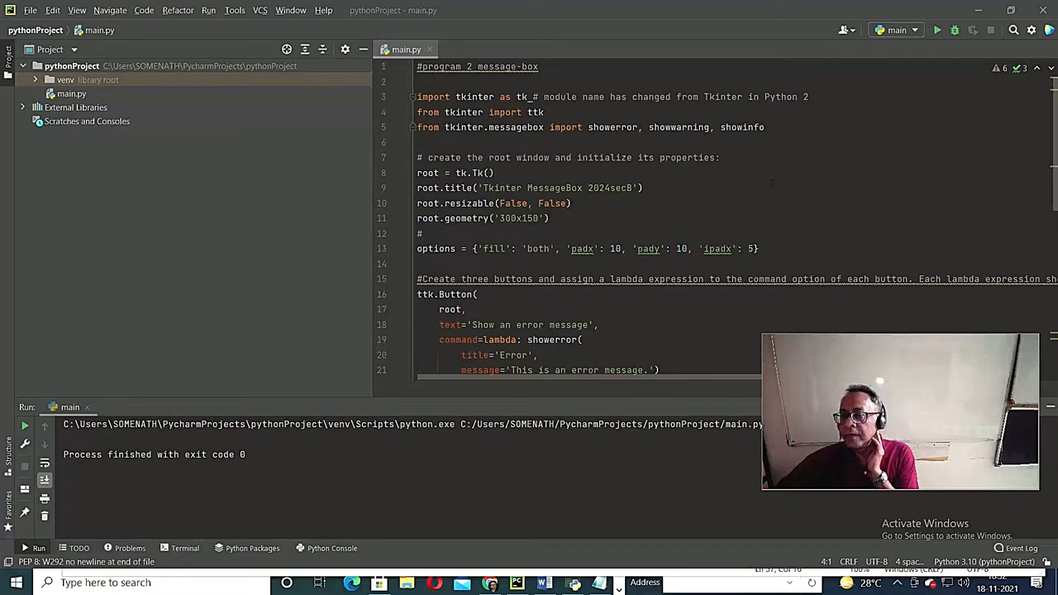
{"action": "scroll", "scroll_direction": "down", "scroll_amount": 3}
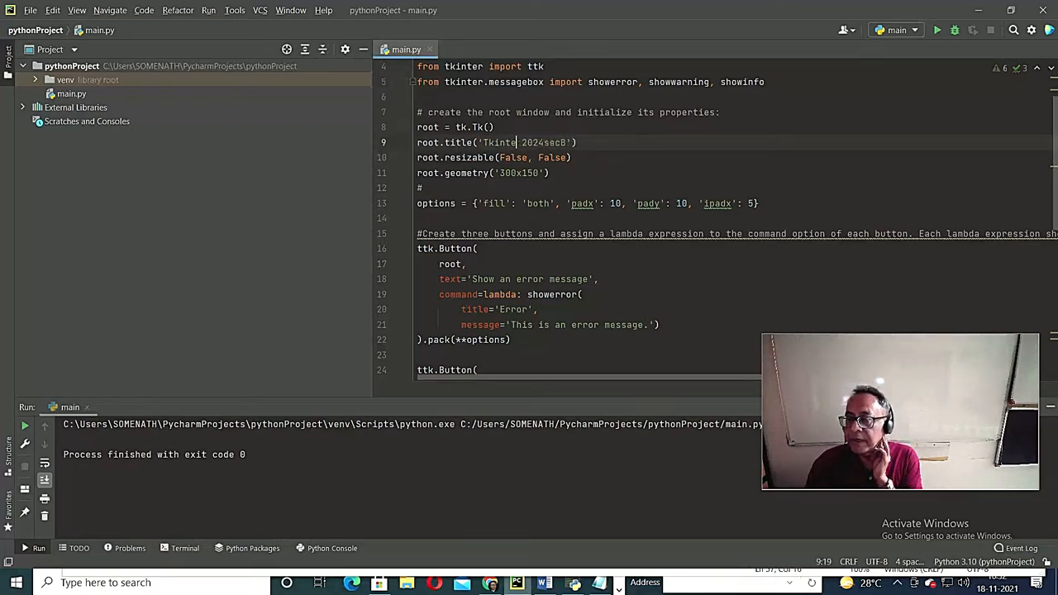
{"action": "key", "text": "Backspace"}
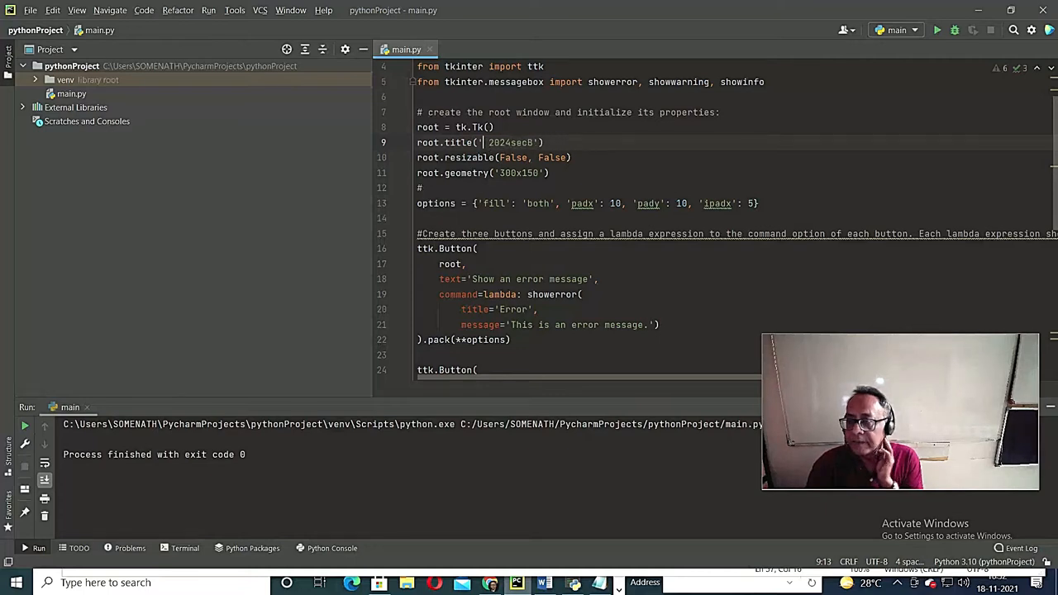
{"action": "type", "text": "CSE"}
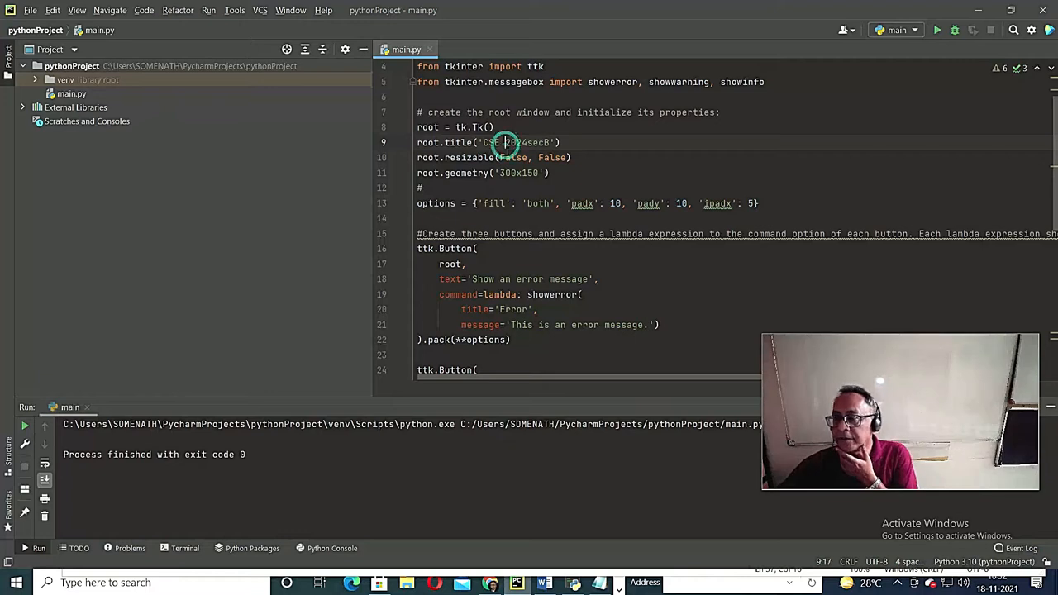
{"action": "mouse_move", "coordinate": [512, 157]}
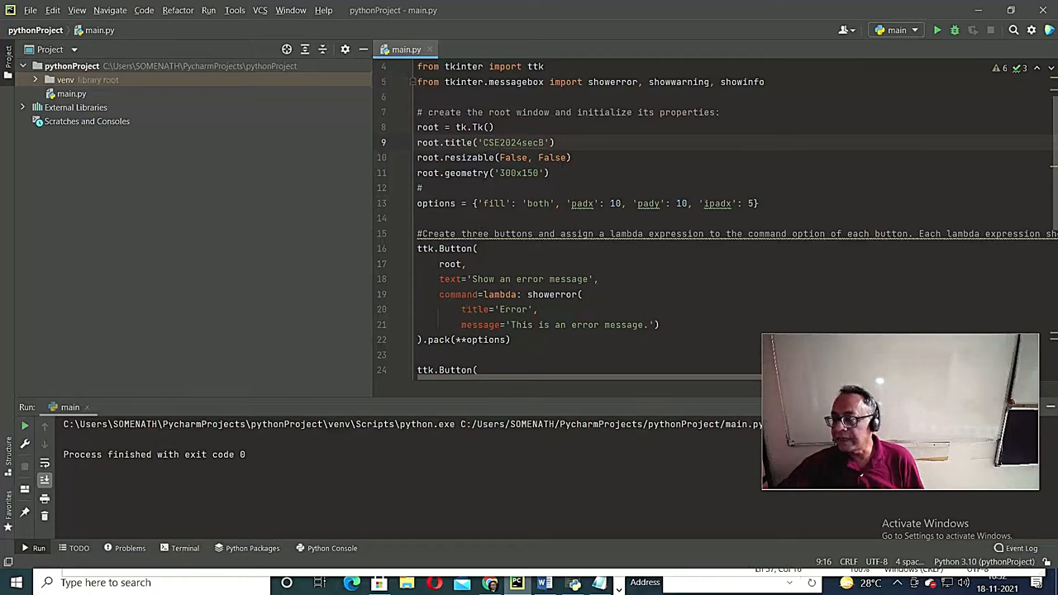
- Scroll through the Label Widget Demo script with its 14-pt Helvetica label
{"action": "left_click", "coordinate": [581, 203]}
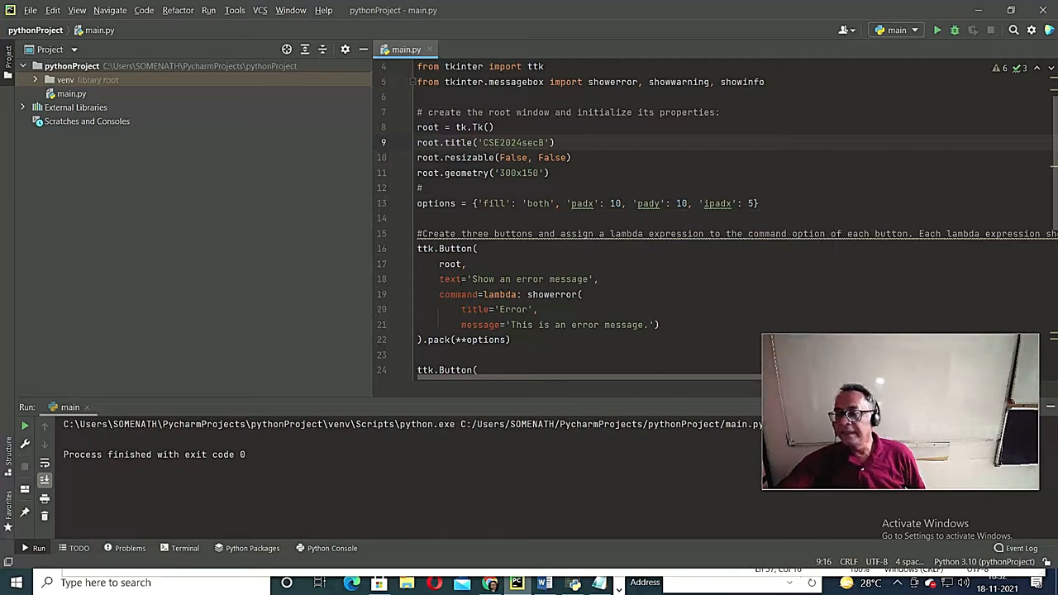
{"action": "scroll", "scroll_direction": "down", "scroll_amount": 3}
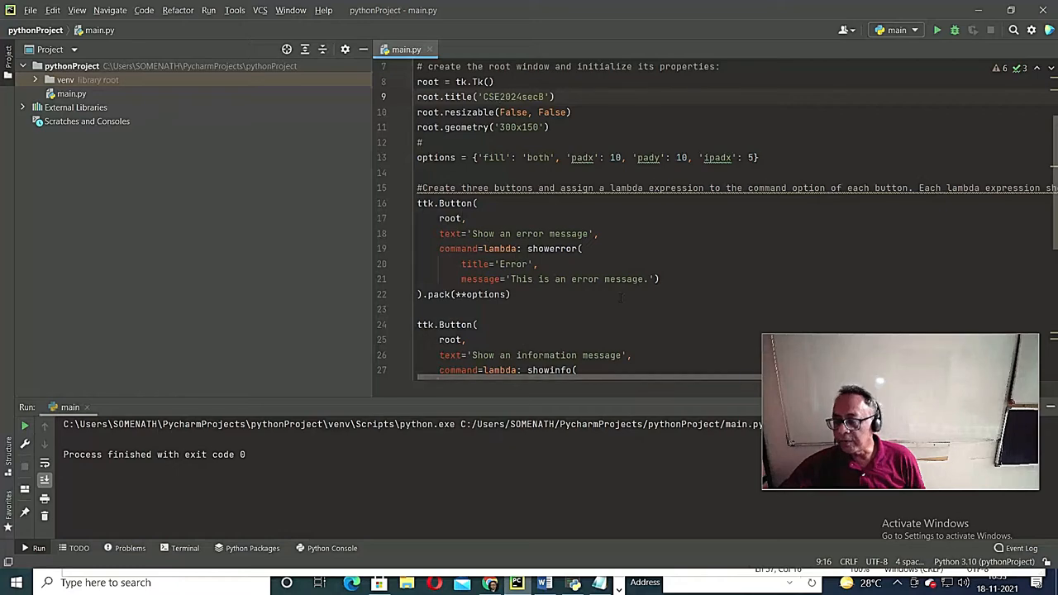
{"action": "scroll", "scroll_direction": "down", "scroll_amount": 3}
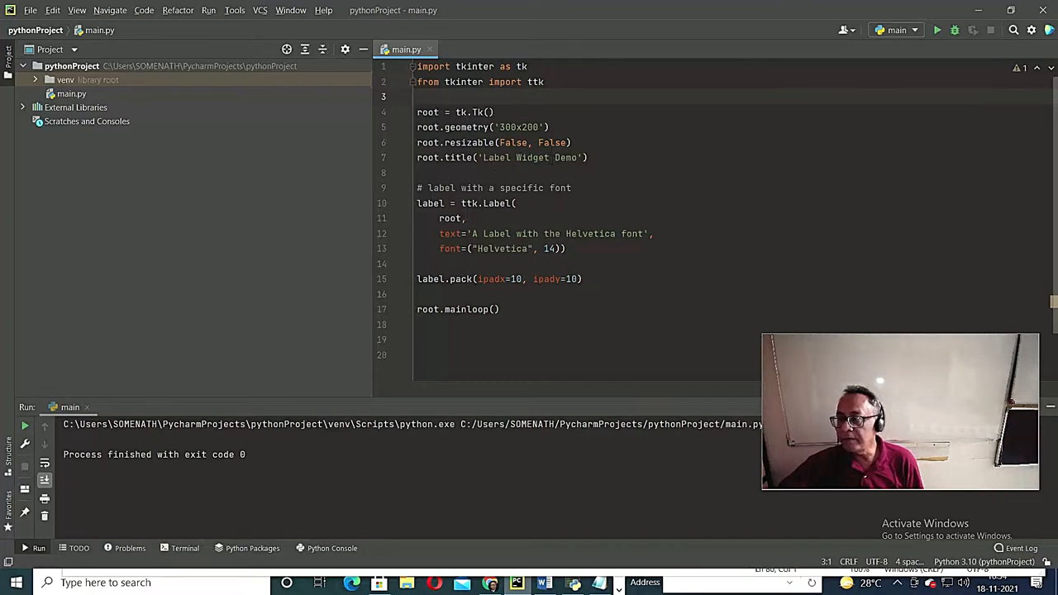
- Set the window title to 'Label Widget CSE' and the Helvetica font size to 16
{"action": "left_click", "coordinate": [574, 157]}
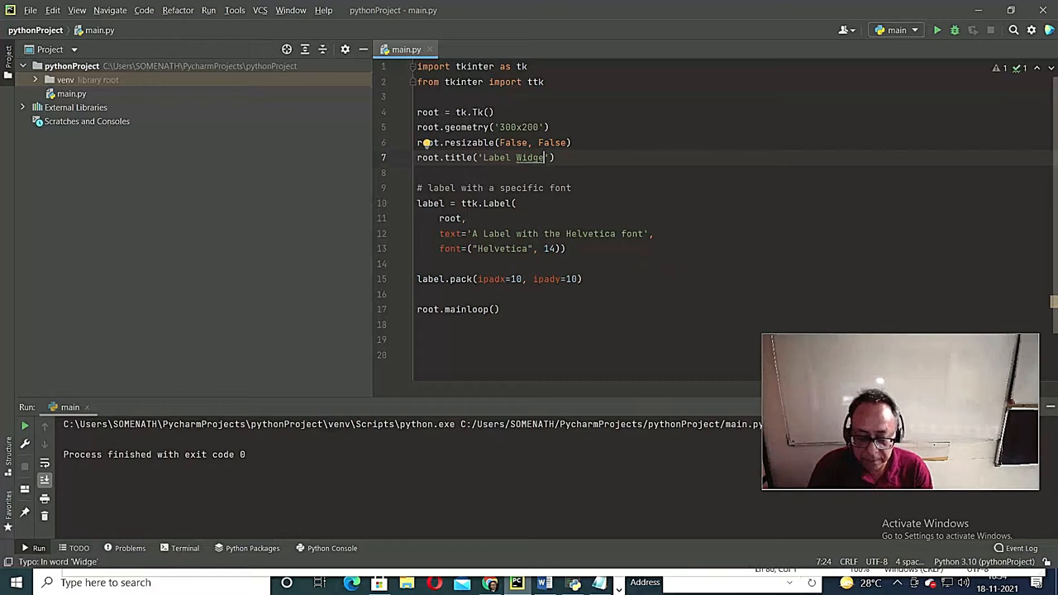
{"action": "type", "text": "D"}
{"action": "type", "text": "t CSE "}
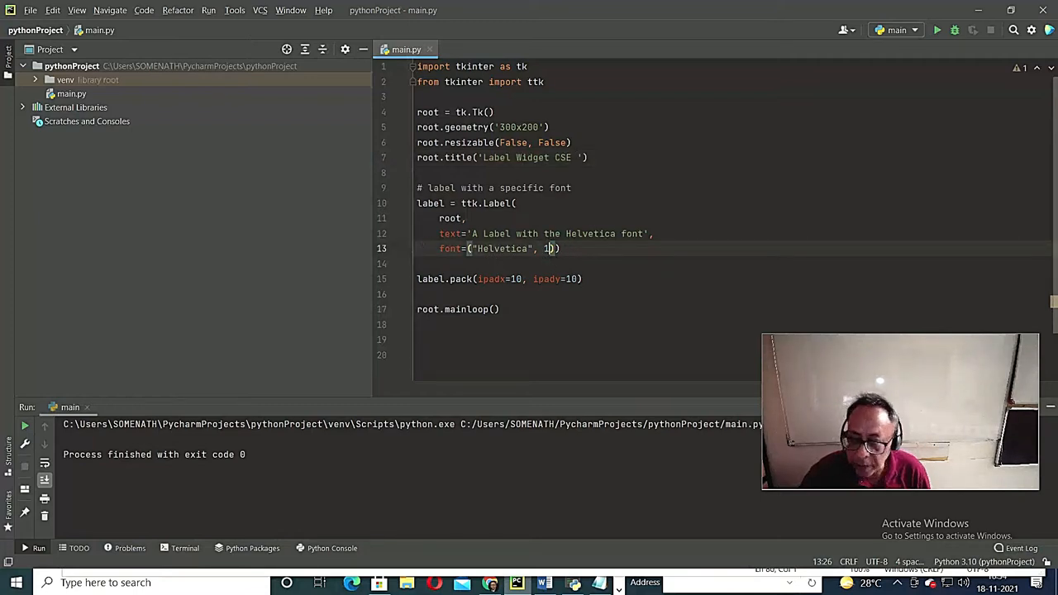
{"action": "type", "text": "0"}
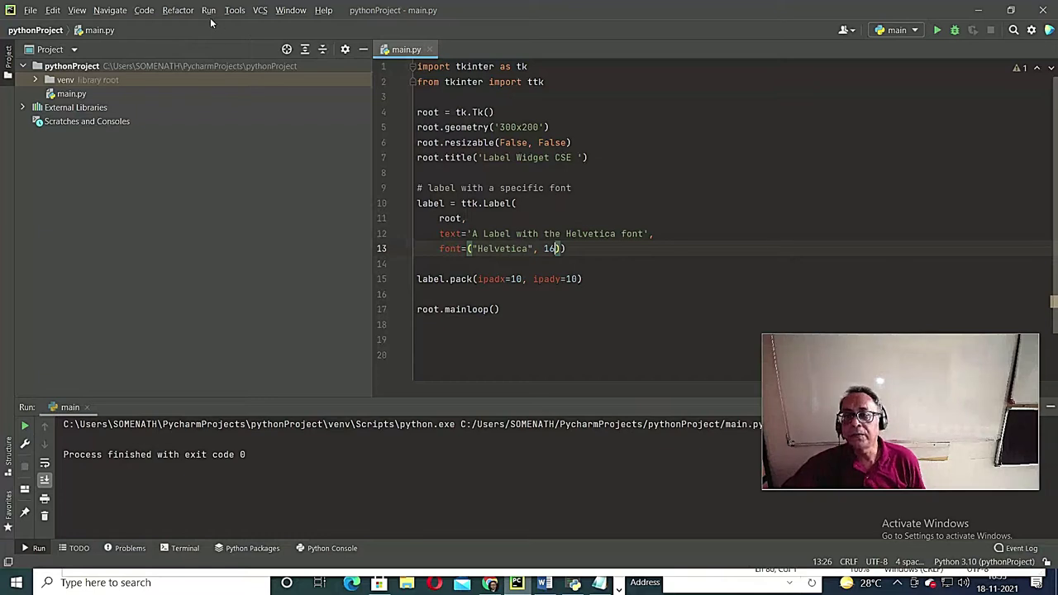
- Run the label demo to view the 'Label Widget CSE' window, then switch to Notepad
{"action": "left_click", "coordinate": [937, 30]}
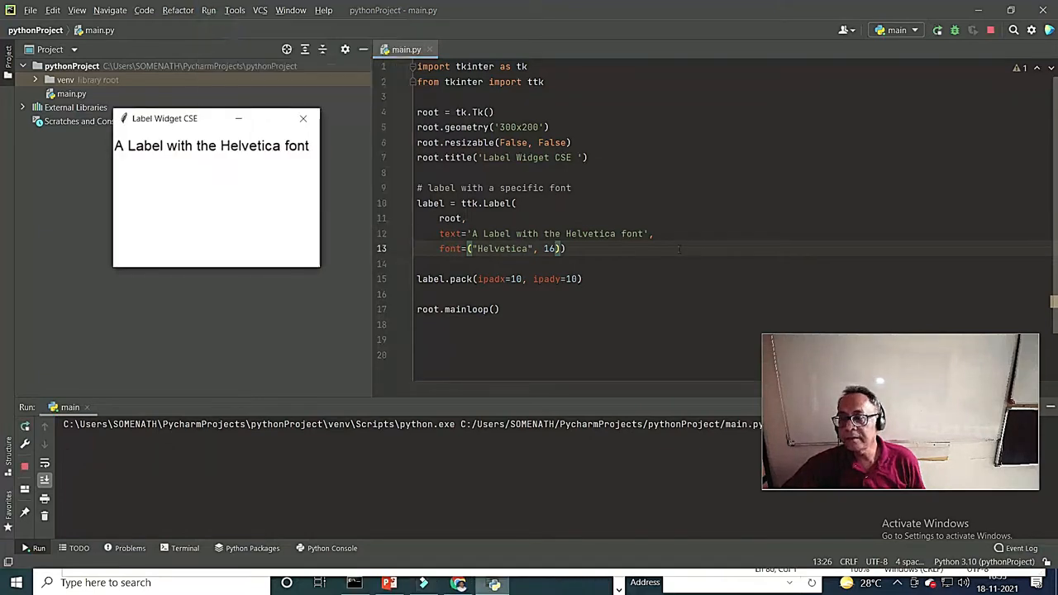
{"action": "mouse_move", "coordinate": [174, 123]}
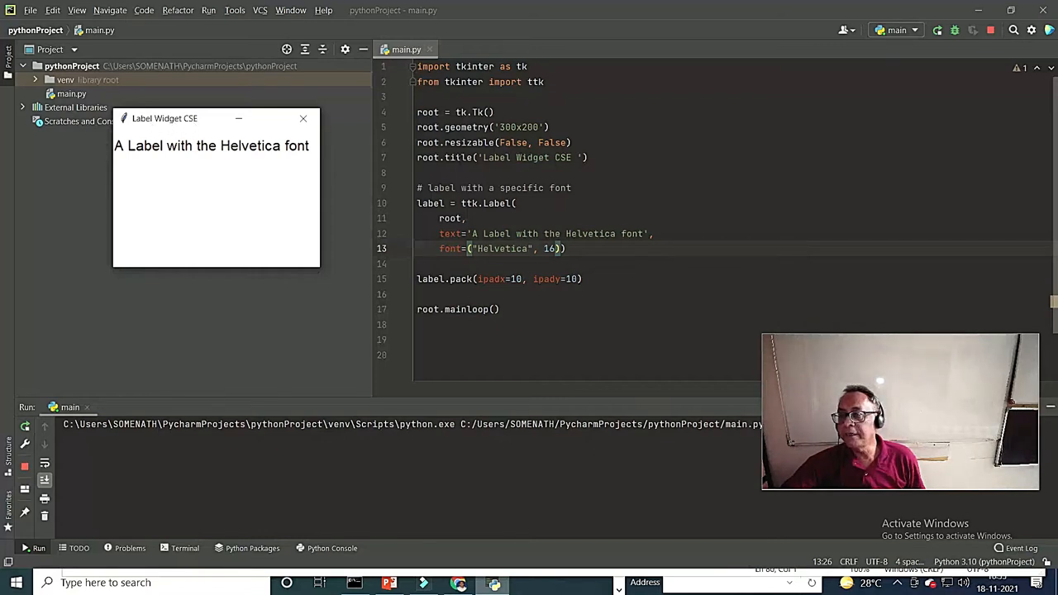
{"action": "mouse_move", "coordinate": [241, 119]}
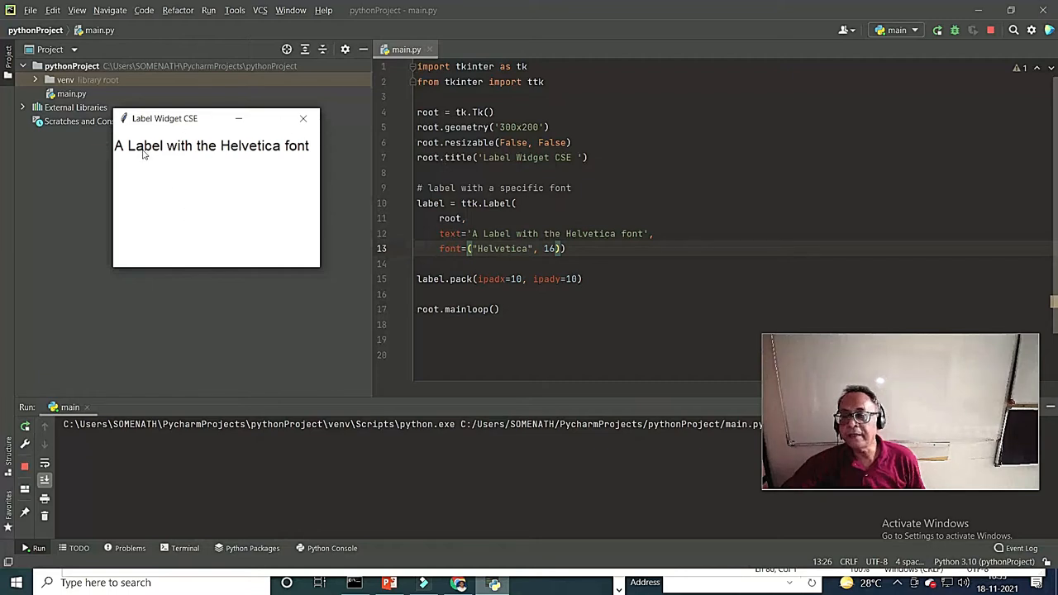
{"action": "mouse_move", "coordinate": [313, 189]}
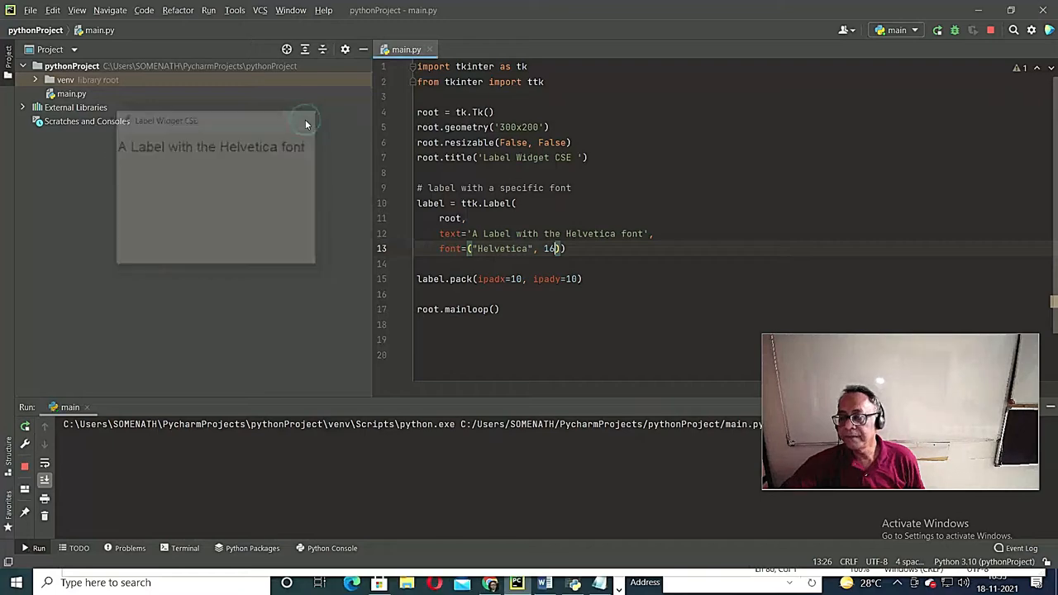
{"action": "left_click", "coordinate": [598, 583]}
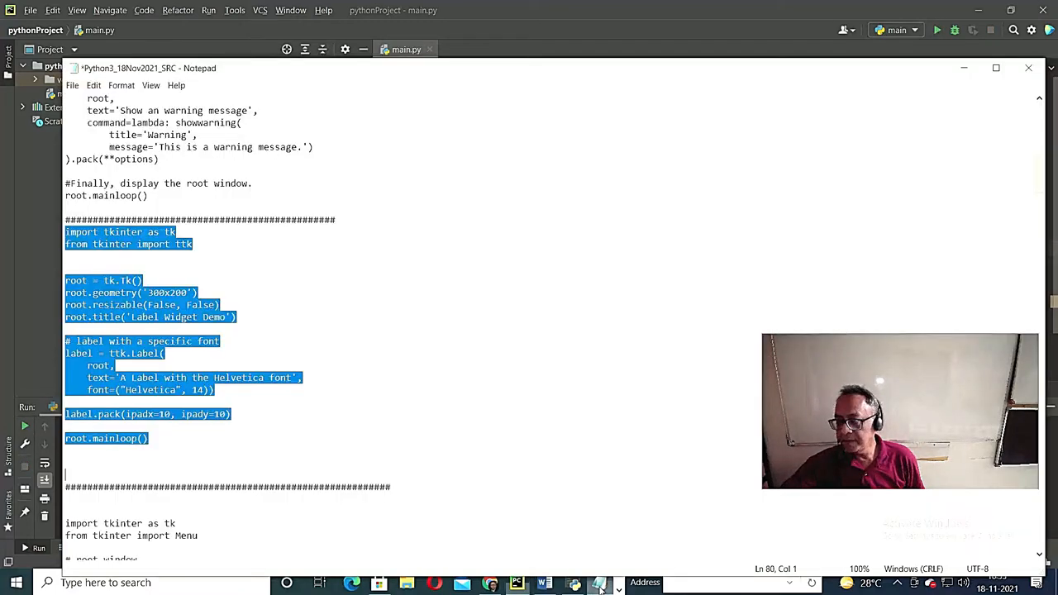
- Copy the Menu demo code in Notepad, from the tkinter import through root.mainloop()
{"action": "scroll", "scroll_direction": "down", "scroll_amount": 3}
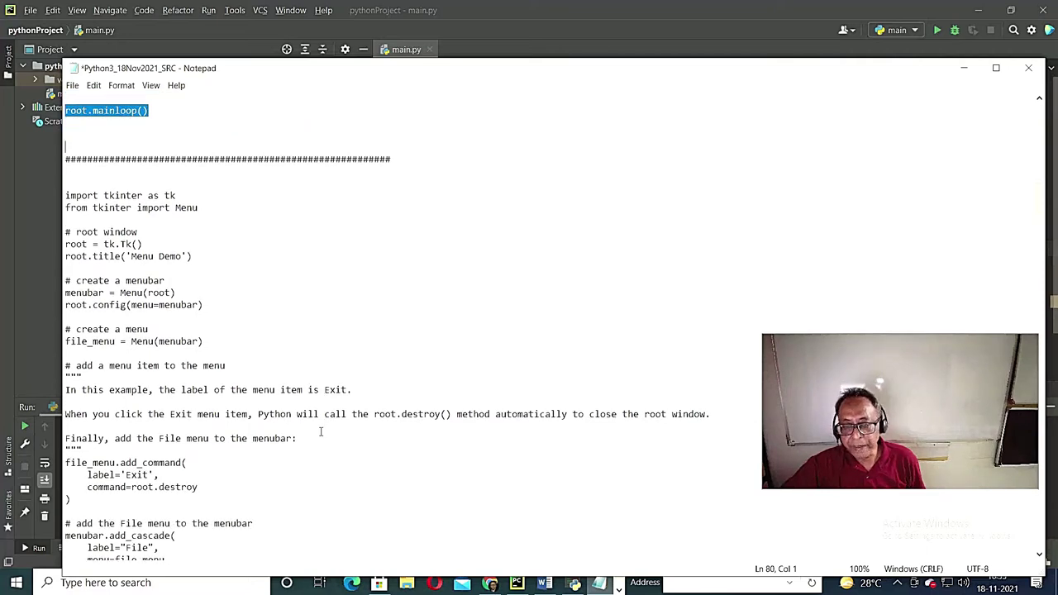
{"action": "left_click", "coordinate": [67, 195]}
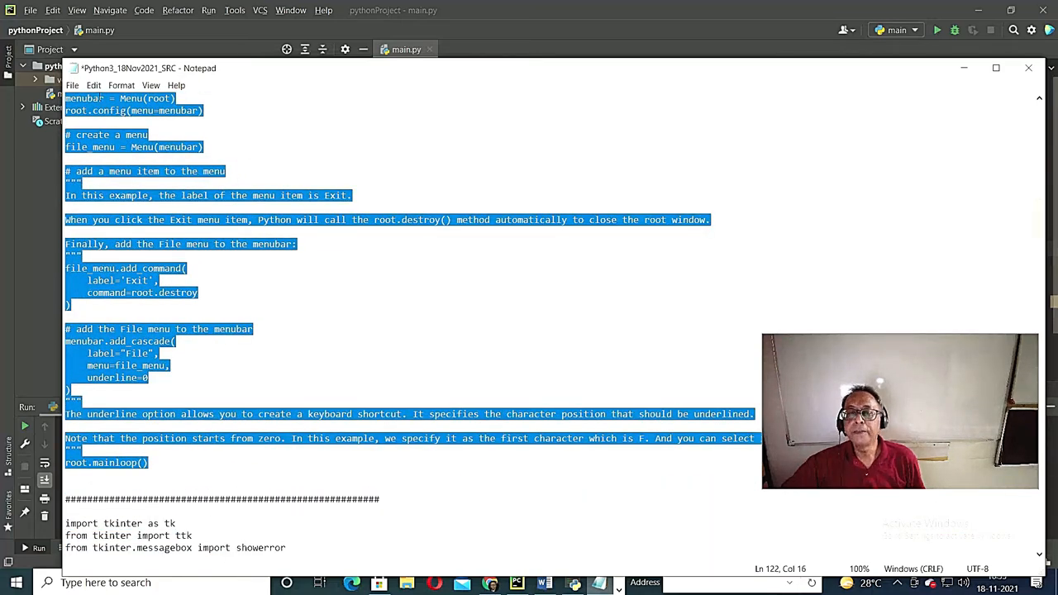
{"action": "right_click", "coordinate": [132, 146]}
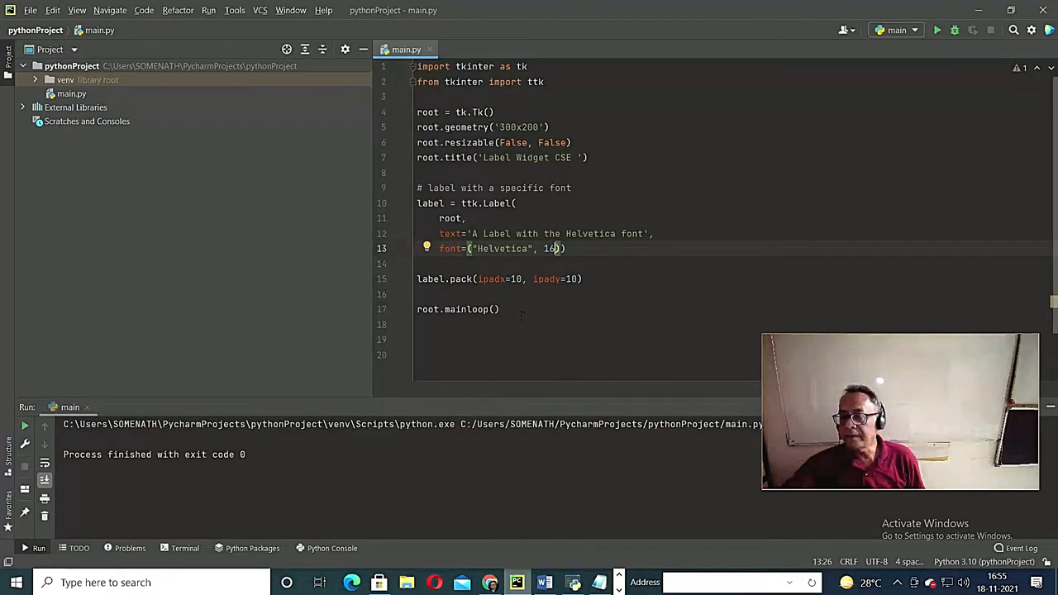
- Replace all of main.py with the copied Menu demo code
{"action": "key", "text": "ctrl+a"}
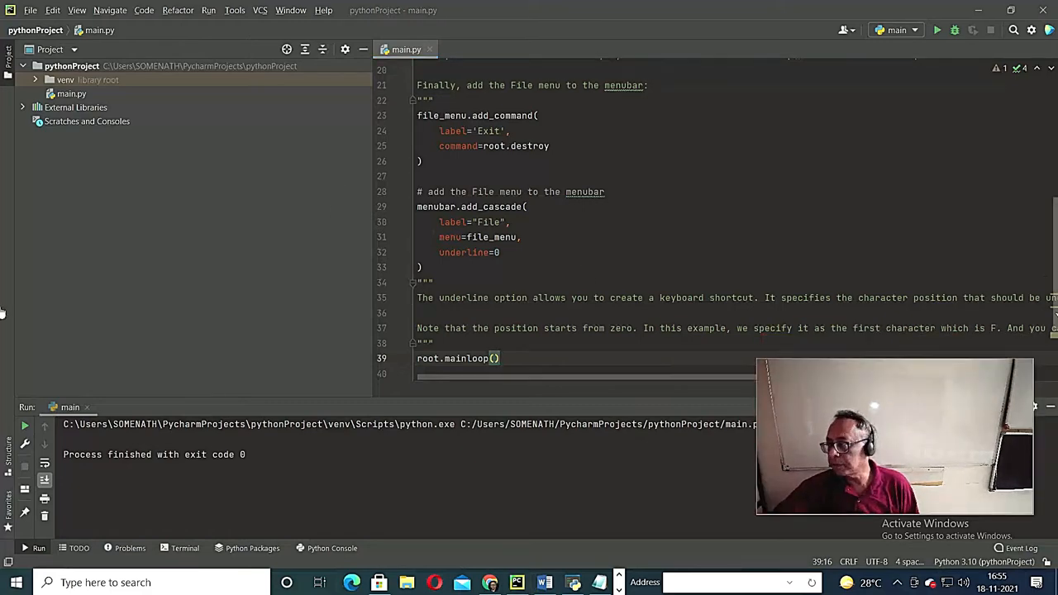
{"action": "scroll", "scroll_direction": "up", "scroll_amount": 3}
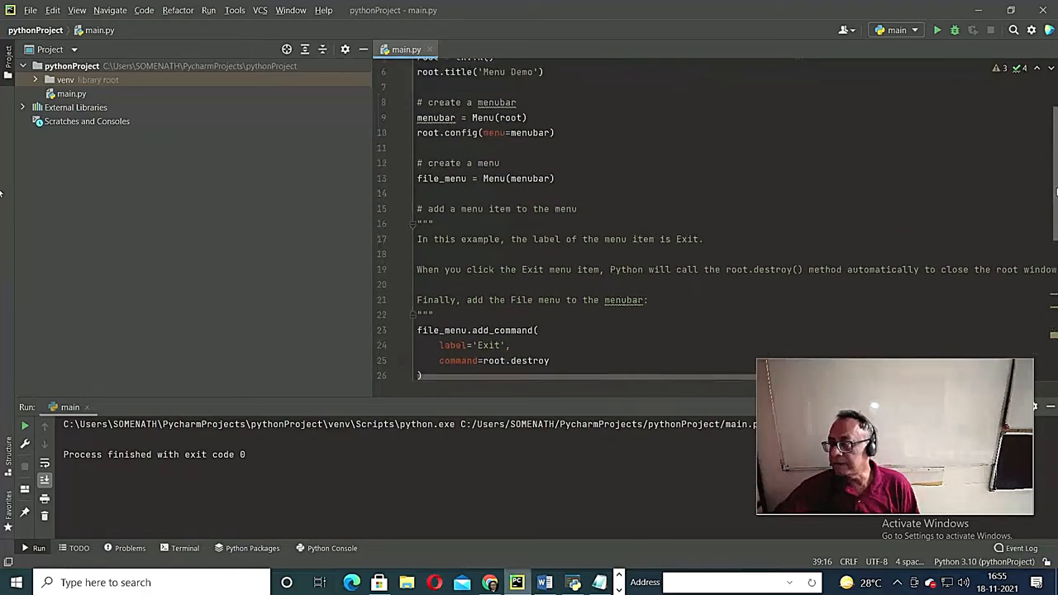
{"action": "scroll", "scroll_direction": "up", "scroll_amount": 3}
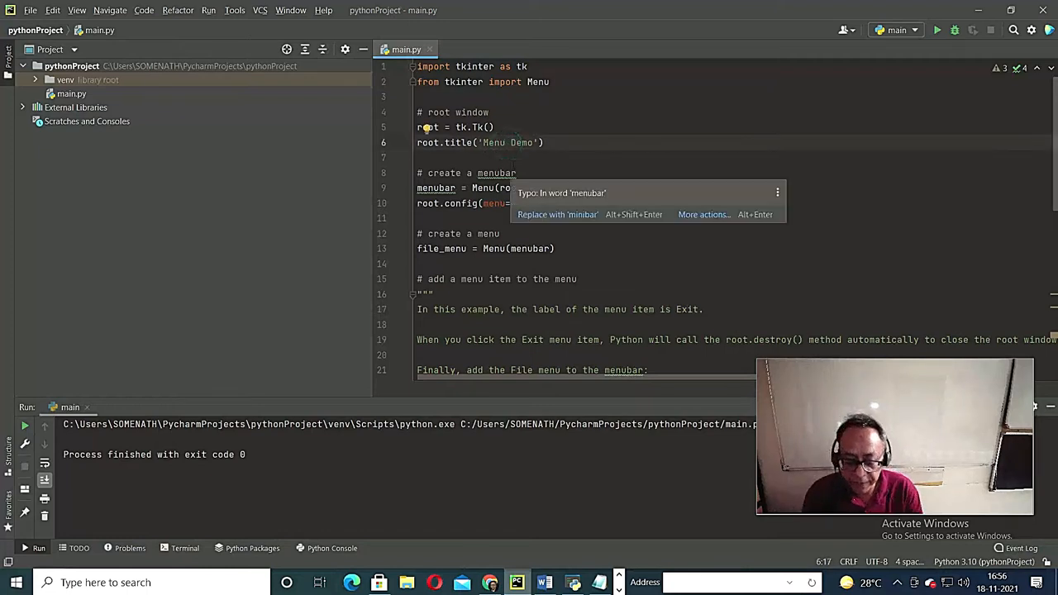
{"action": "type", "text": "CSE2"}
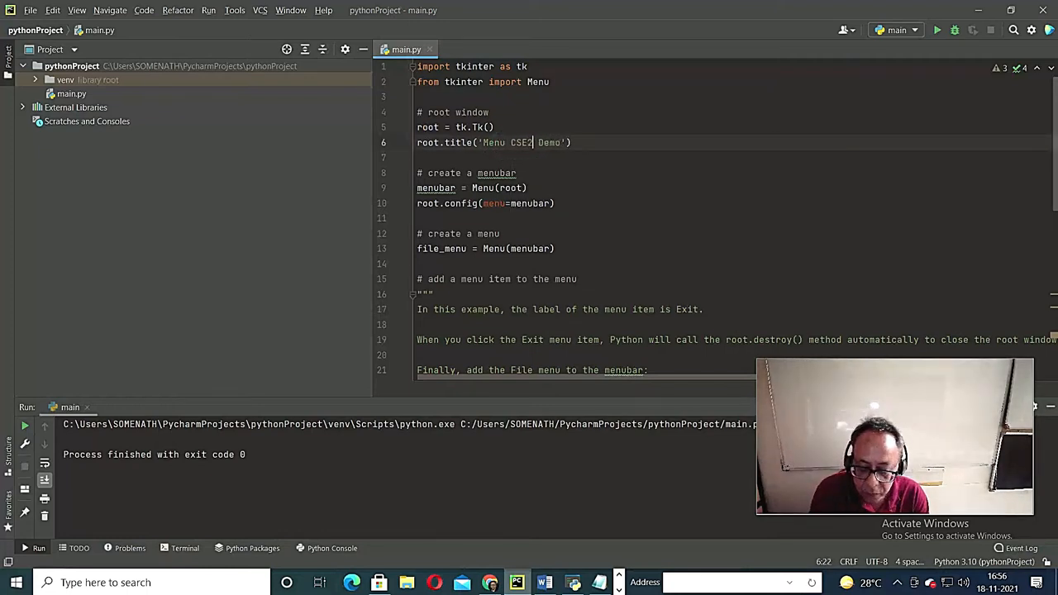
{"action": "type", "text": "024"}
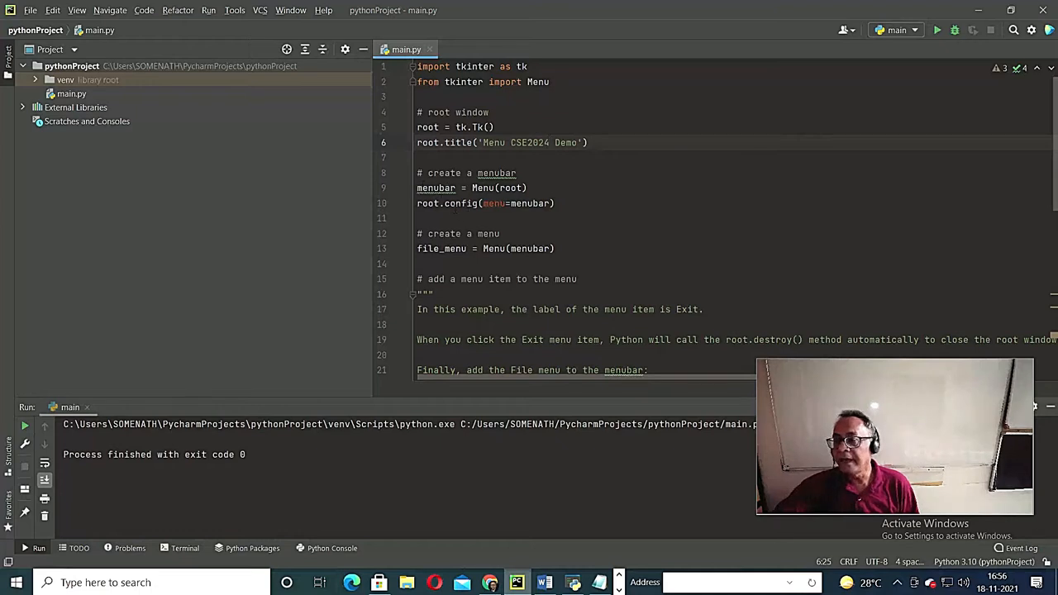
{"action": "mouse_move", "coordinate": [592, 248]}
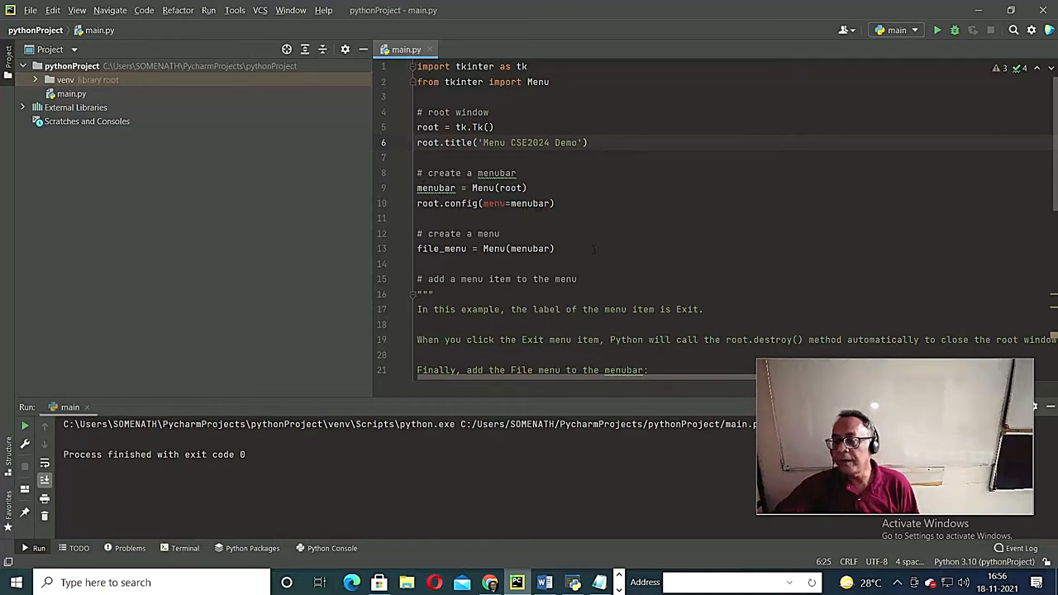
{"action": "scroll", "scroll_direction": "down", "scroll_amount": 3}
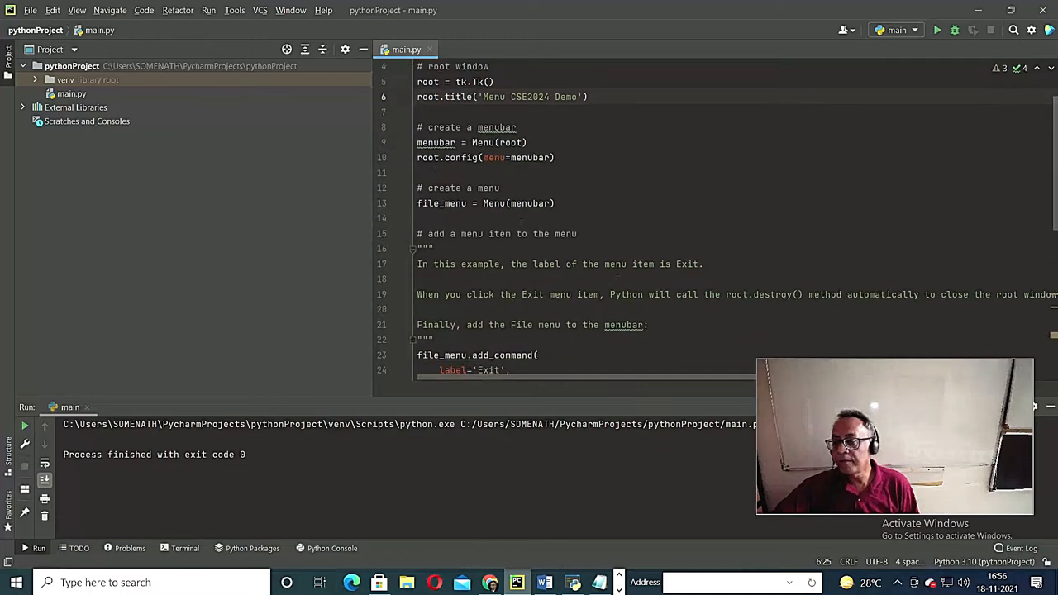
{"action": "scroll", "scroll_direction": "down", "scroll_amount": 3}
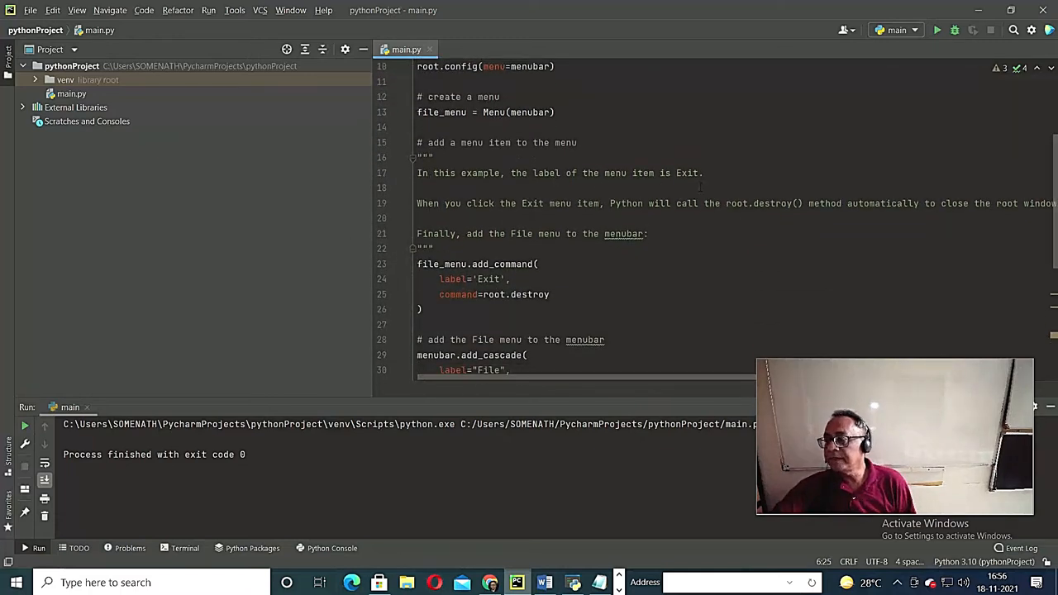
{"action": "scroll", "scroll_direction": "down", "scroll_amount": 3}
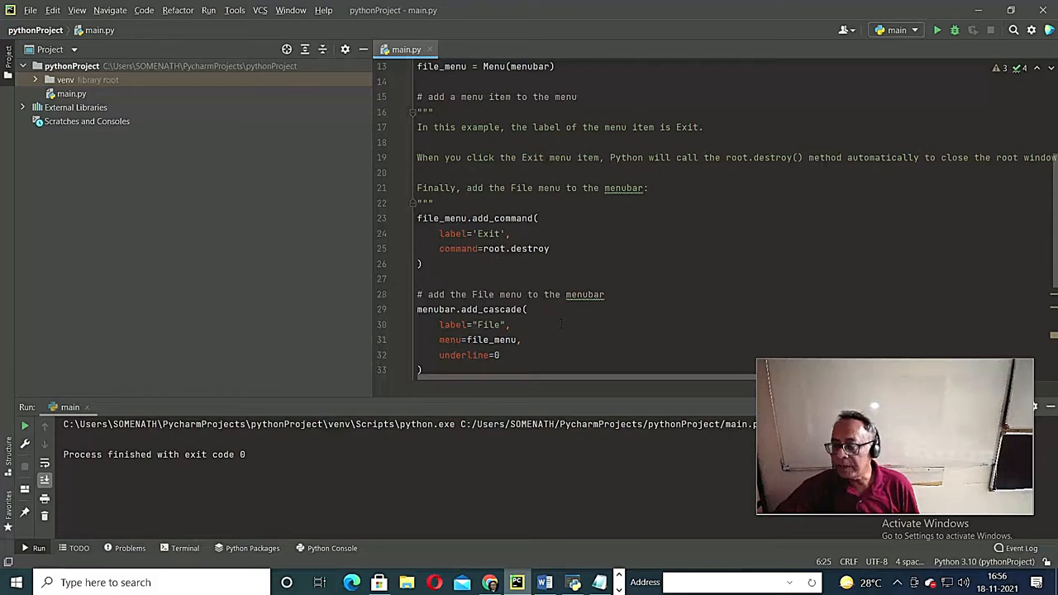
{"action": "scroll", "scroll_direction": "down", "scroll_amount": 3}
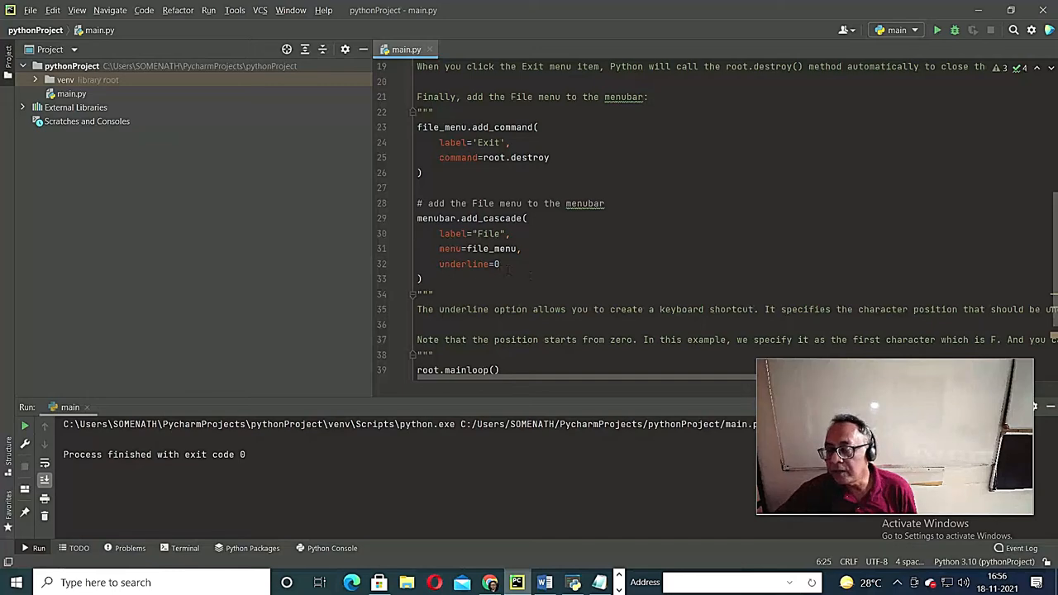
{"action": "scroll", "scroll_direction": "down", "scroll_amount": 3}
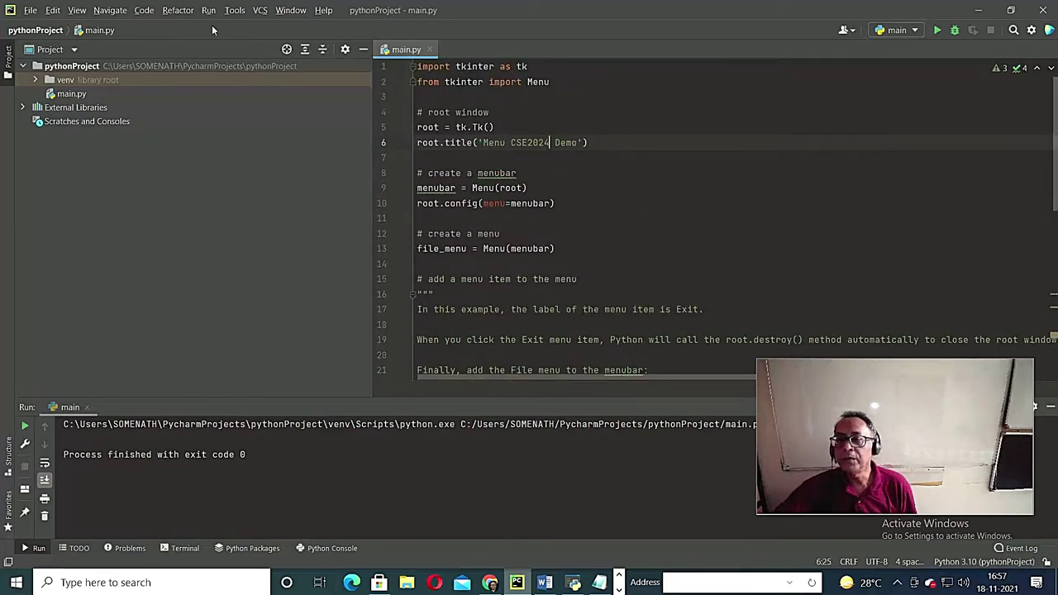
- Run main.py and resize the 'Menu CSE2024 Demo' window
{"action": "left_click", "coordinate": [208, 10]}
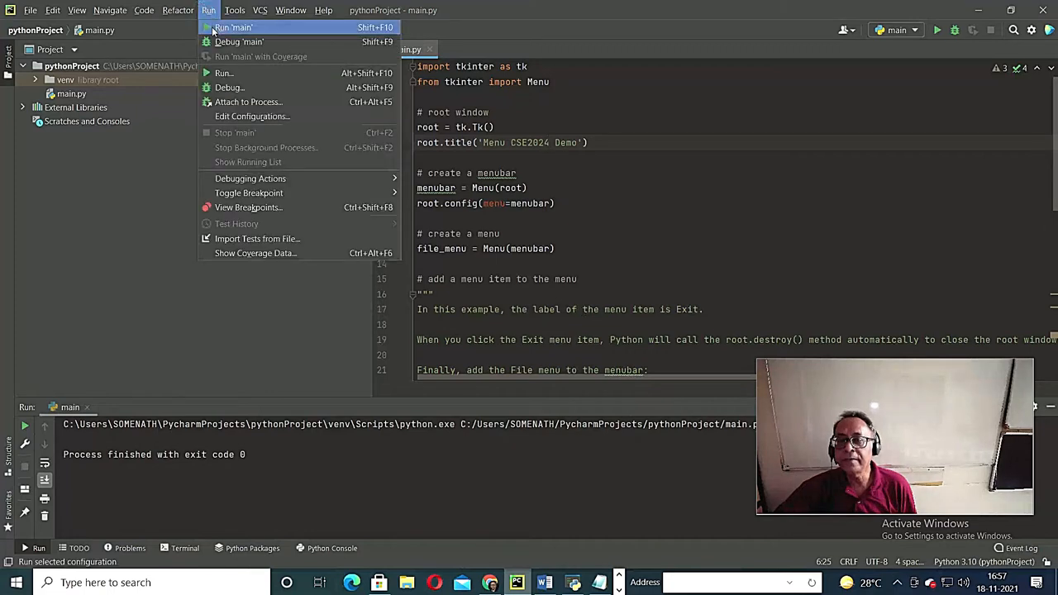
{"action": "left_click", "coordinate": [234, 27]}
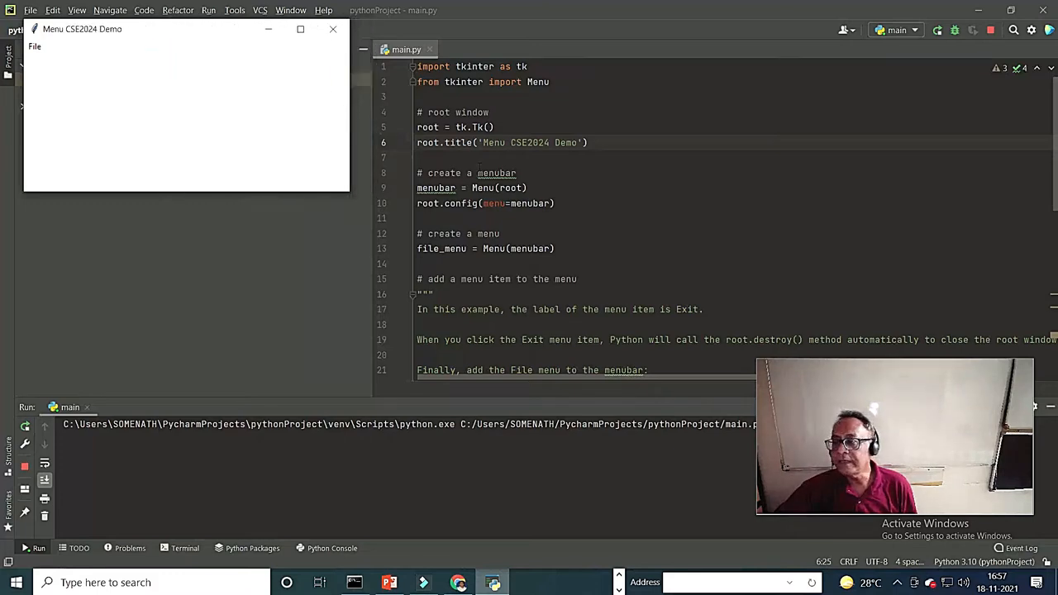
{"action": "mouse_move", "coordinate": [405, 186]}
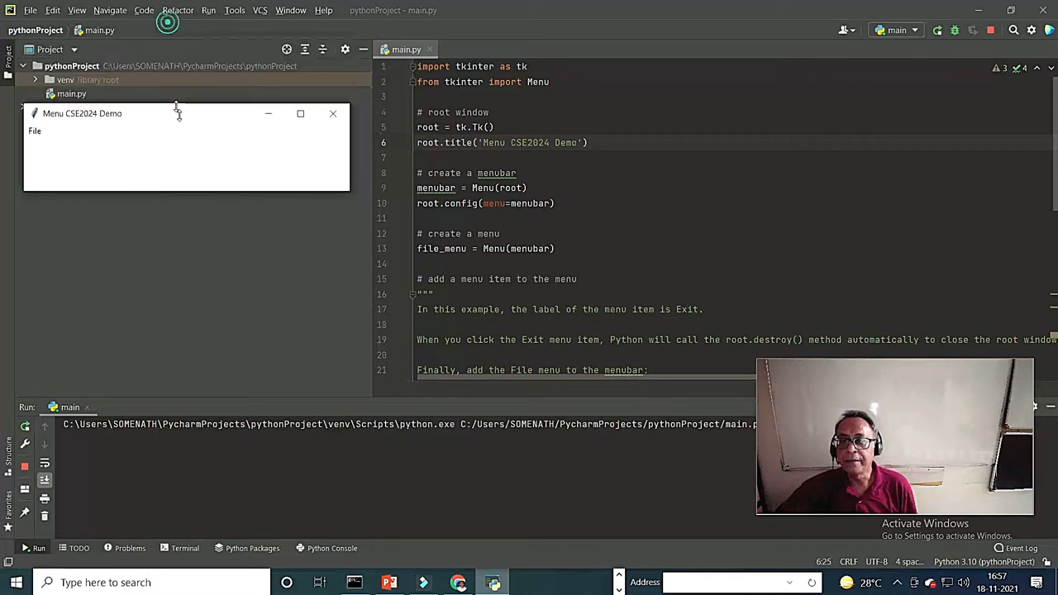
{"action": "left_click_drag", "start_coordinate": [165, 113], "coordinate": [165, 94]}
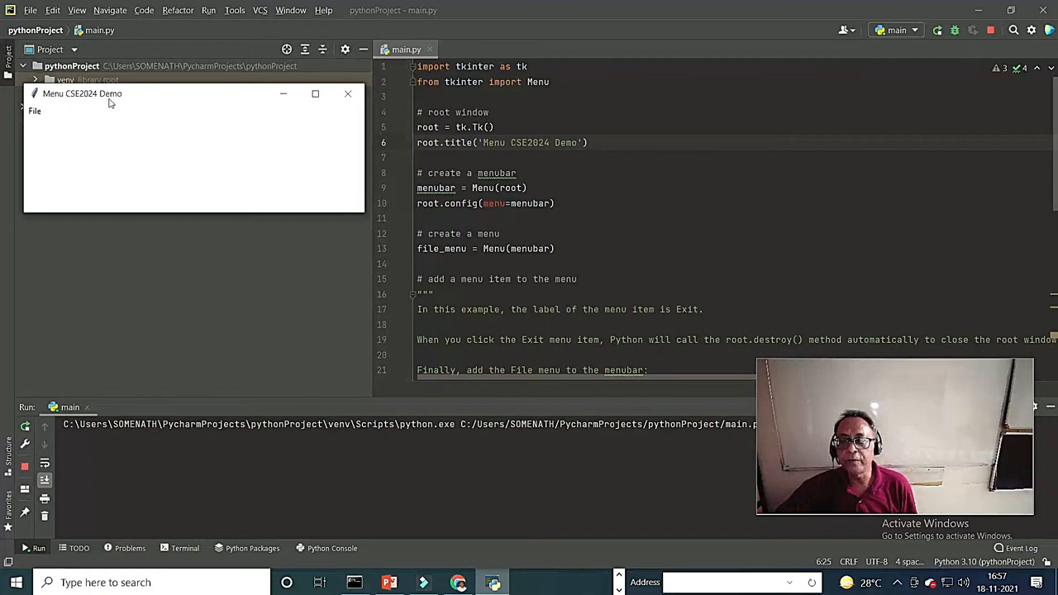
- Open the demo's File menu, then quit the demo with Exit
{"action": "left_click", "coordinate": [35, 111]}
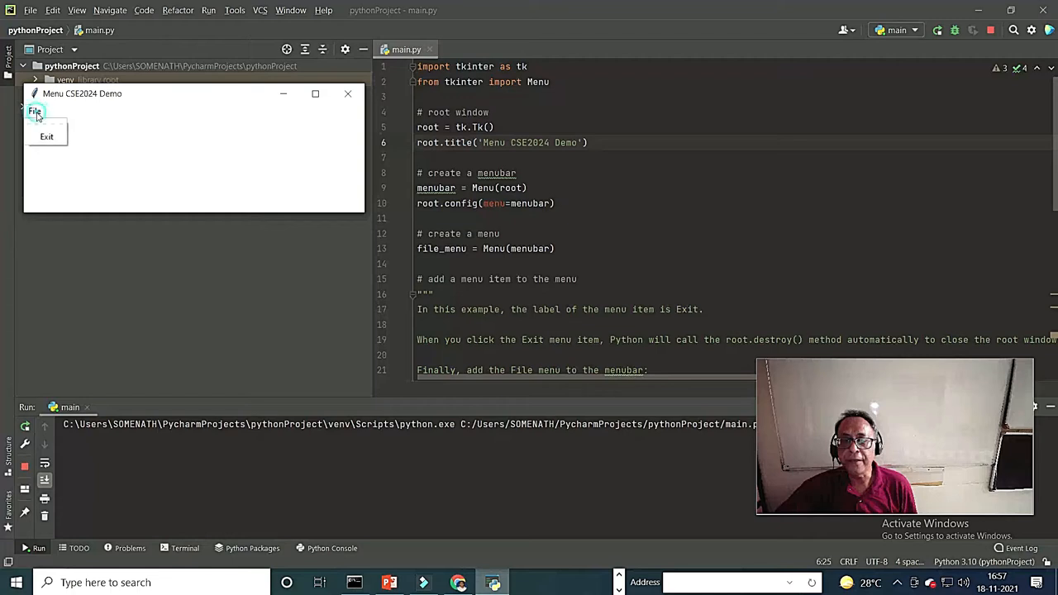
{"action": "mouse_move", "coordinate": [46, 135]}
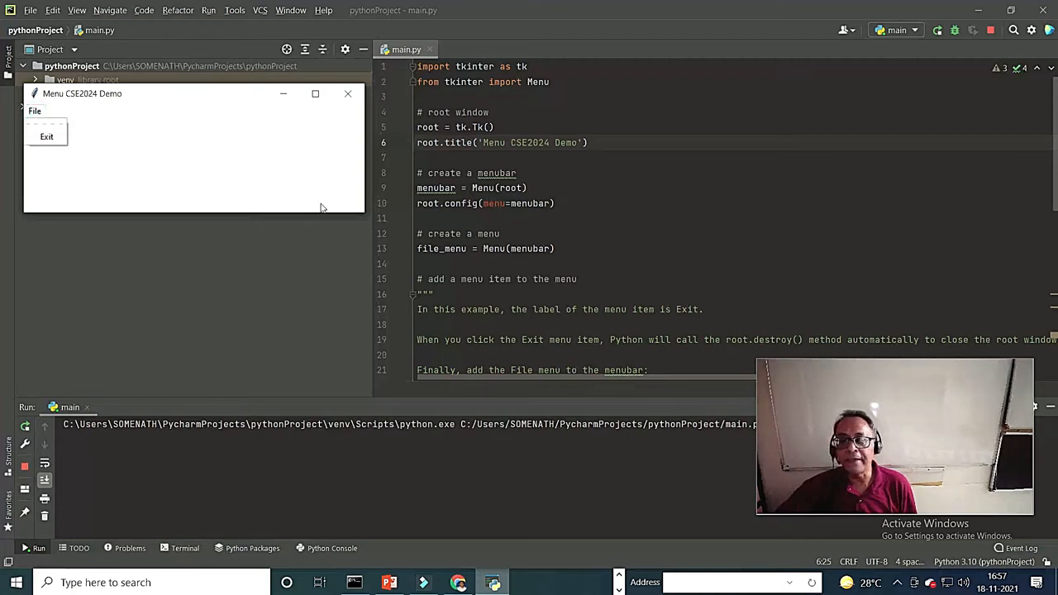
{"action": "left_click", "coordinate": [46, 137]}
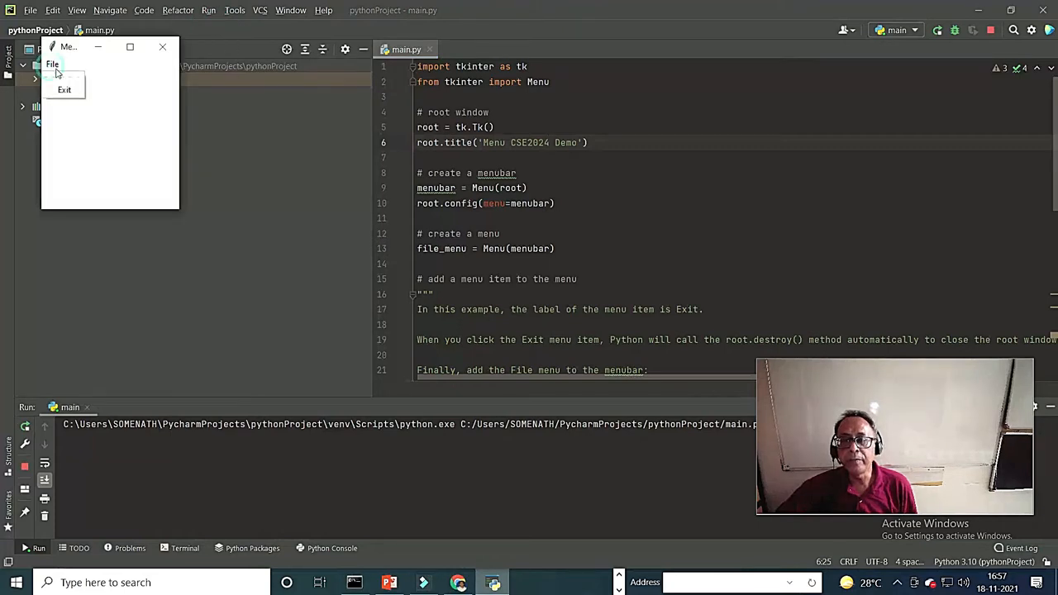
{"action": "mouse_move", "coordinate": [65, 89]}
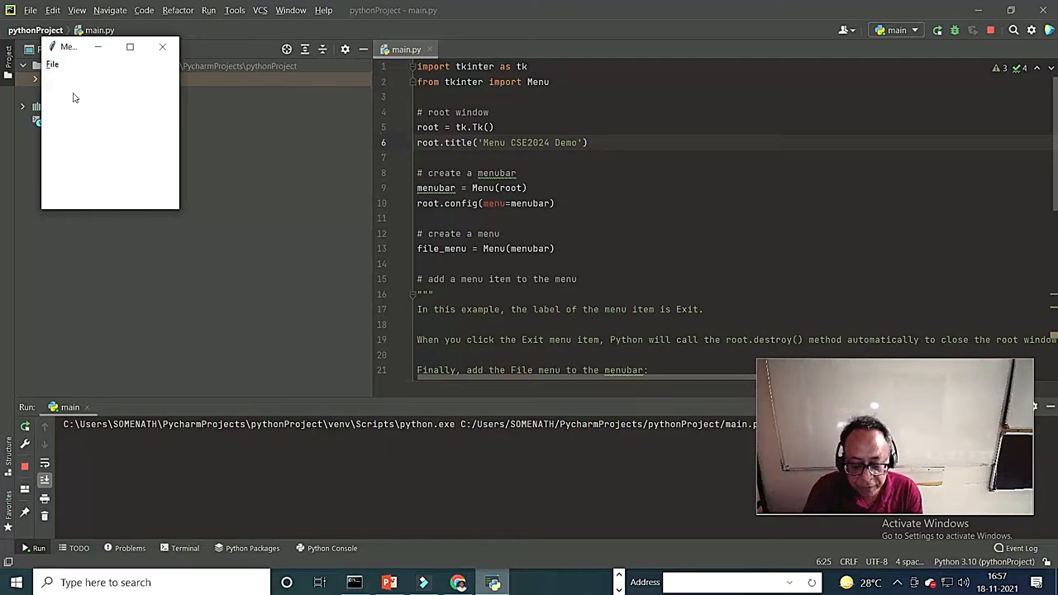
{"action": "left_click", "coordinate": [52, 64]}
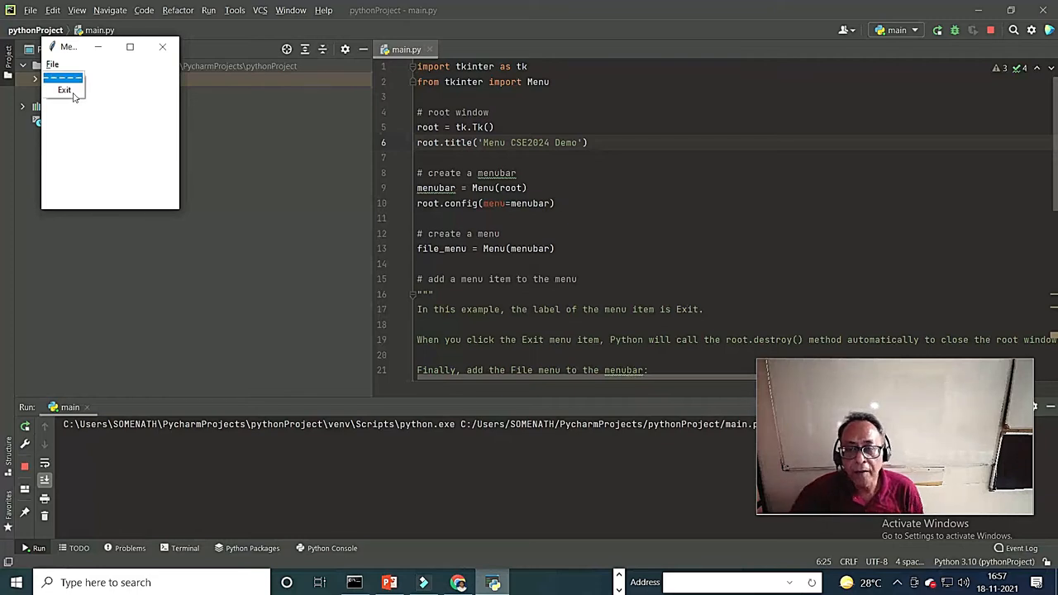
{"action": "left_click", "coordinate": [64, 89]}
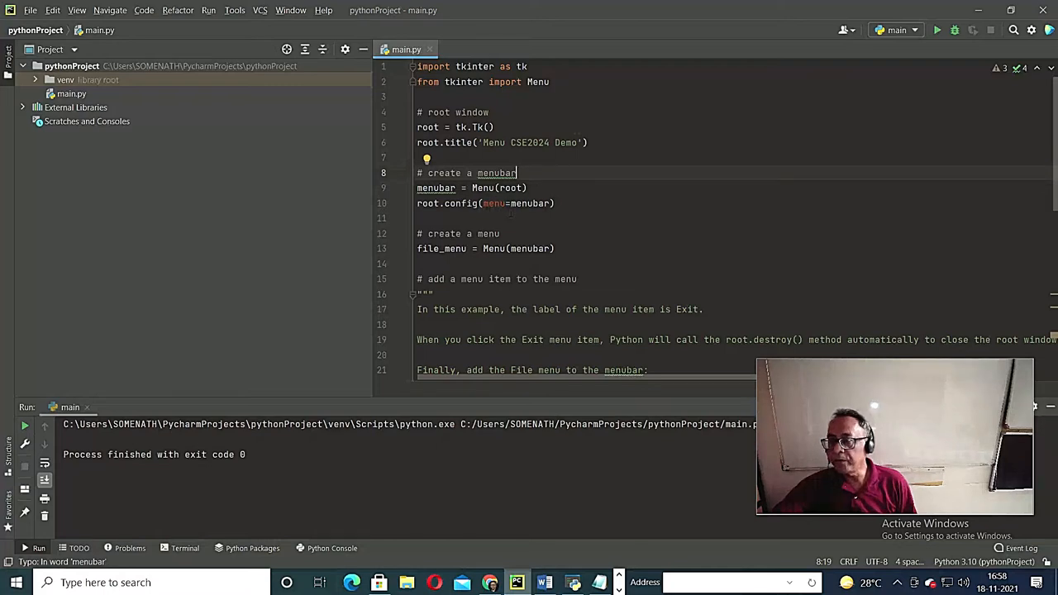
{"action": "scroll", "scroll_direction": "down", "scroll_amount": 3}
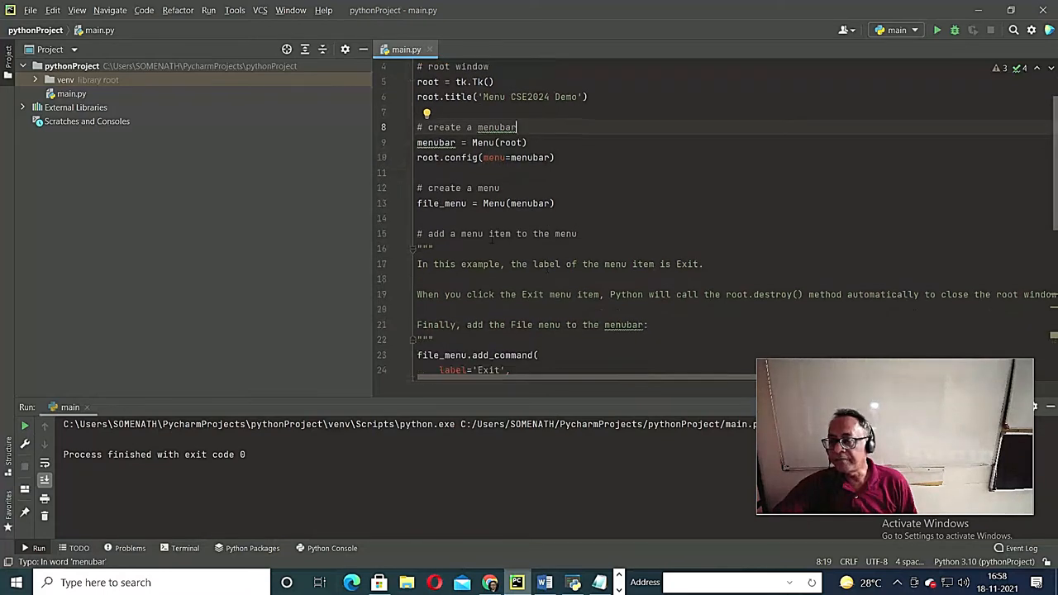
{"action": "scroll", "scroll_direction": "down", "scroll_amount": 3}
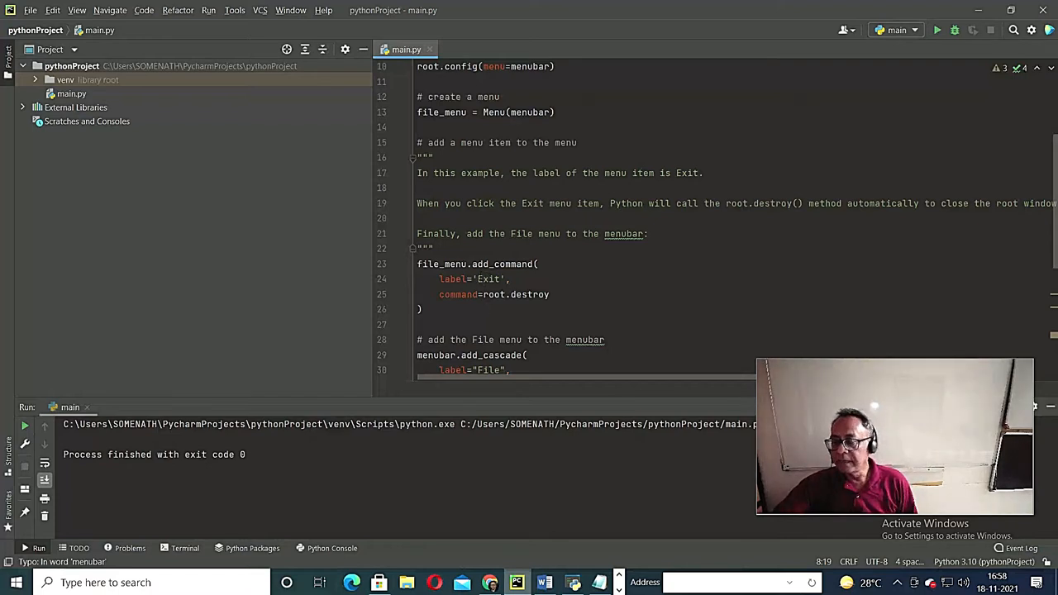
{"action": "scroll", "scroll_direction": "down", "scroll_amount": 3}
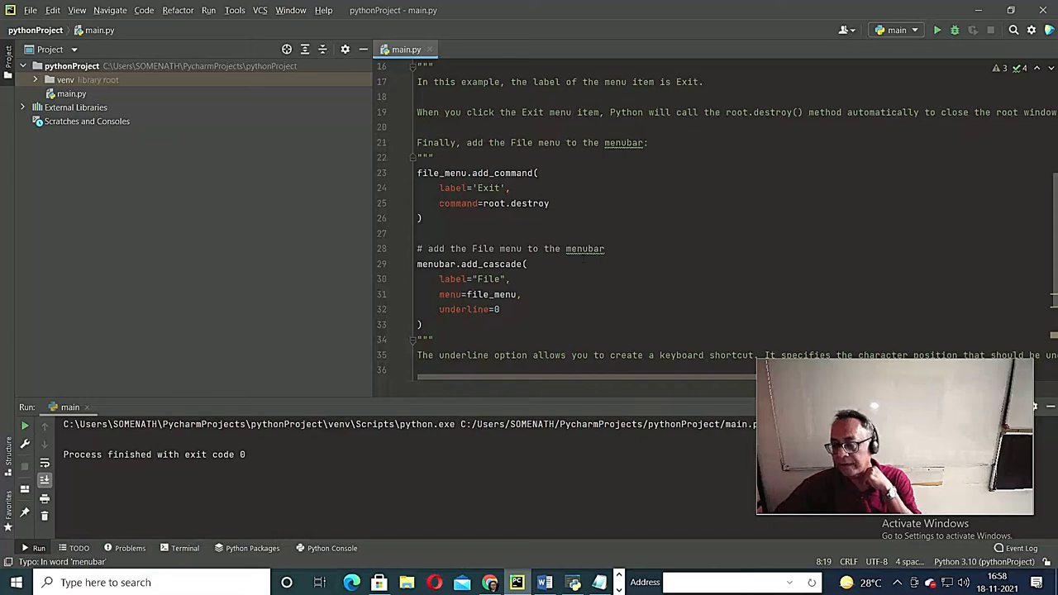
{"action": "scroll", "scroll_direction": "down", "scroll_amount": 3}
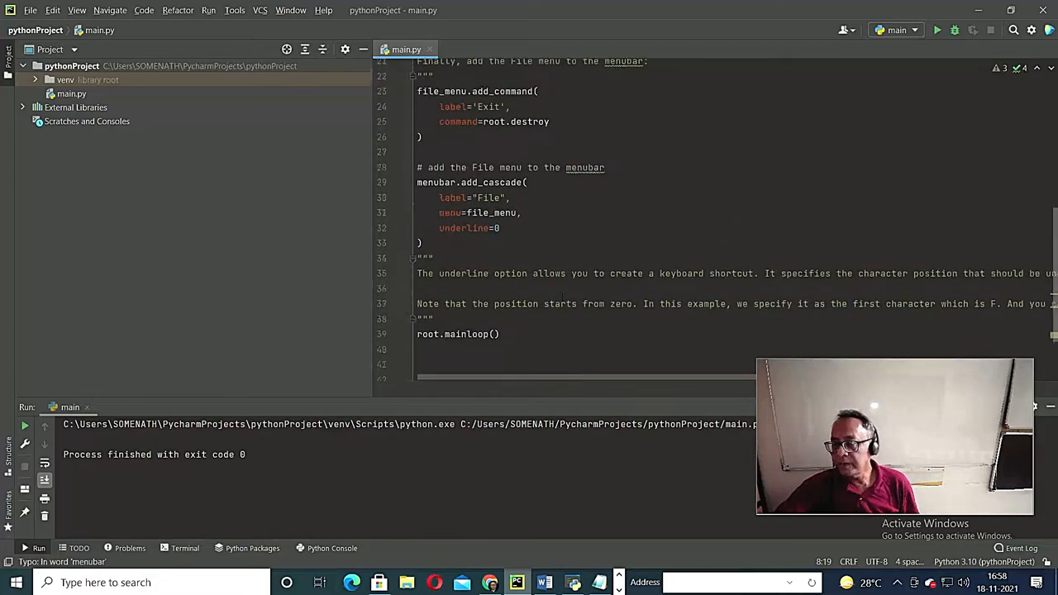
{"action": "scroll", "scroll_direction": "up", "scroll_amount": 3}
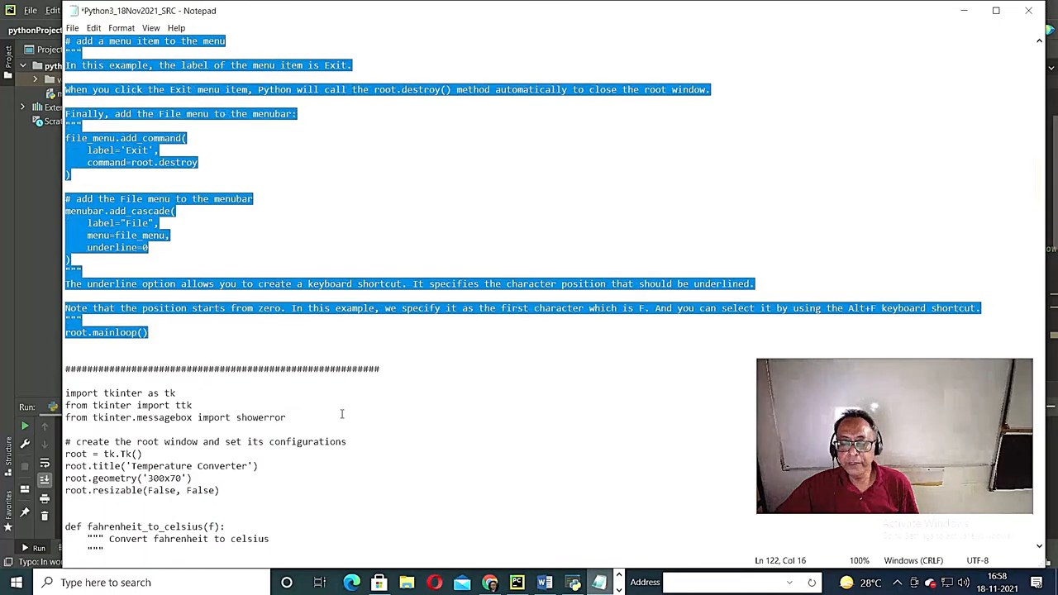
- Scroll the Notepad notes down to the Temperature Converter code, then return to PyCharm
{"action": "scroll", "scroll_direction": "down", "scroll_amount": 3}
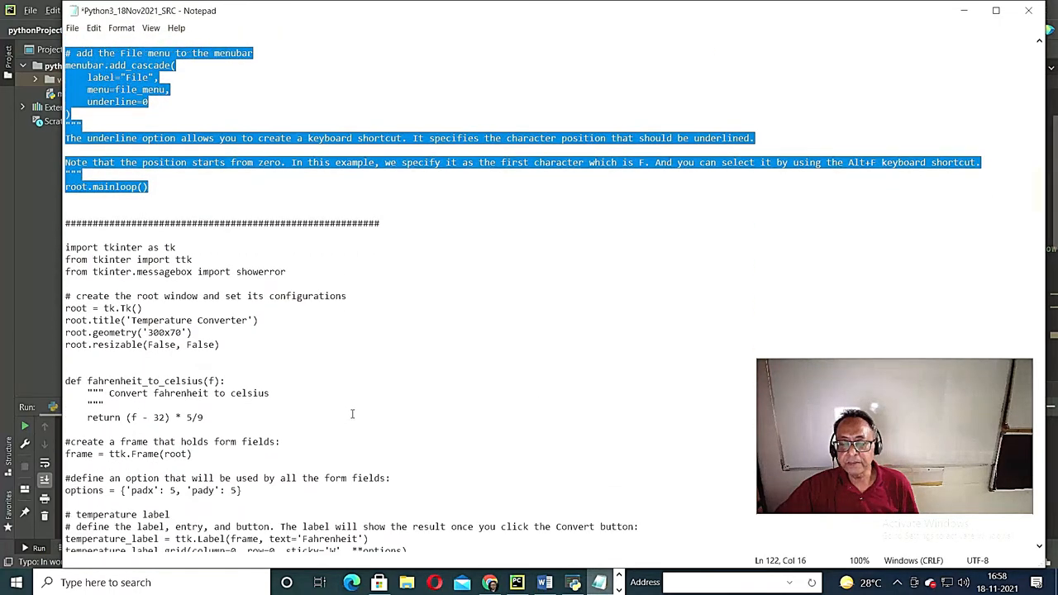
{"action": "scroll", "scroll_direction": "down", "scroll_amount": 3}
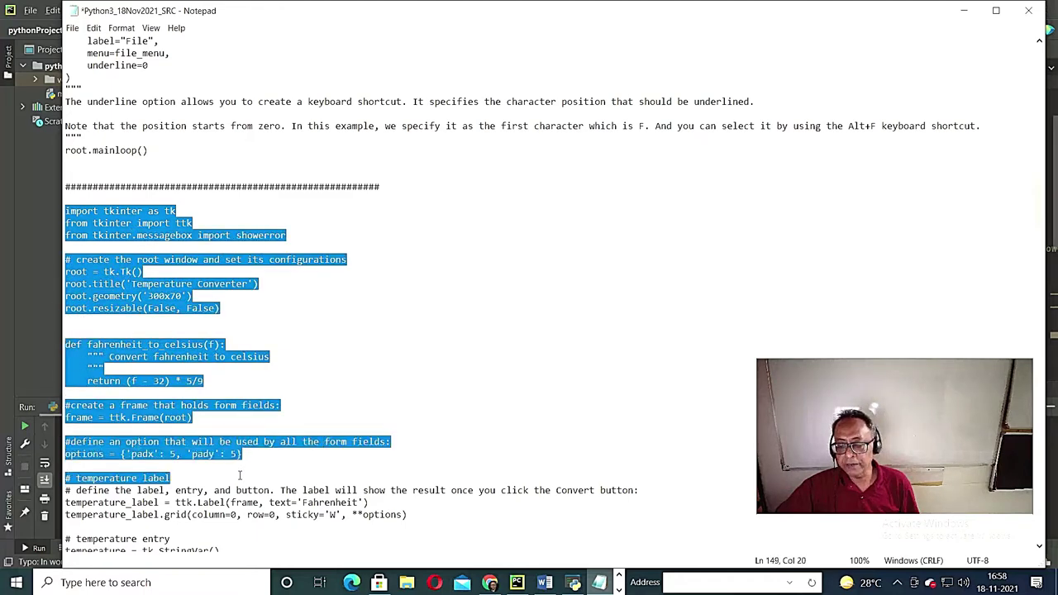
{"action": "scroll", "scroll_direction": "down", "scroll_amount": 3}
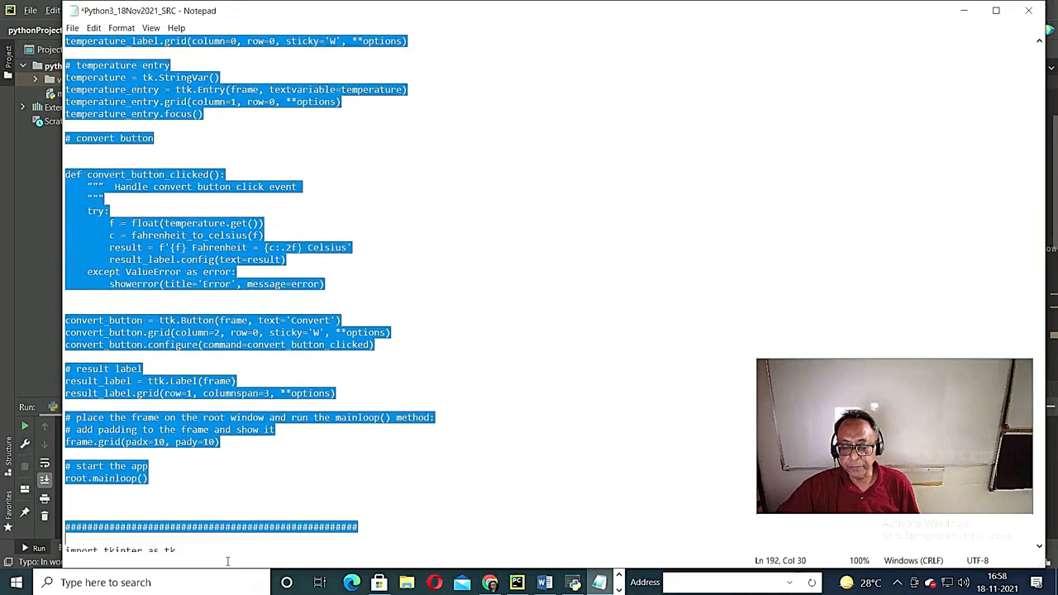
{"action": "scroll", "scroll_direction": "down", "scroll_amount": 3}
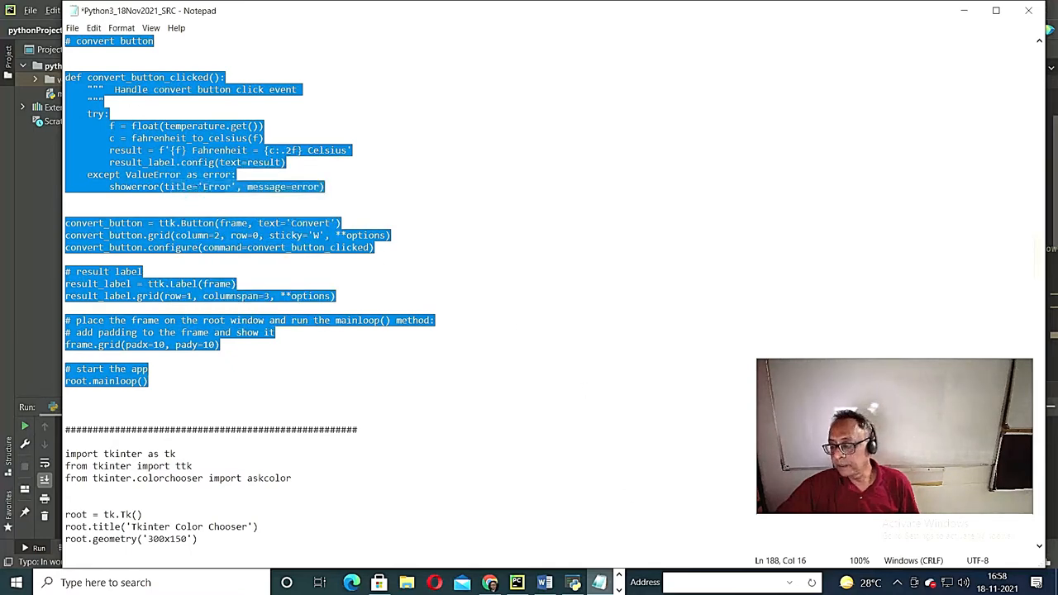
{"action": "left_click", "coordinate": [517, 583]}
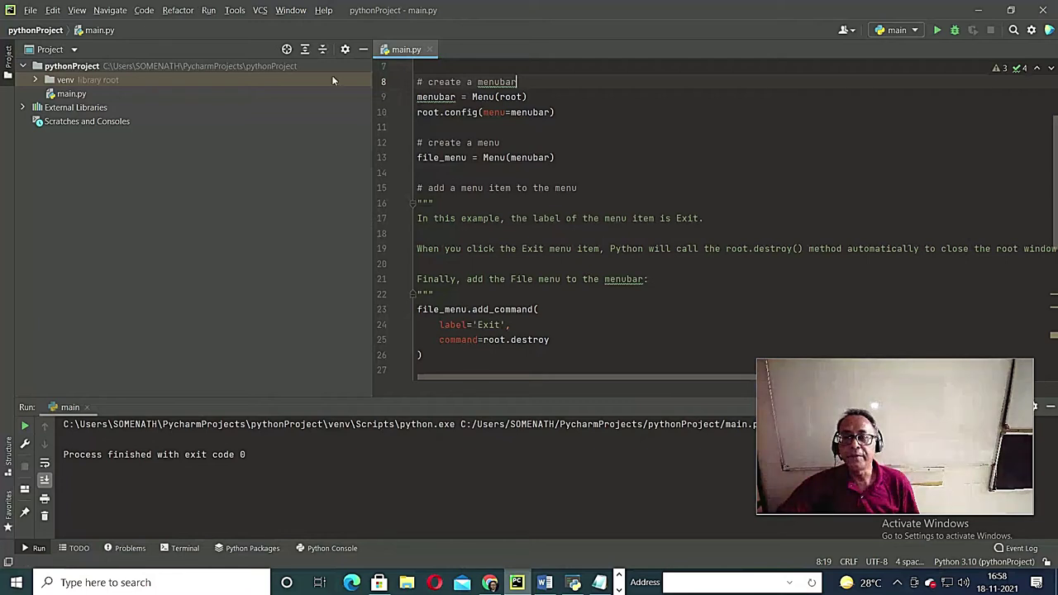
- Swap main.py's Menu demo for the pasted Temperature Converter code and return to the top
{"action": "left_click", "coordinate": [422, 355]}
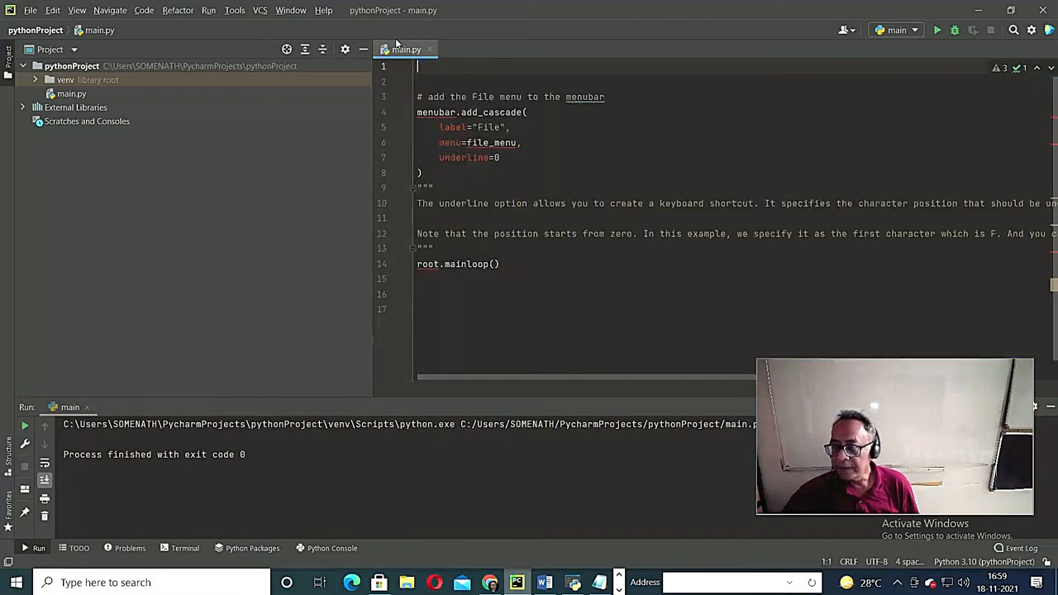
{"action": "key", "text": "ctrl+a"}
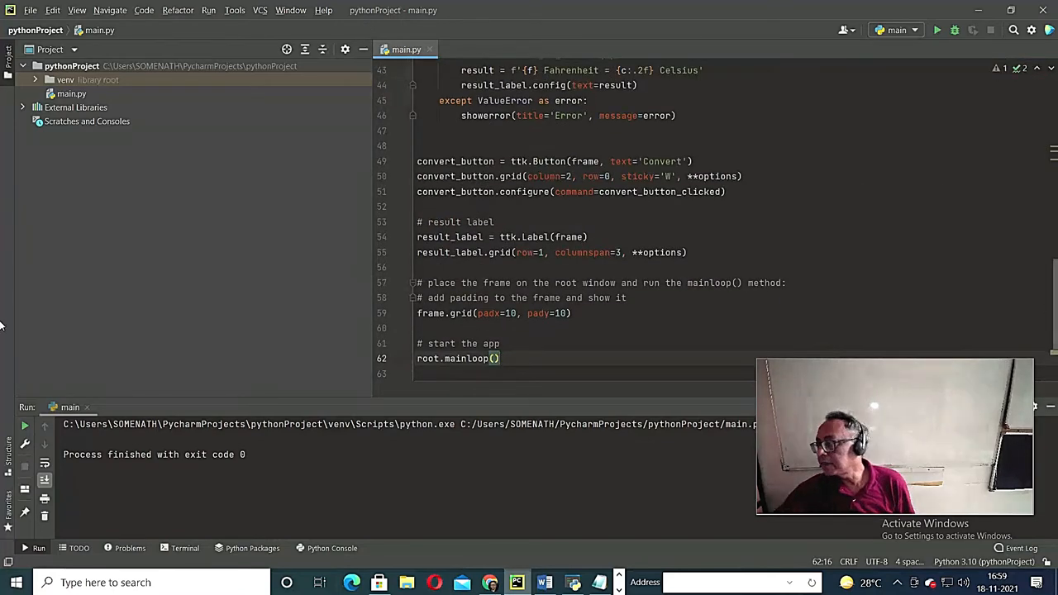
{"action": "scroll", "scroll_direction": "up", "scroll_amount": 3}
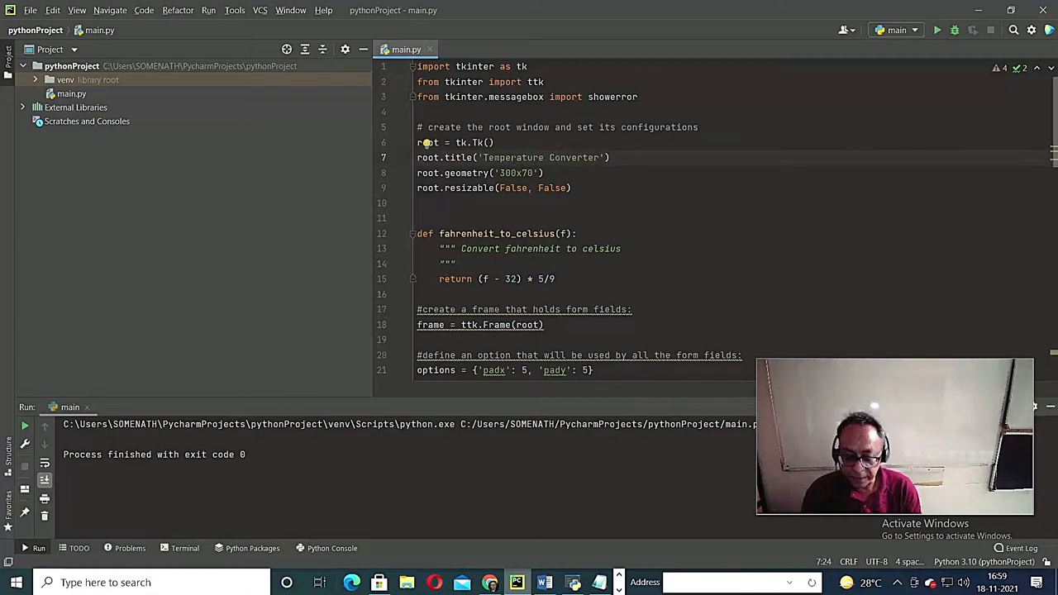
- Type 'CSE2024' into the converter script and scroll down through its widgets
{"action": "type", "text": "CSE2 C"}
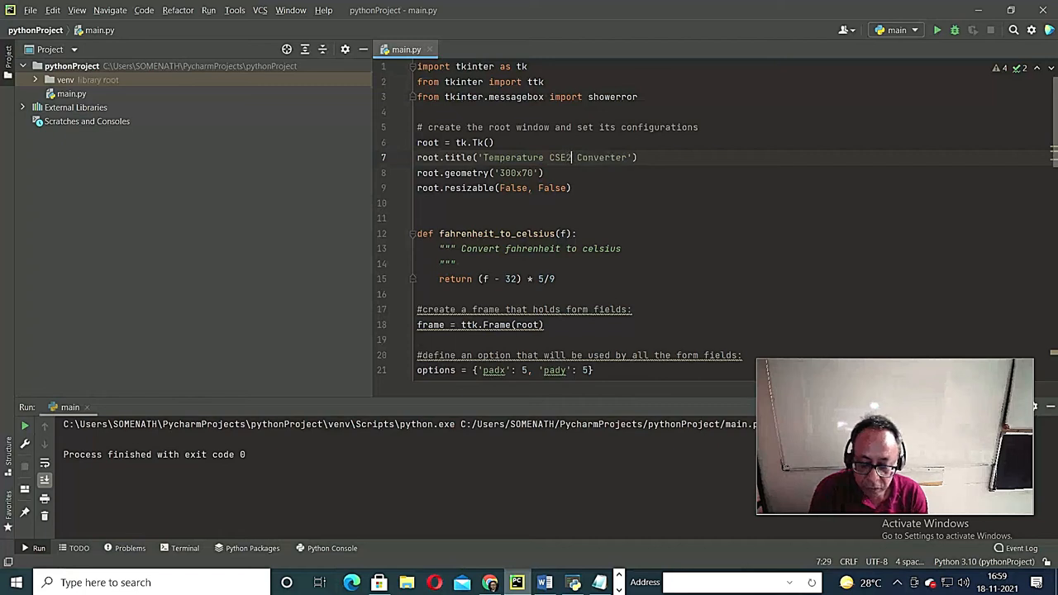
{"action": "type", "text": "024"}
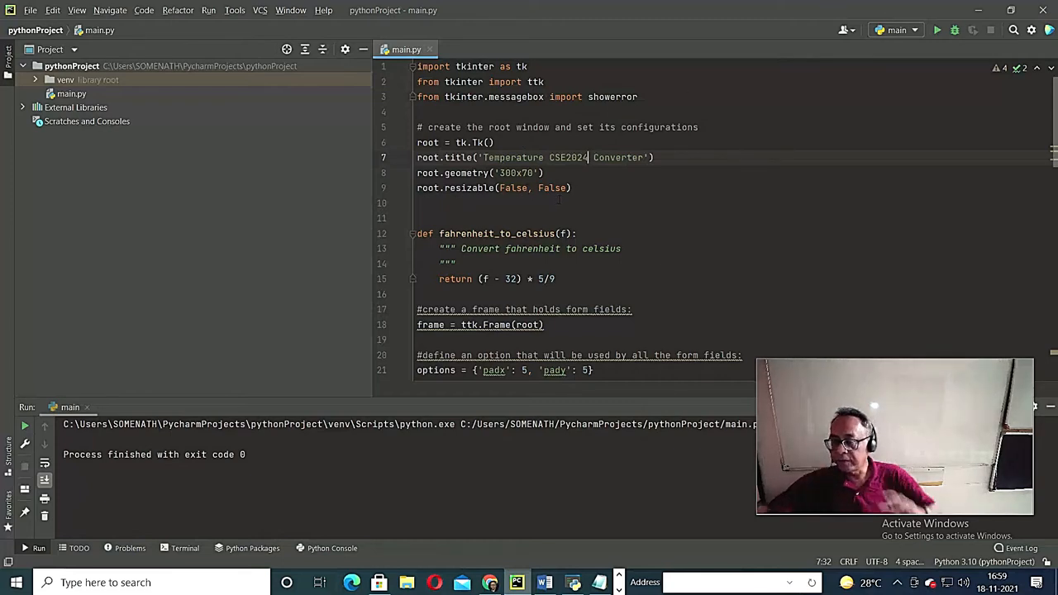
{"action": "scroll", "scroll_direction": "down", "scroll_amount": 3}
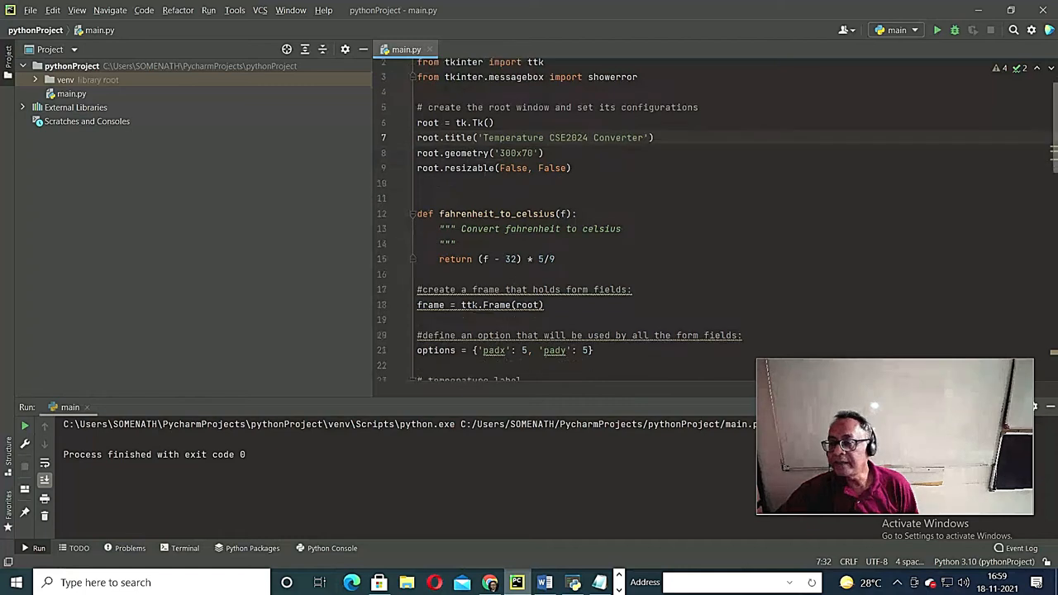
{"action": "scroll", "scroll_direction": "down", "scroll_amount": 3}
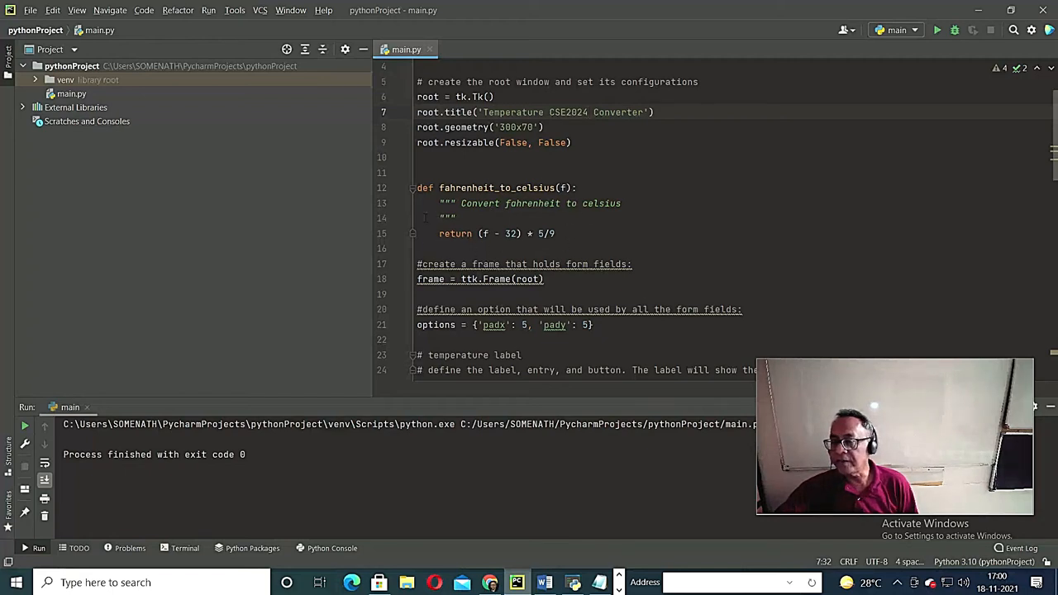
{"action": "scroll", "scroll_direction": "down", "scroll_amount": 3}
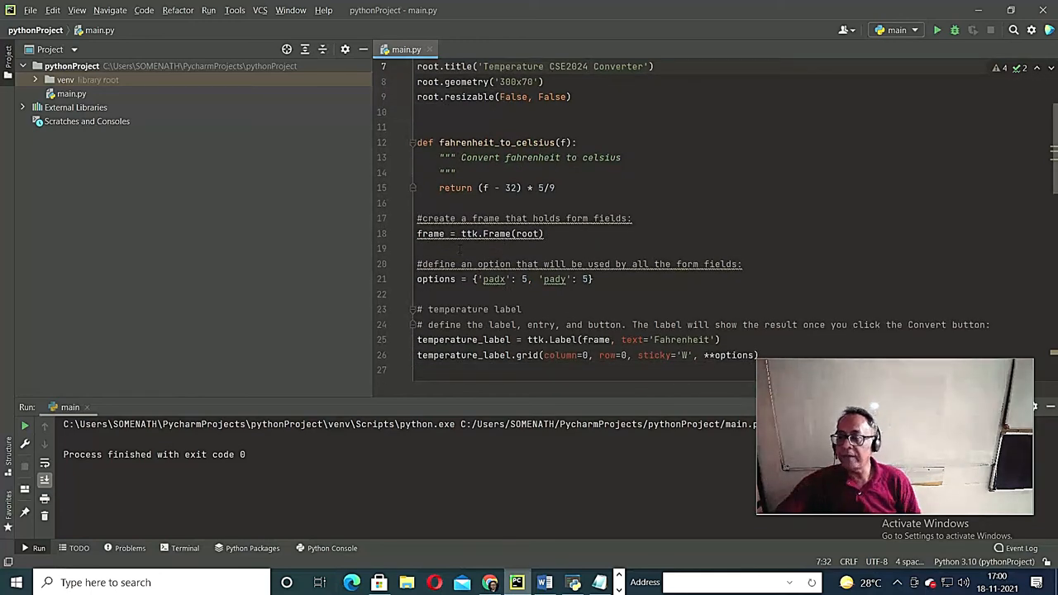
{"action": "scroll", "scroll_direction": "down", "scroll_amount": 3}
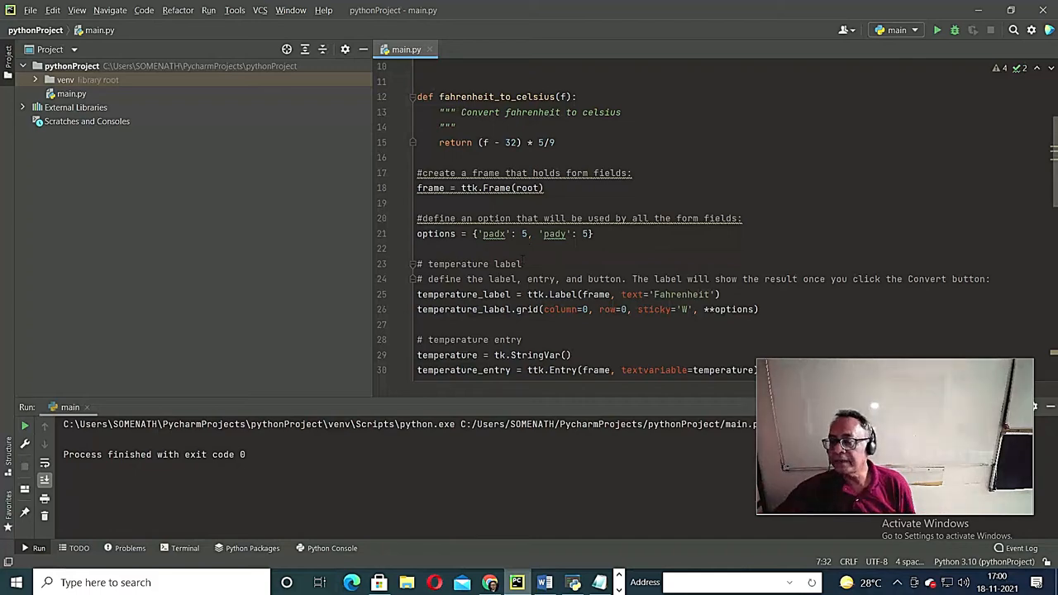
{"action": "scroll", "scroll_direction": "down", "scroll_amount": 3}
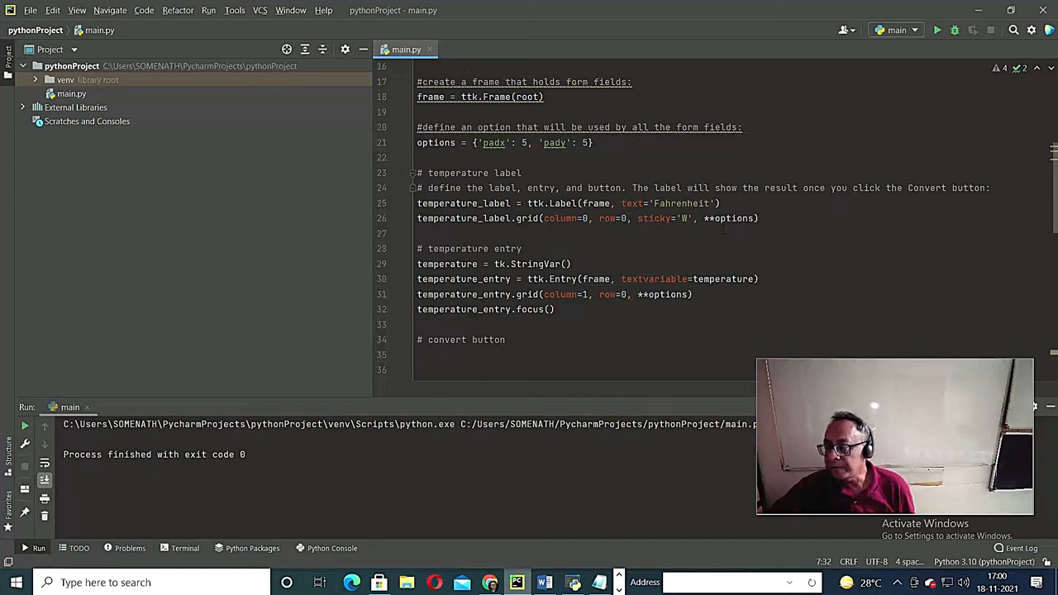
- Scroll on to root.mainloop() at the end and open the Run menu
{"action": "scroll", "scroll_direction": "down", "scroll_amount": 3}
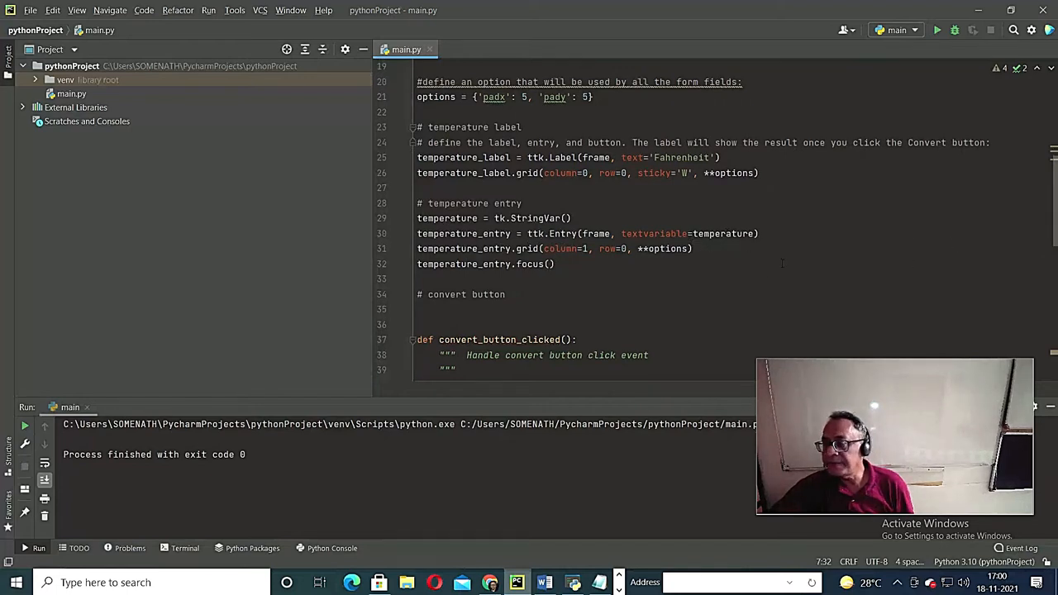
{"action": "scroll", "scroll_direction": "down", "scroll_amount": 3}
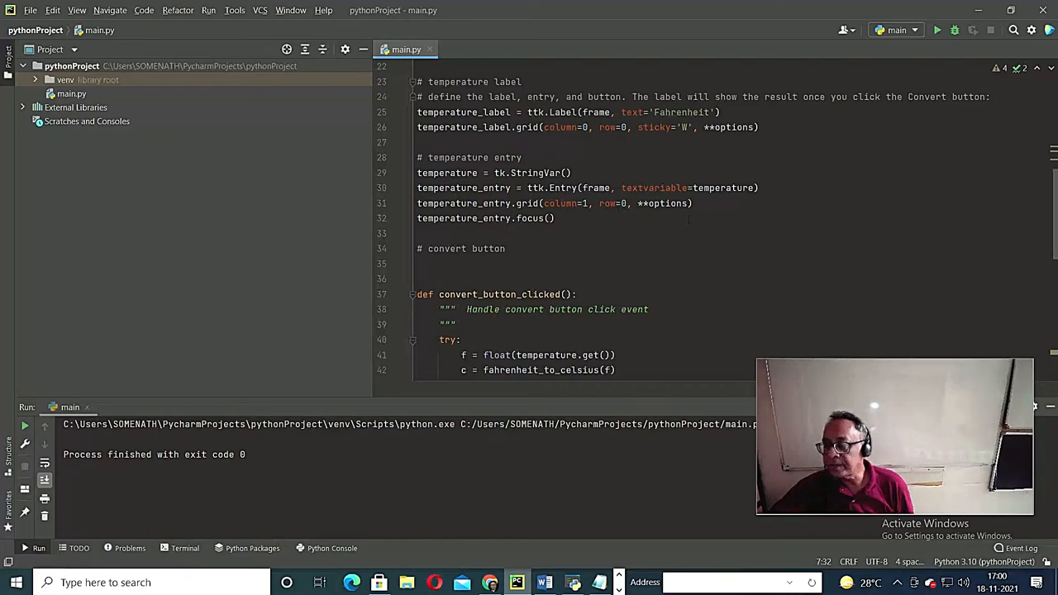
{"action": "scroll", "scroll_direction": "down", "scroll_amount": 3}
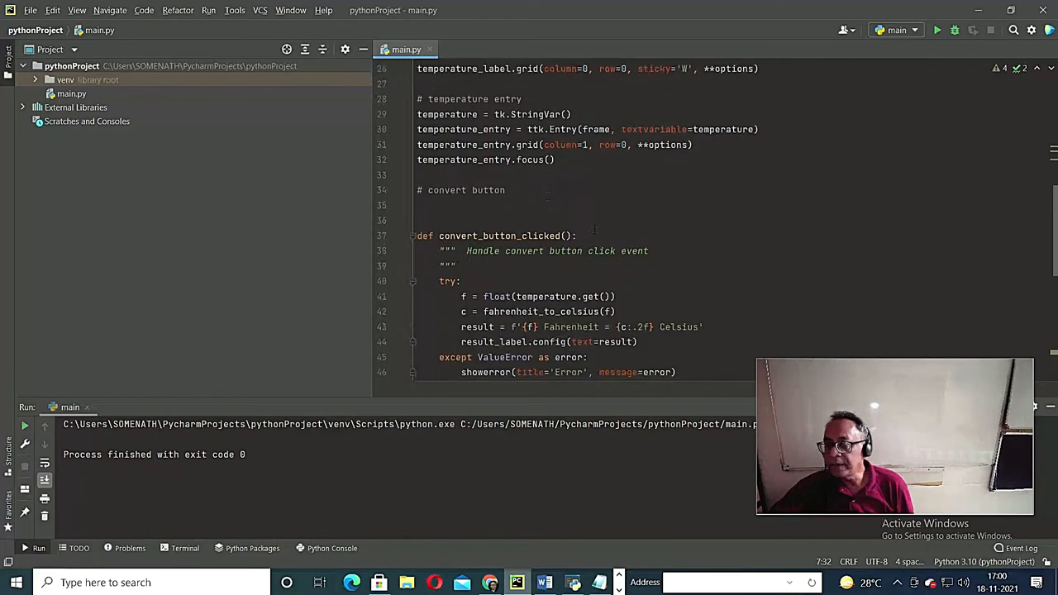
{"action": "scroll", "scroll_direction": "down", "scroll_amount": 3}
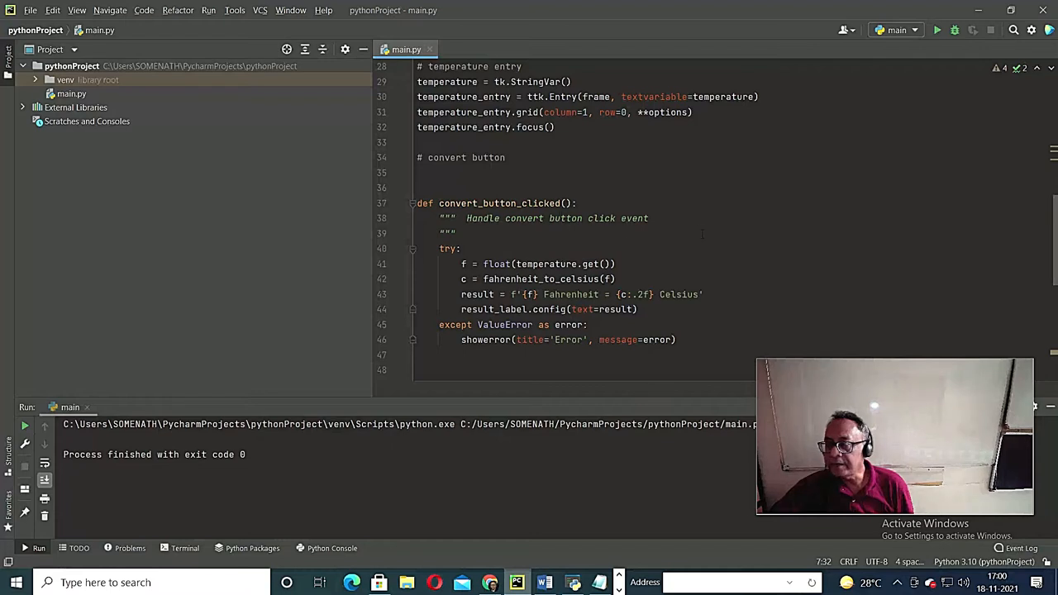
{"action": "scroll", "scroll_direction": "down", "scroll_amount": 3}
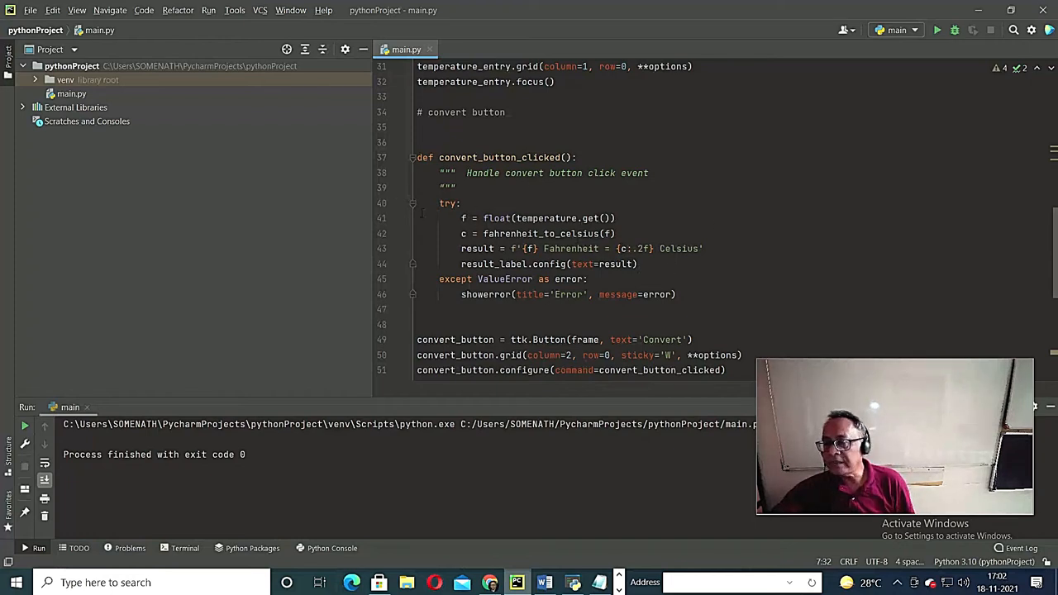
{"action": "scroll", "scroll_direction": "down", "scroll_amount": 3}
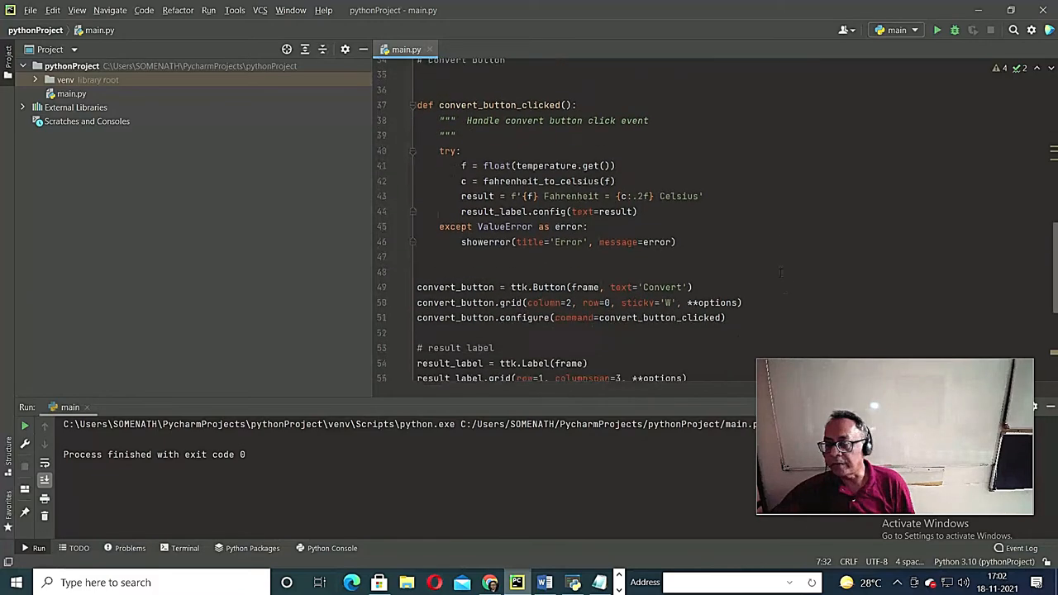
{"action": "scroll", "scroll_direction": "down", "scroll_amount": 3}
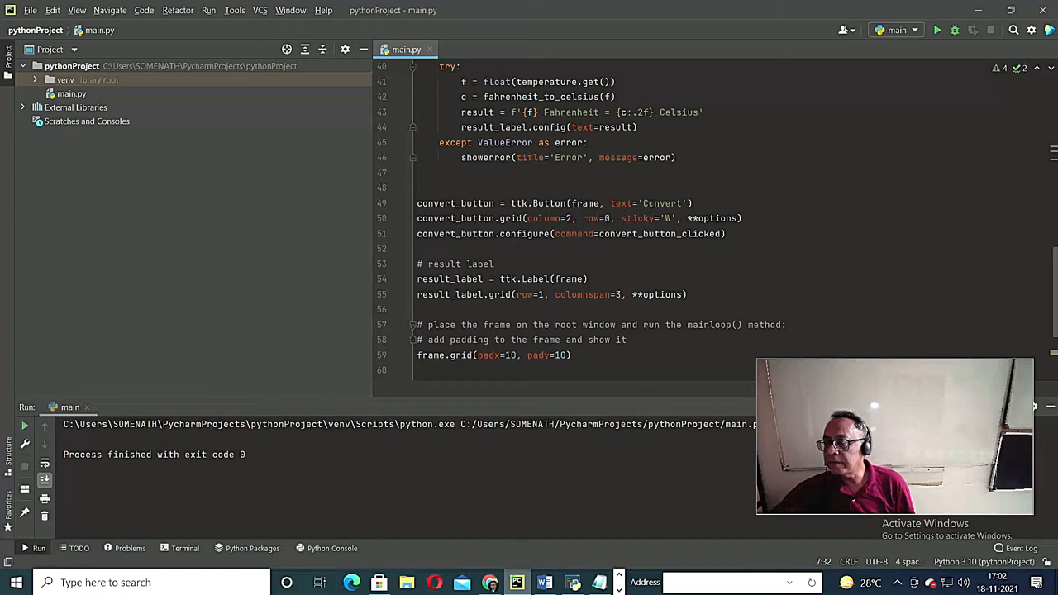
{"action": "scroll", "scroll_direction": "down", "scroll_amount": 3}
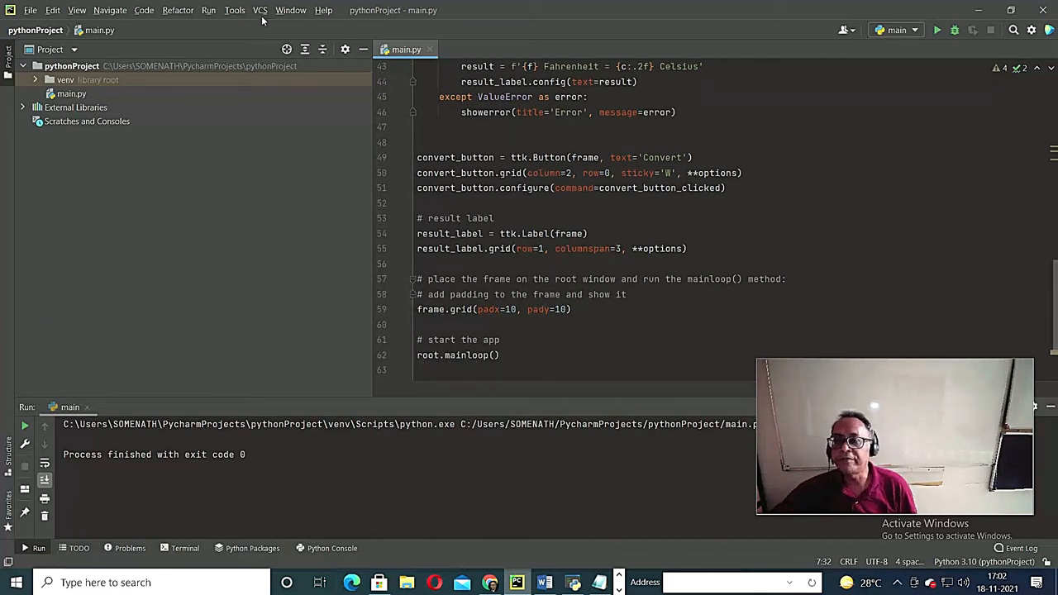
{"action": "left_click", "coordinate": [208, 10]}
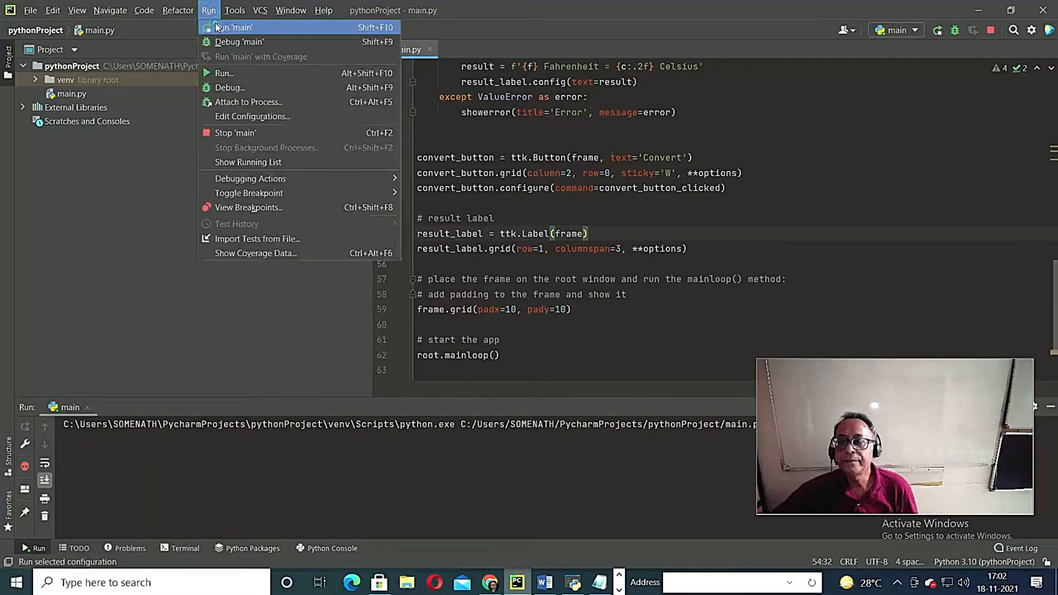
- Run main and convert 32 Fahrenheit, getting 0.00 Celsius
{"action": "left_click", "coordinate": [233, 27]}
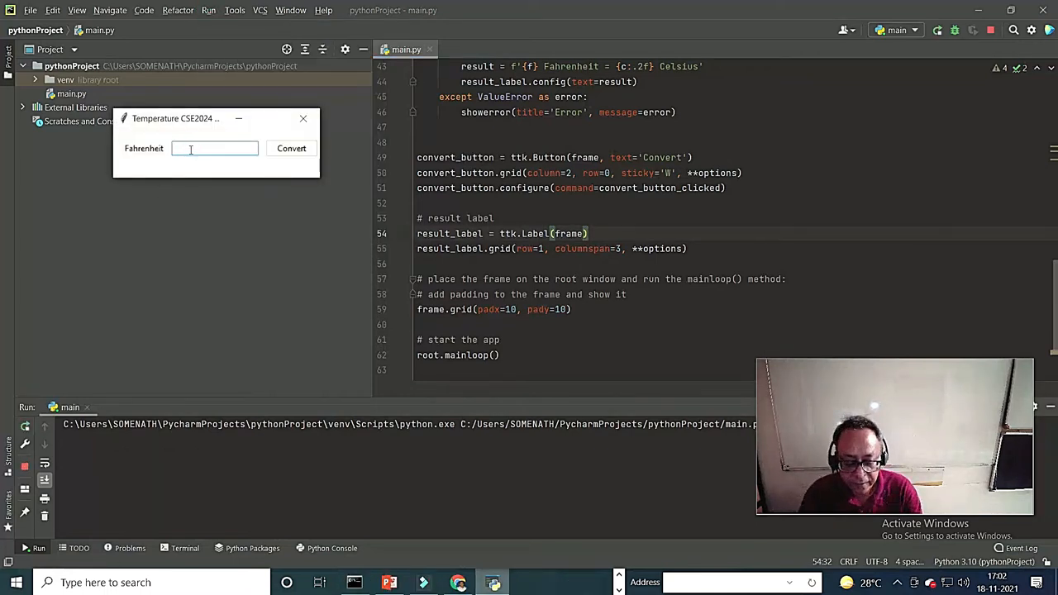
{"action": "type", "text": "32"}
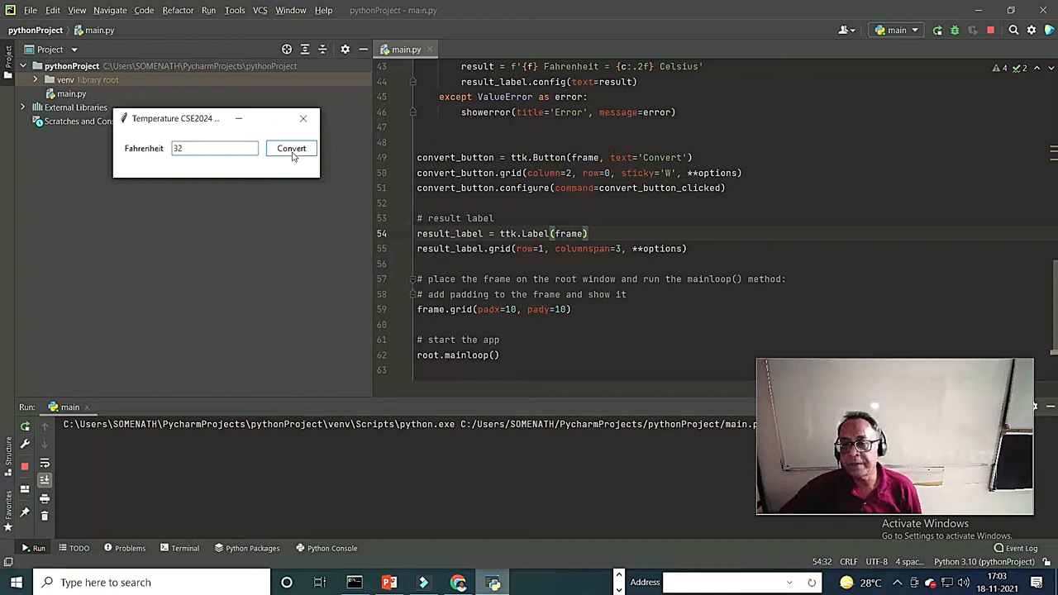
{"action": "left_click", "coordinate": [291, 148]}
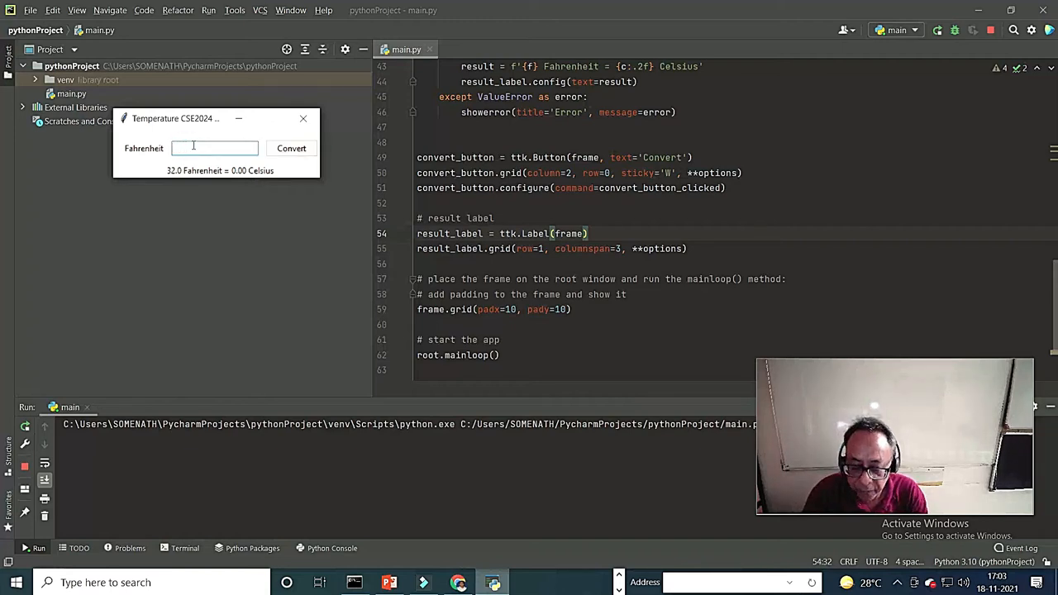
- Convert 98.4 Fahrenheit to 36.89 Celsius, then close the converter window
{"action": "type", "text": "98"}
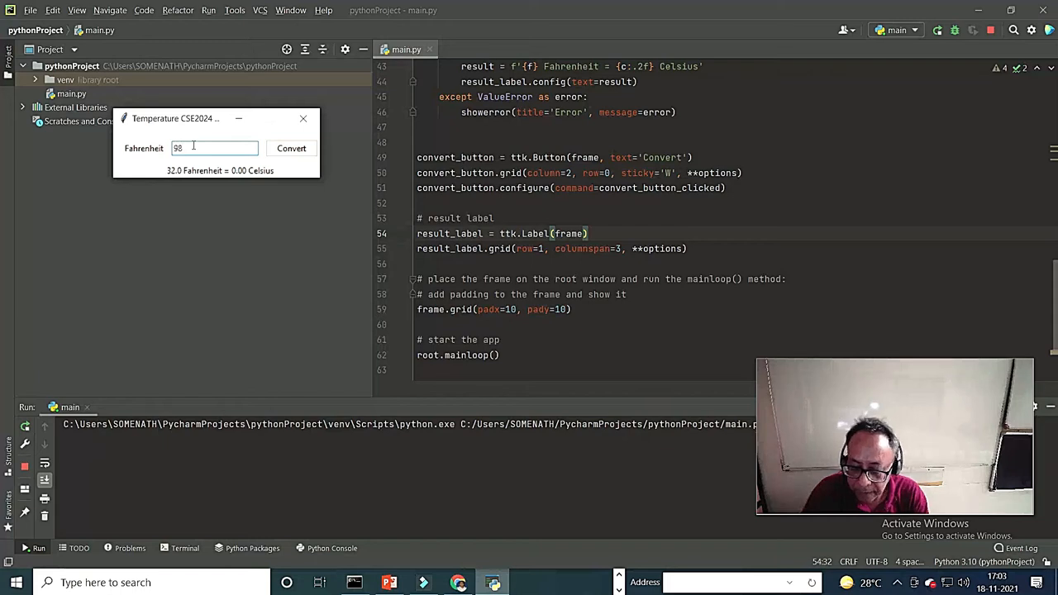
{"action": "type", "text": ".4"}
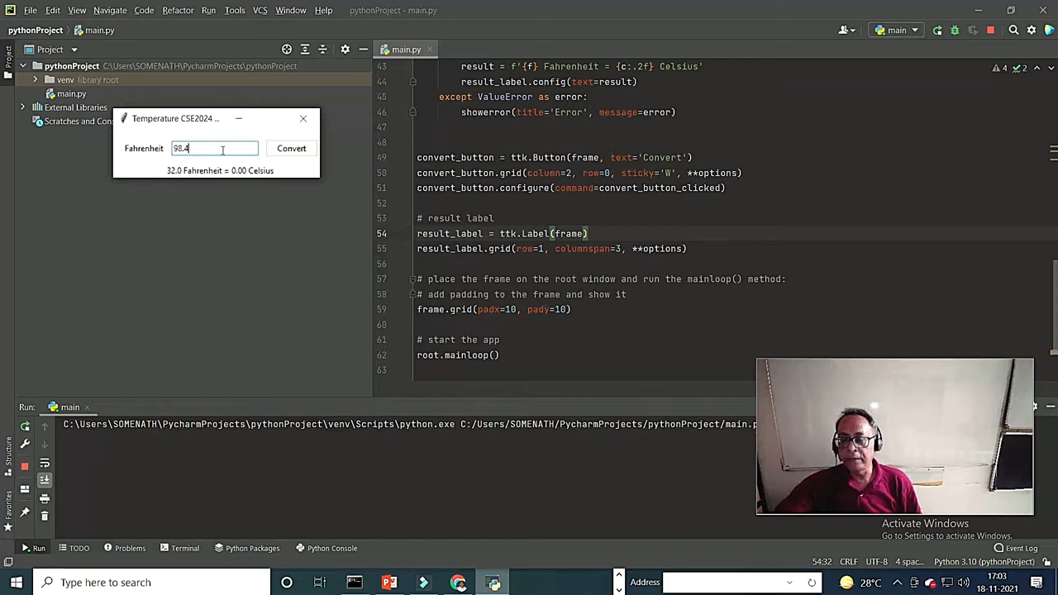
{"action": "left_click", "coordinate": [291, 148]}
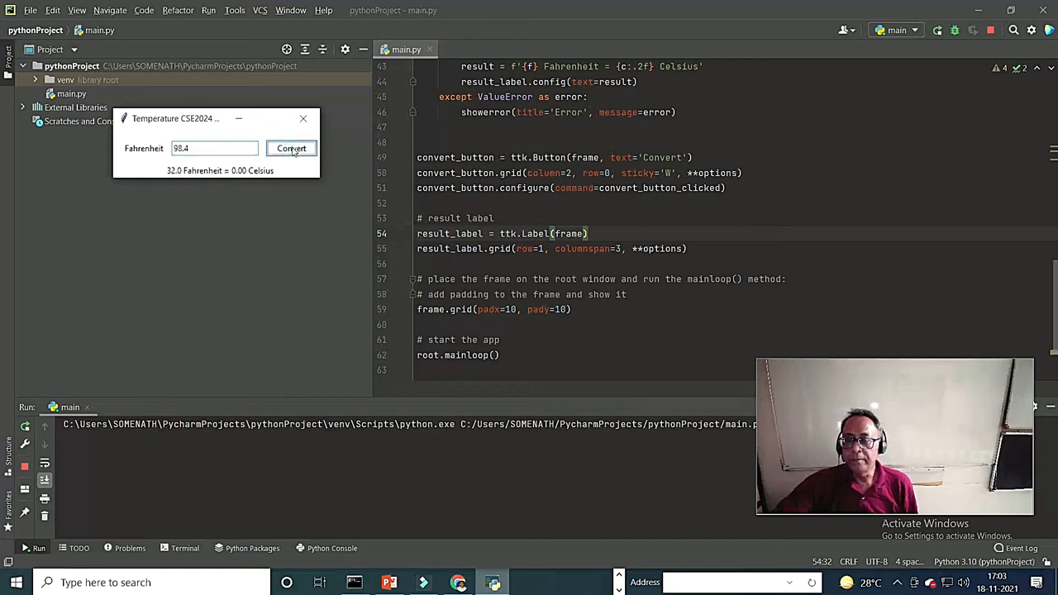
{"action": "left_click", "coordinate": [291, 148]}
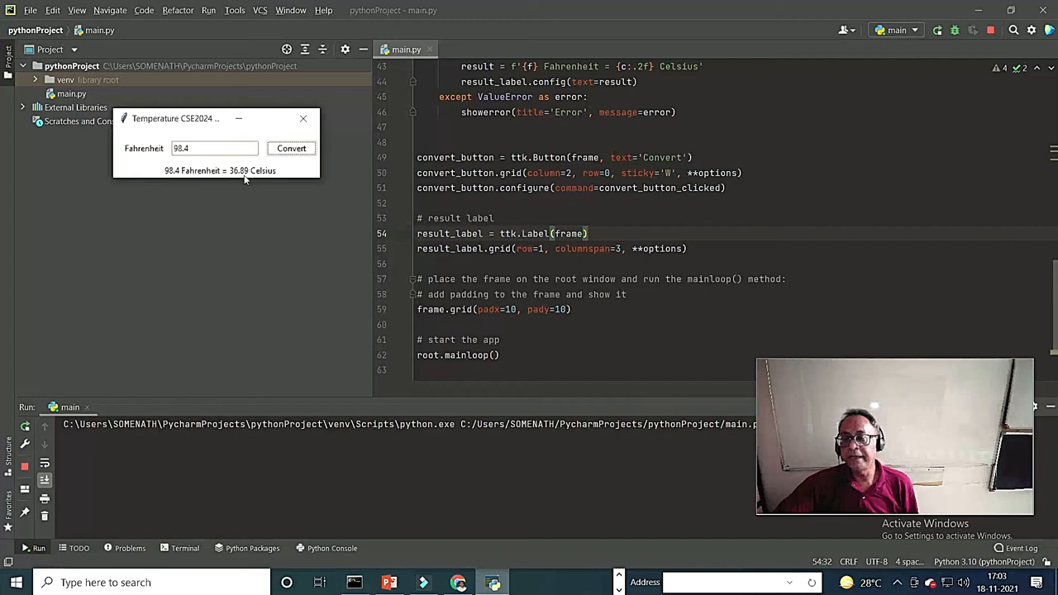
{"action": "mouse_move", "coordinate": [265, 182]}
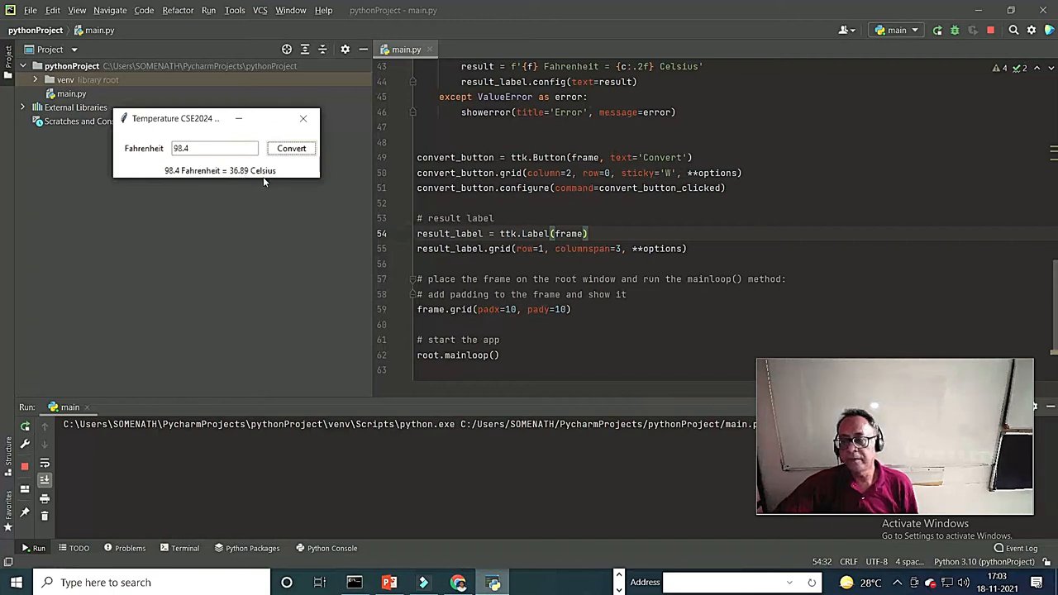
{"action": "mouse_move", "coordinate": [304, 118]}
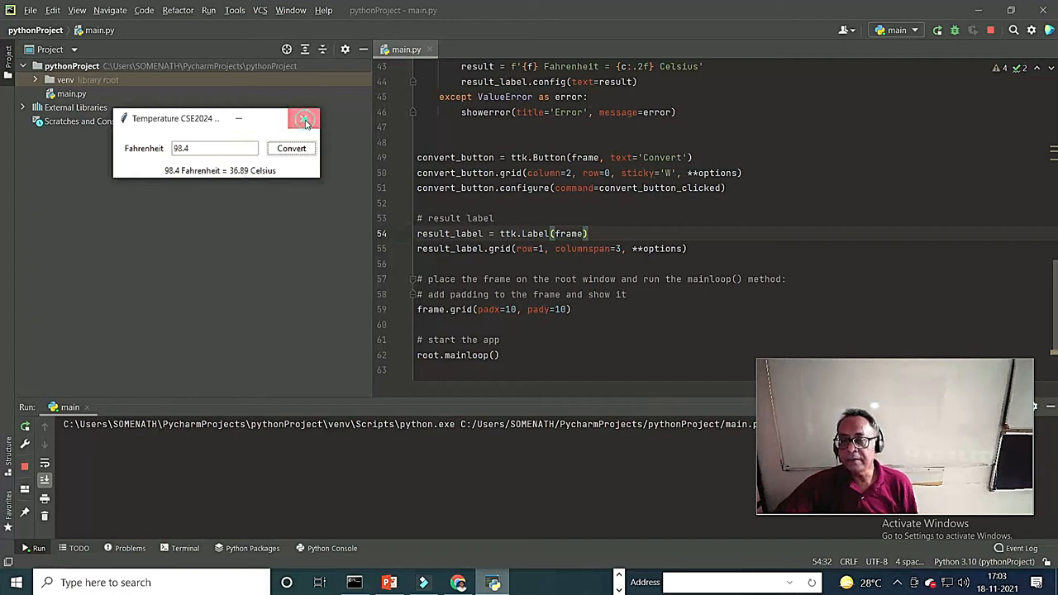
{"action": "left_click", "coordinate": [303, 118]}
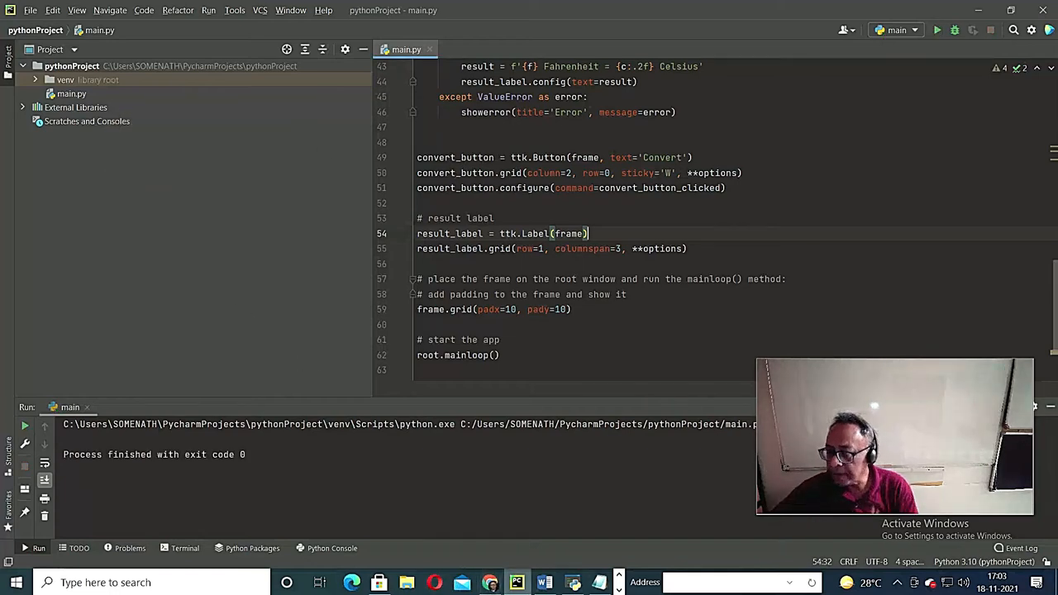
{"action": "mouse_move", "coordinate": [598, 582]}
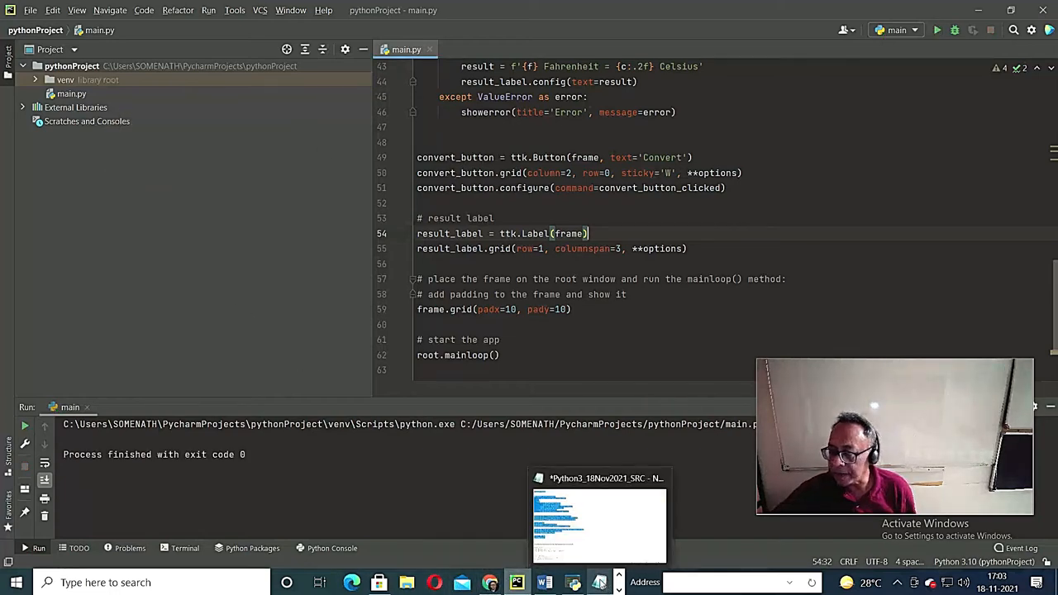
- Put the askcolor demo in main.py, set root.geometry to 500x250, and check root.mainloop()
{"action": "left_click", "coordinate": [599, 525]}
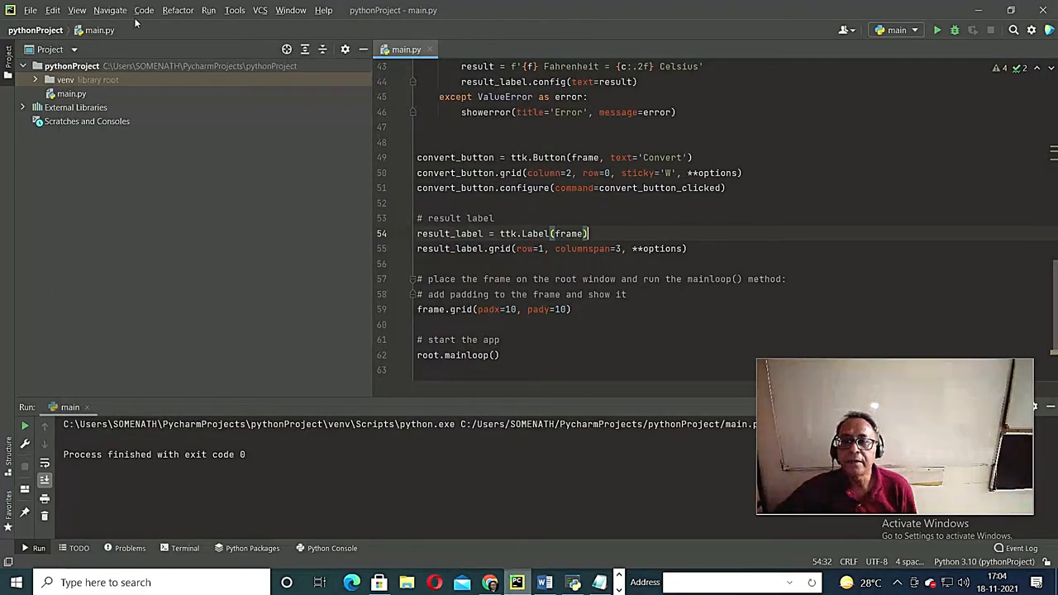
{"action": "scroll", "scroll_direction": "up", "scroll_amount": 3}
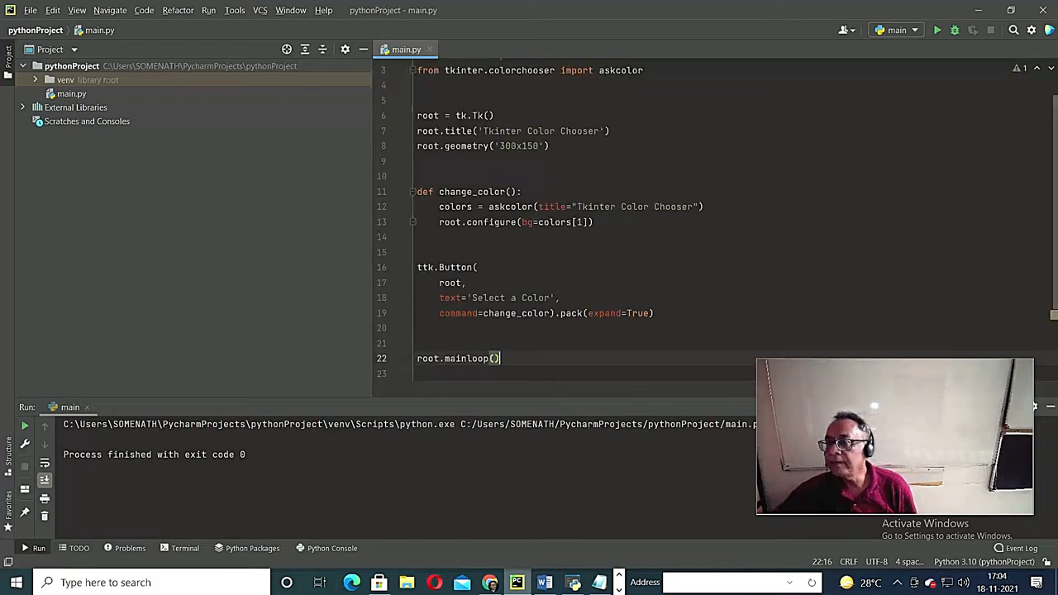
{"action": "scroll", "scroll_direction": "up", "scroll_amount": 3}
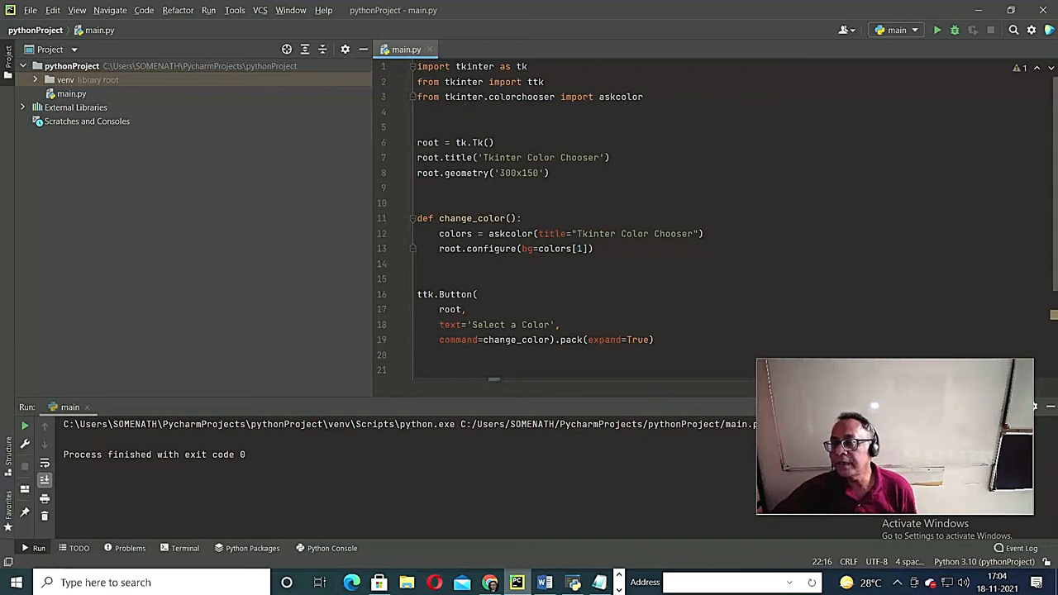
{"action": "mouse_move", "coordinate": [700, 149]}
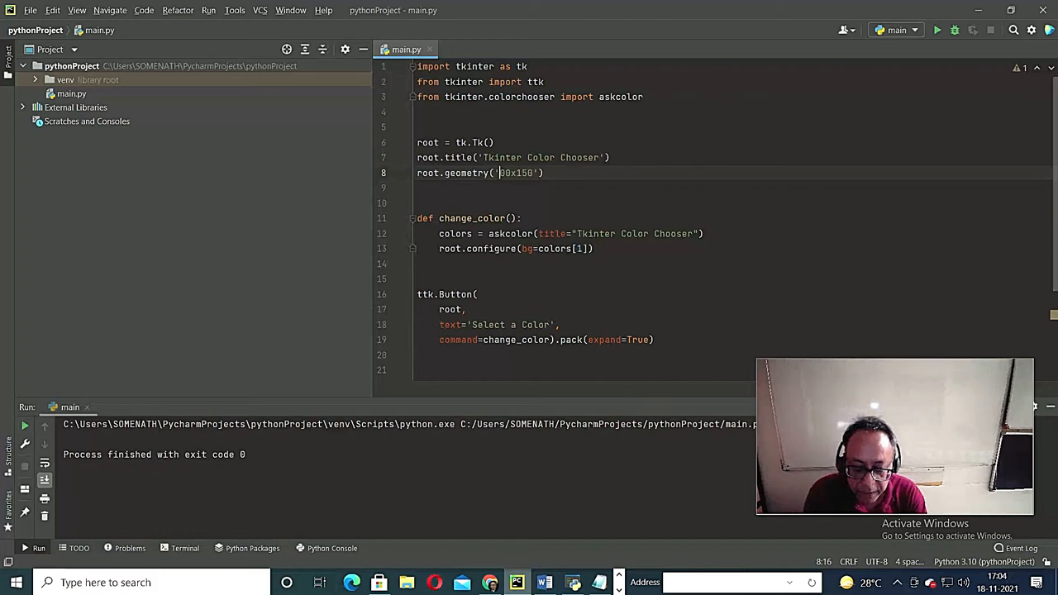
{"action": "type", "text": "5"}
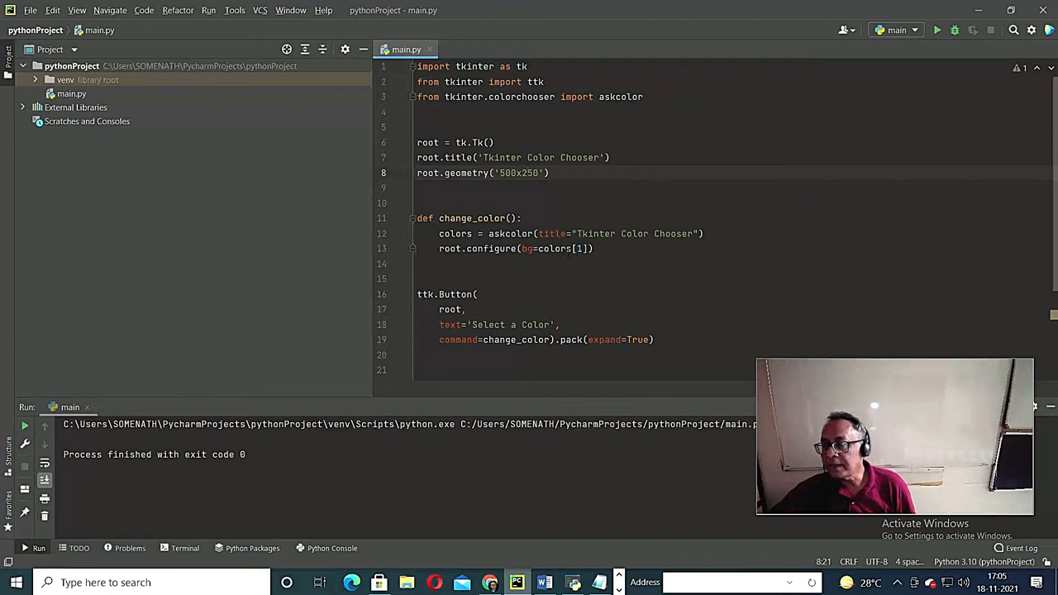
{"action": "scroll", "scroll_direction": "down", "scroll_amount": 3}
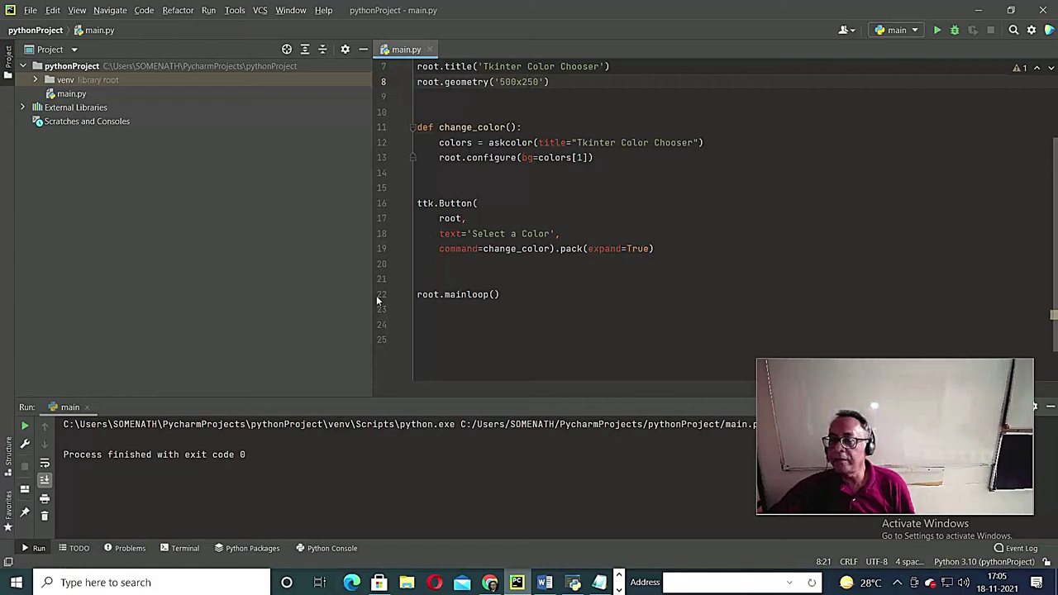
{"action": "scroll", "scroll_direction": "up", "scroll_amount": 3}
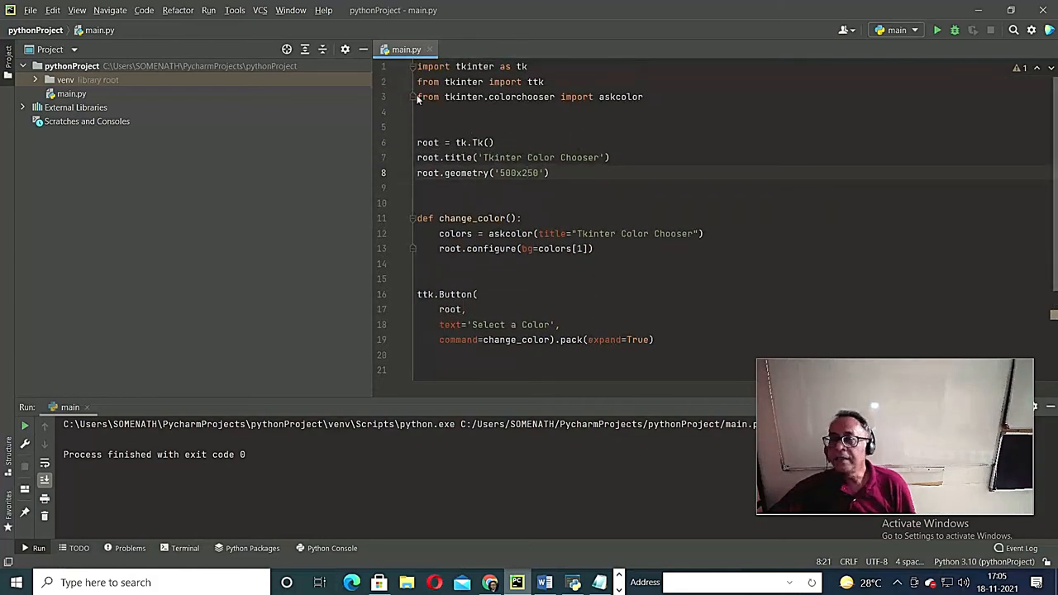
- Run the Color Chooser demo, set its background to cyan, then close the window
{"action": "left_click", "coordinate": [208, 10]}
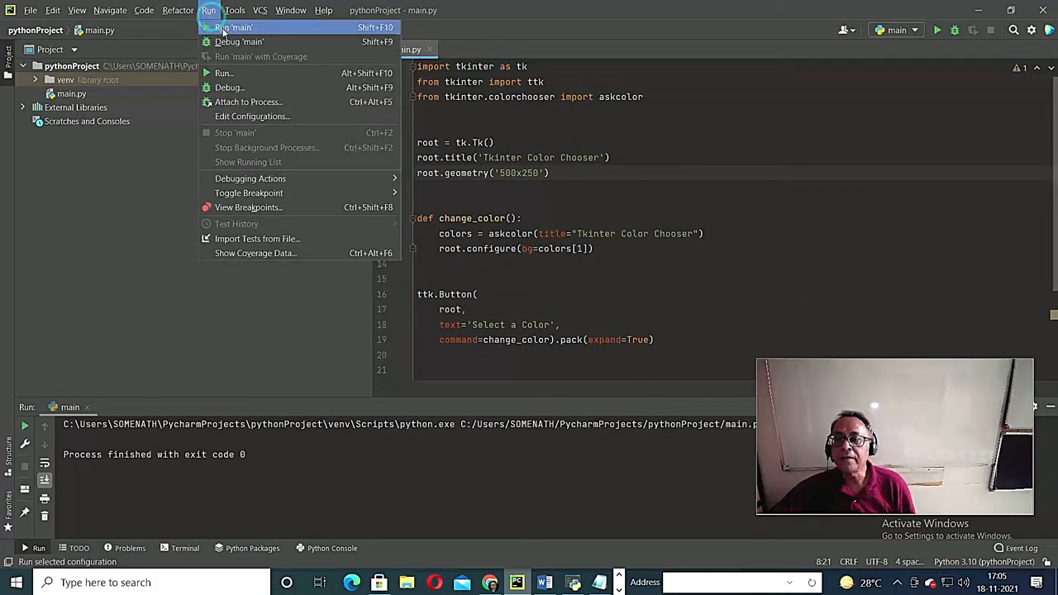
{"action": "left_click", "coordinate": [234, 28]}
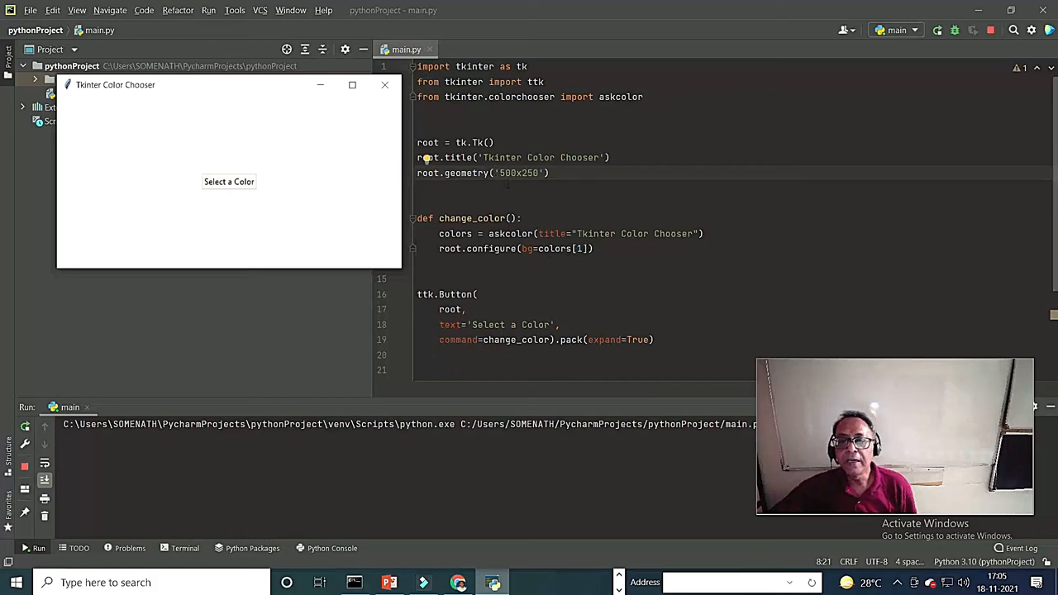
{"action": "left_click", "coordinate": [229, 181]}
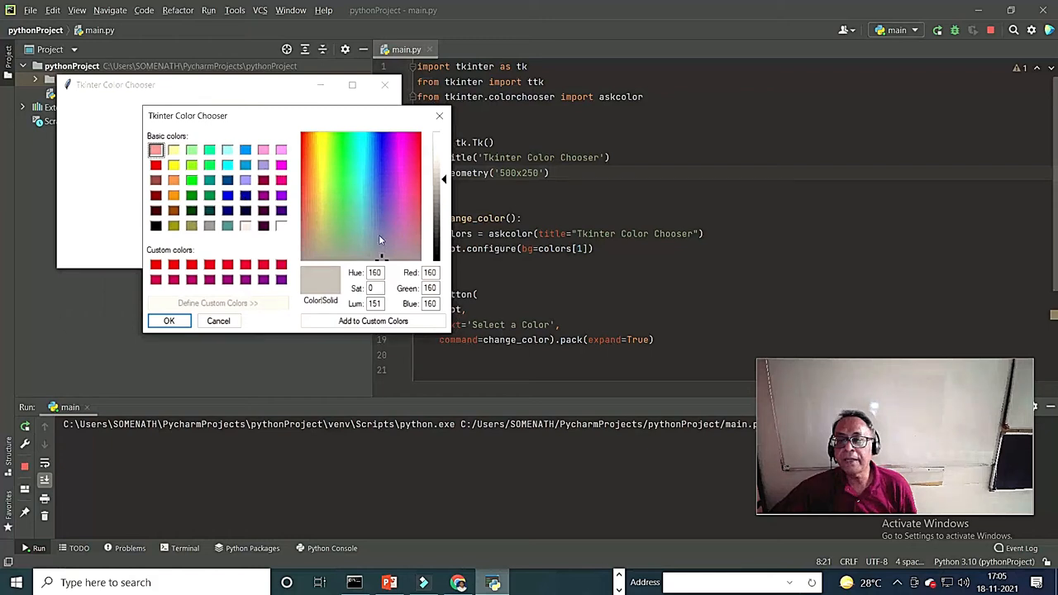
{"action": "mouse_move", "coordinate": [219, 203]}
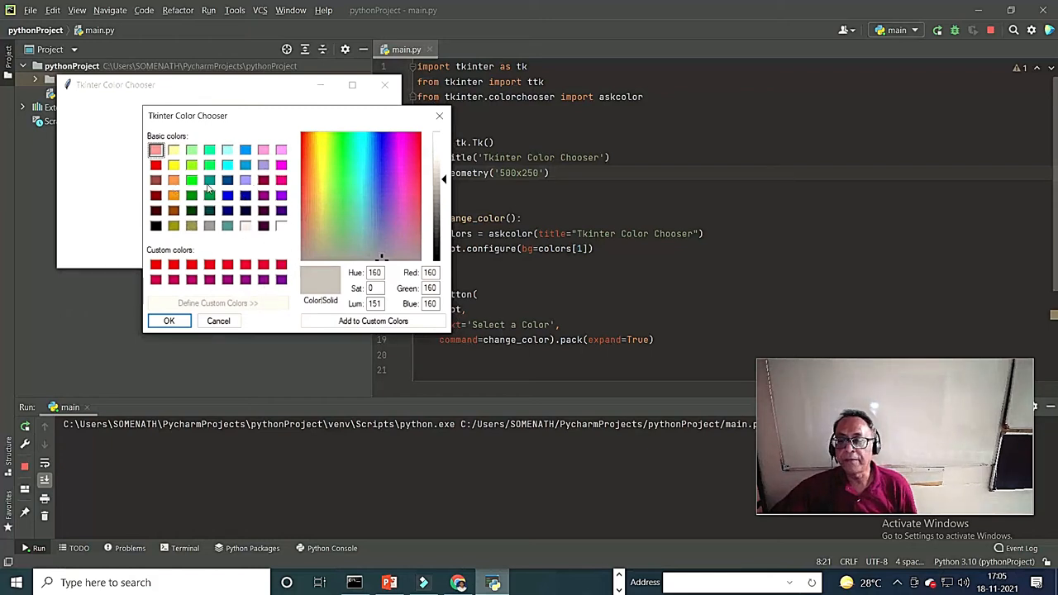
{"action": "left_click", "coordinate": [227, 164]}
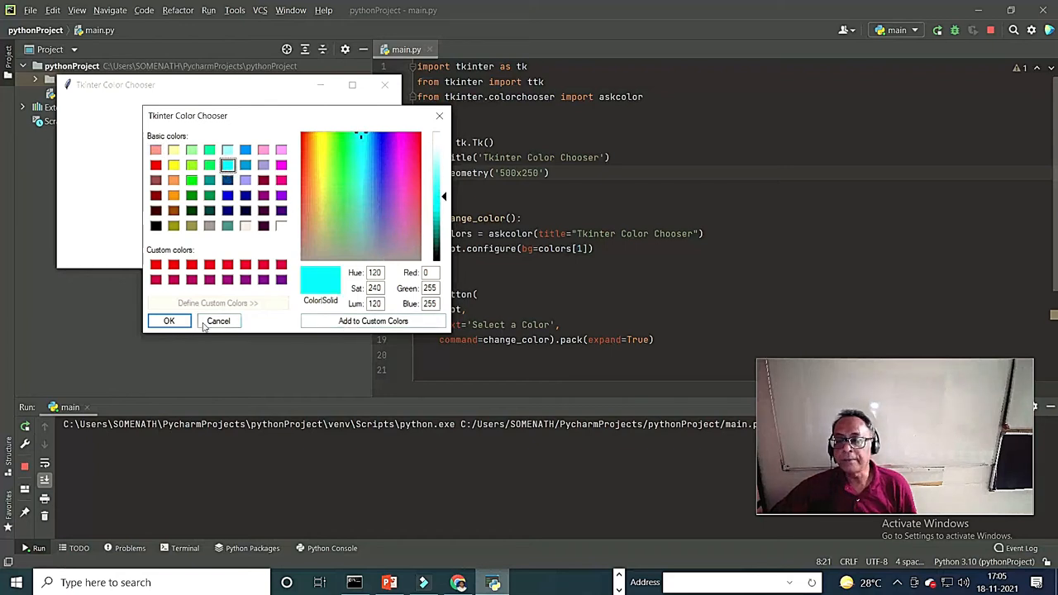
{"action": "left_click", "coordinate": [169, 321]}
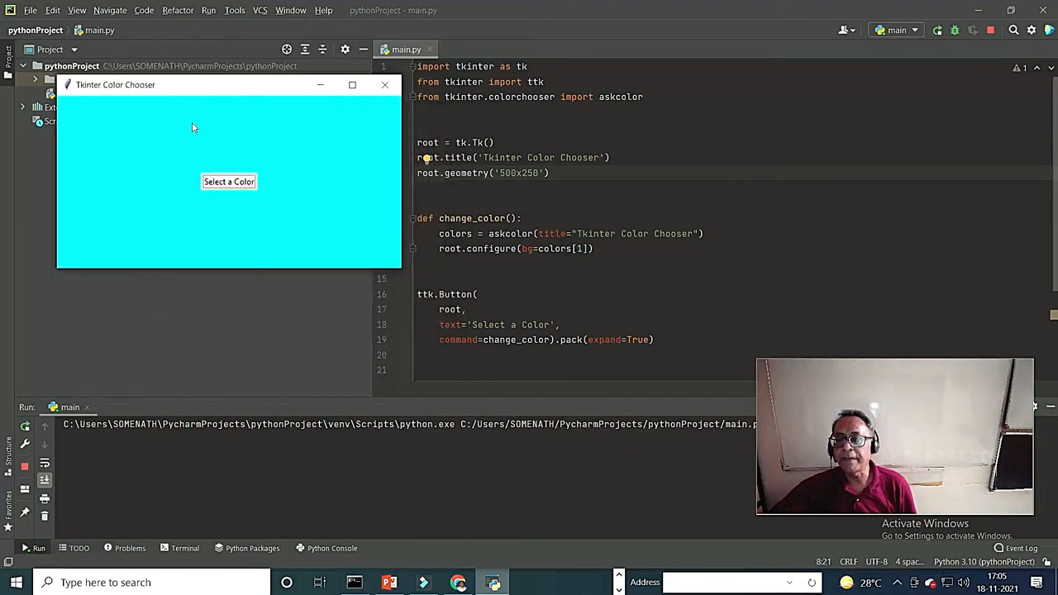
{"action": "mouse_move", "coordinate": [306, 229]}
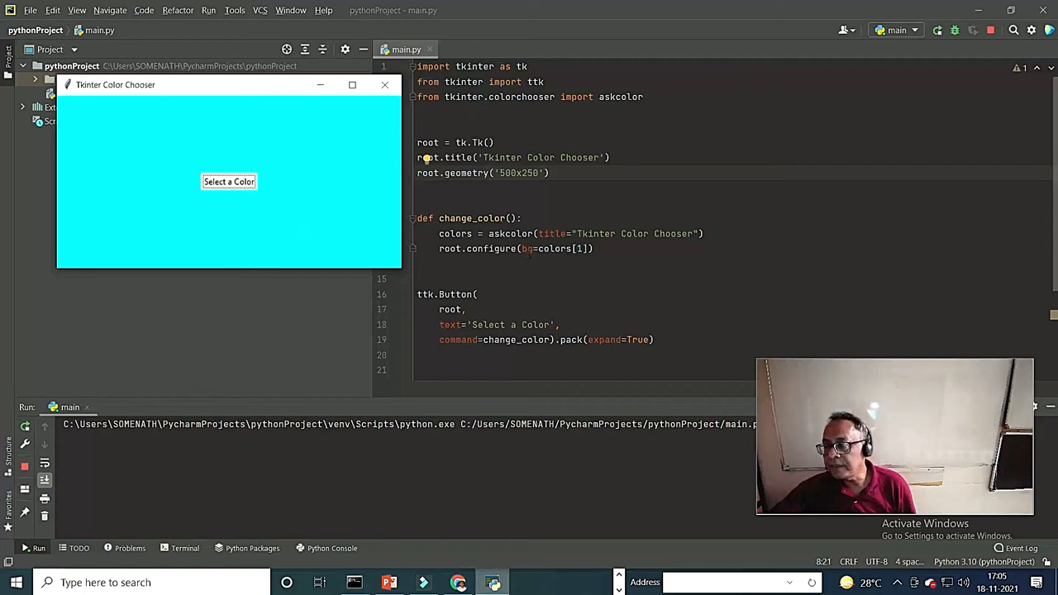
{"action": "mouse_move", "coordinate": [228, 181]}
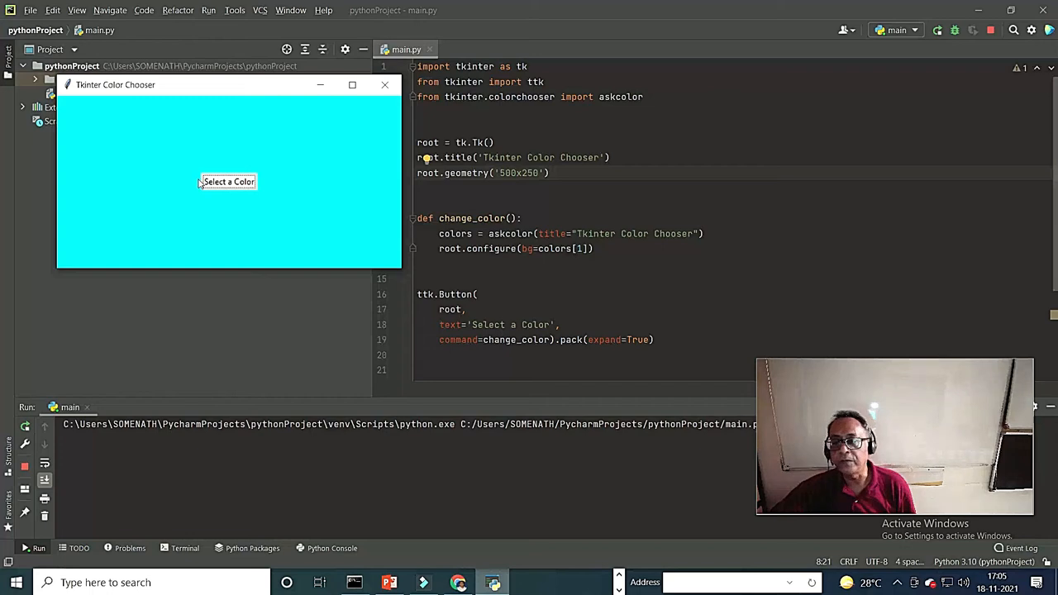
{"action": "mouse_move", "coordinate": [254, 167]}
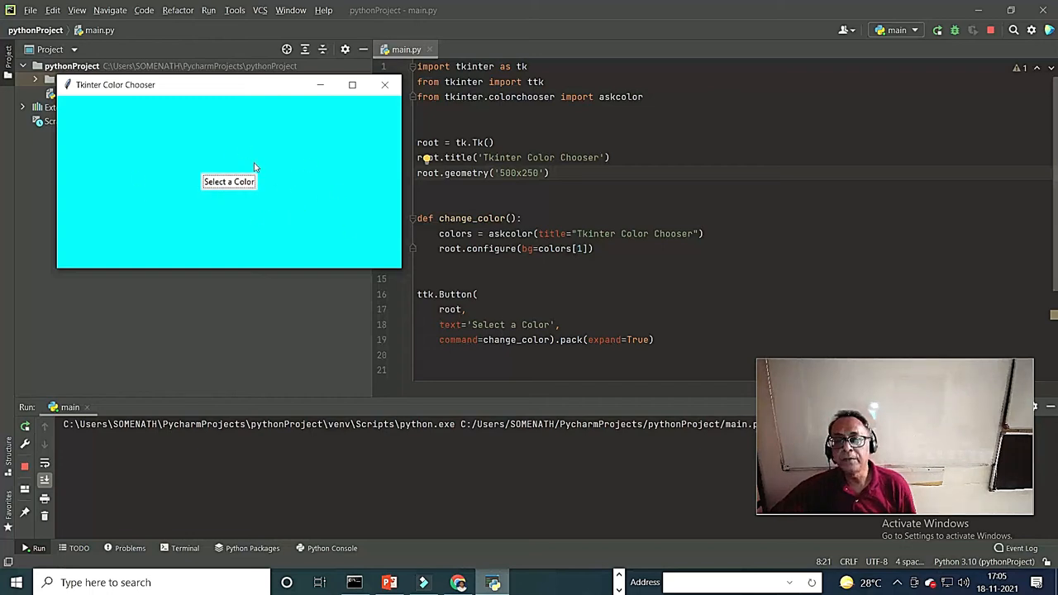
{"action": "mouse_move", "coordinate": [312, 204]}
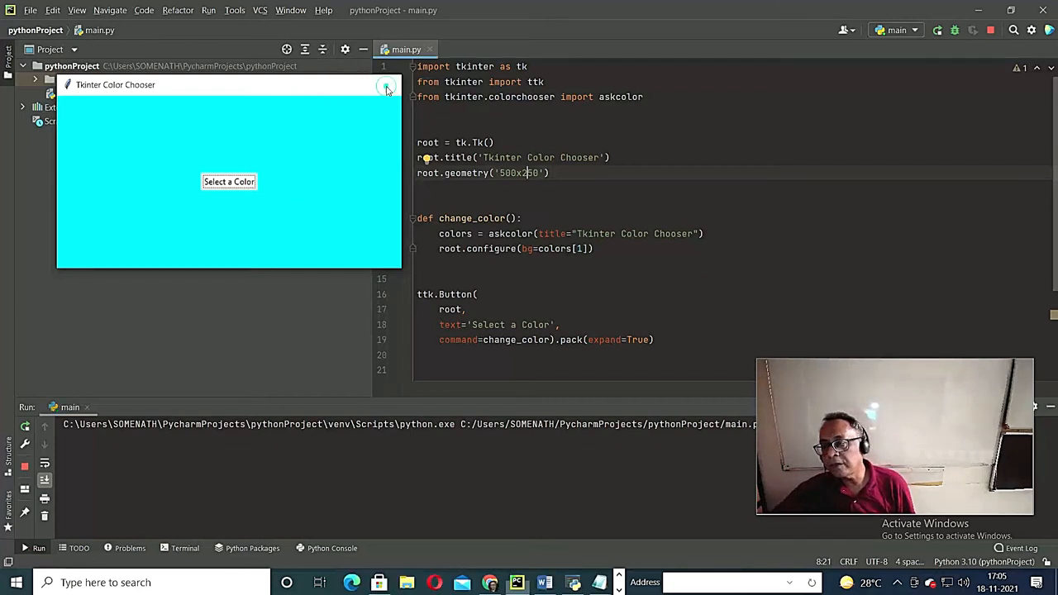
{"action": "left_click", "coordinate": [388, 88]}
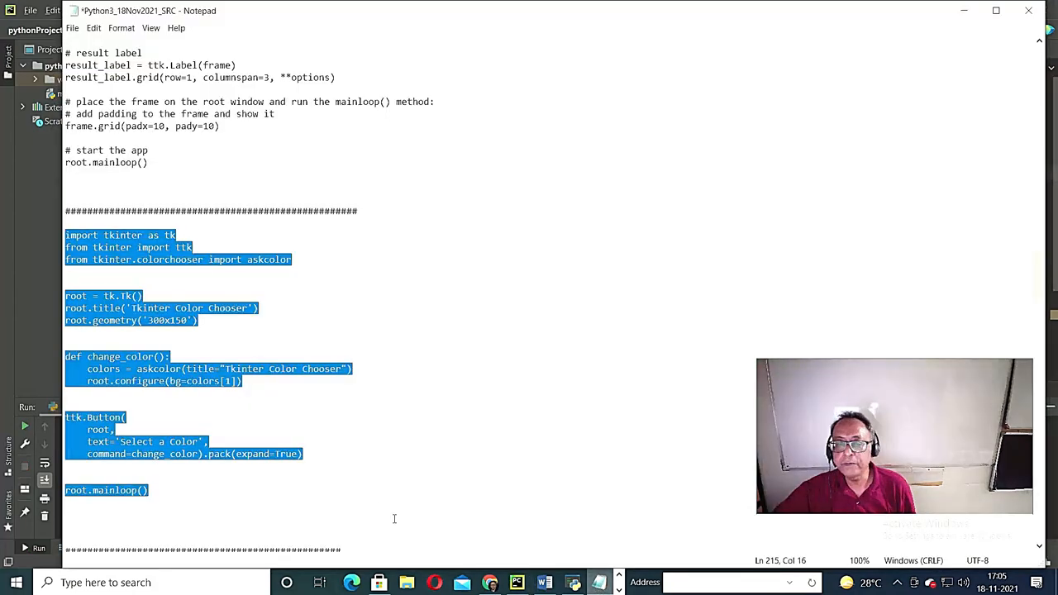
- Scroll the Notepad notes down to the #grid login code
{"action": "scroll", "scroll_direction": "down", "scroll_amount": 3}
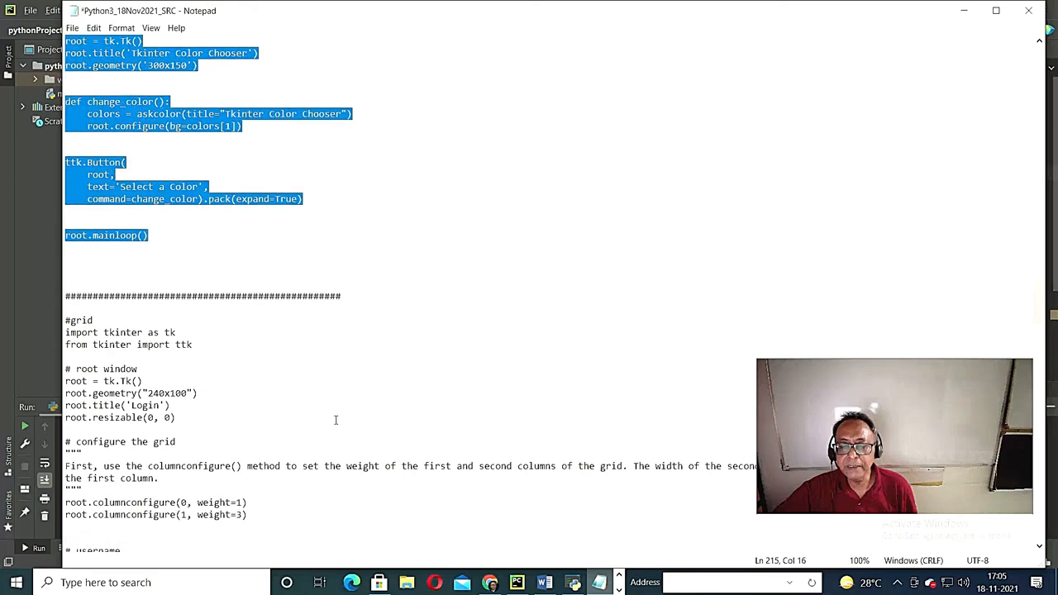
{"action": "scroll", "scroll_direction": "down", "scroll_amount": 3}
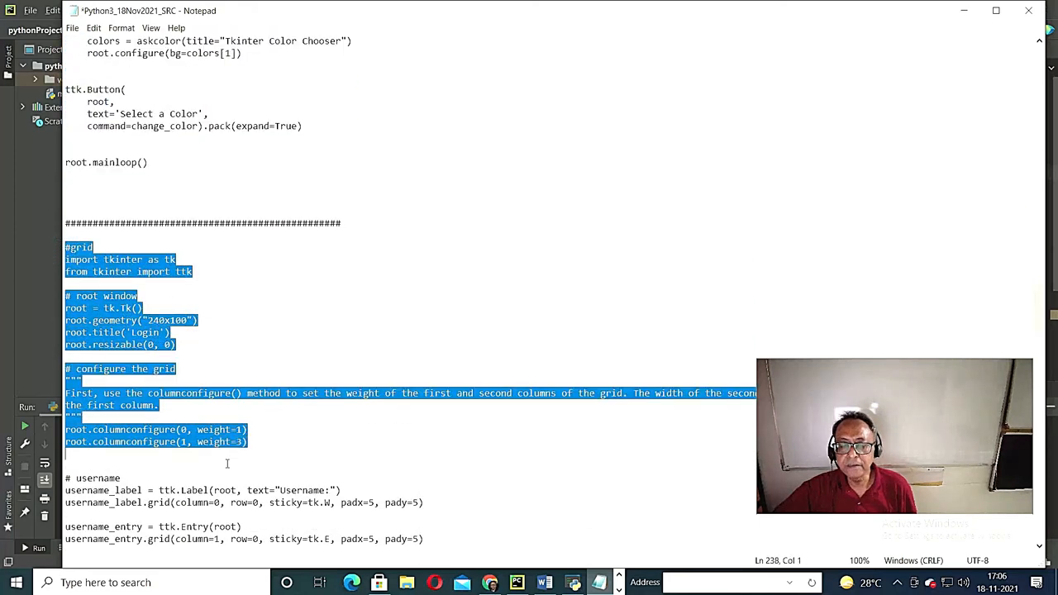
{"action": "scroll", "scroll_direction": "down", "scroll_amount": 3}
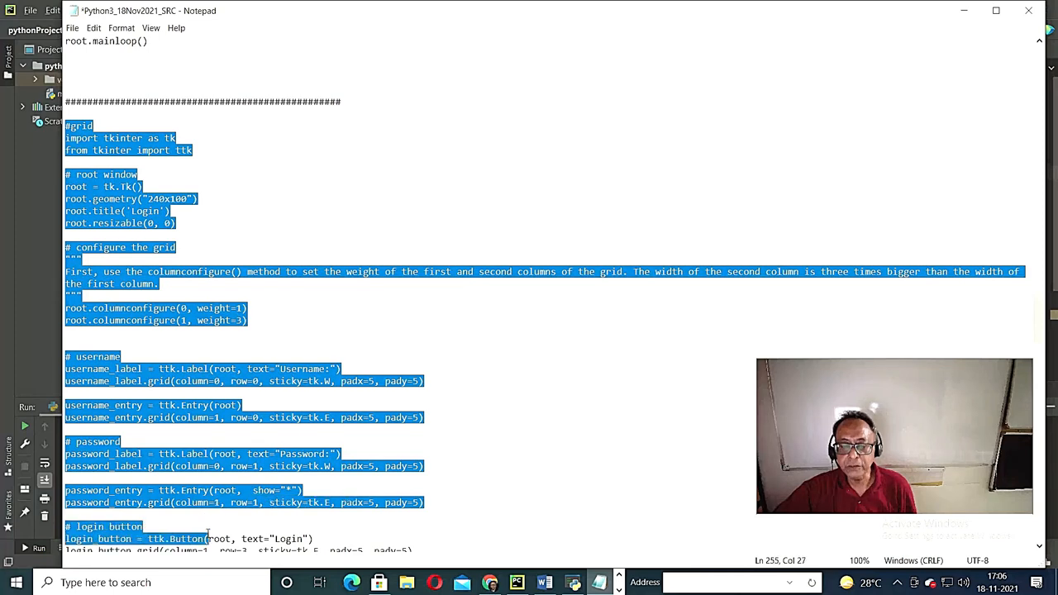
{"action": "scroll", "scroll_direction": "down", "scroll_amount": 3}
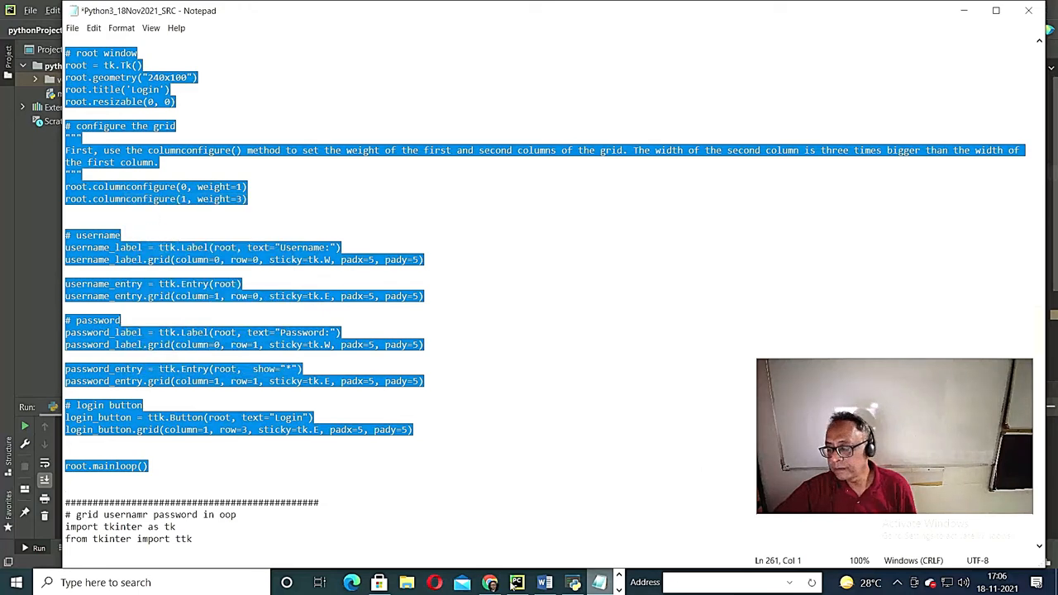
- Replace main.py's contents with the copied grid login code
{"action": "left_click", "coordinate": [517, 582]}
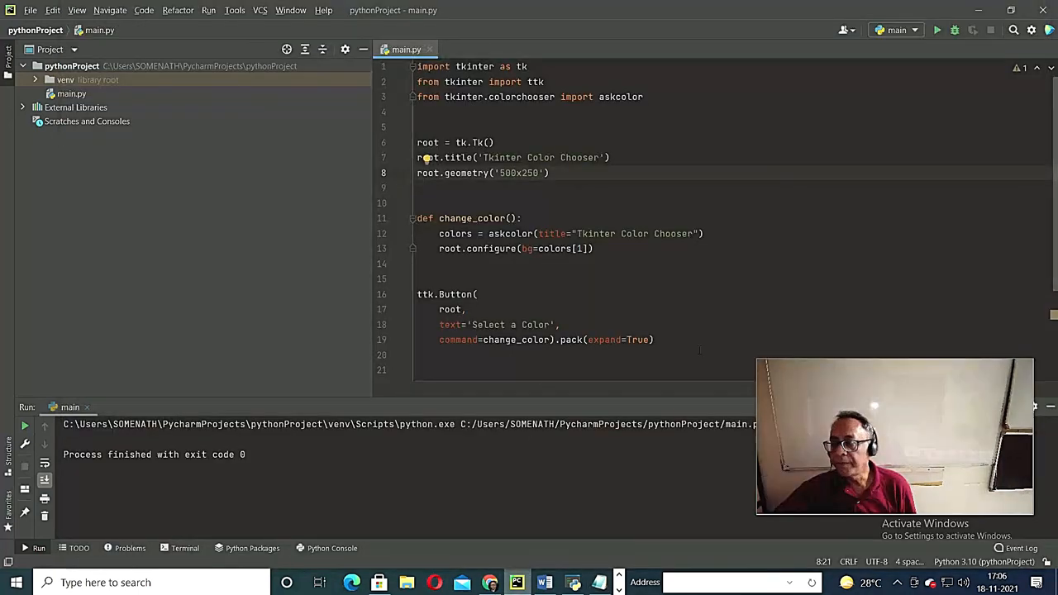
{"action": "key", "text": "ctrl+a"}
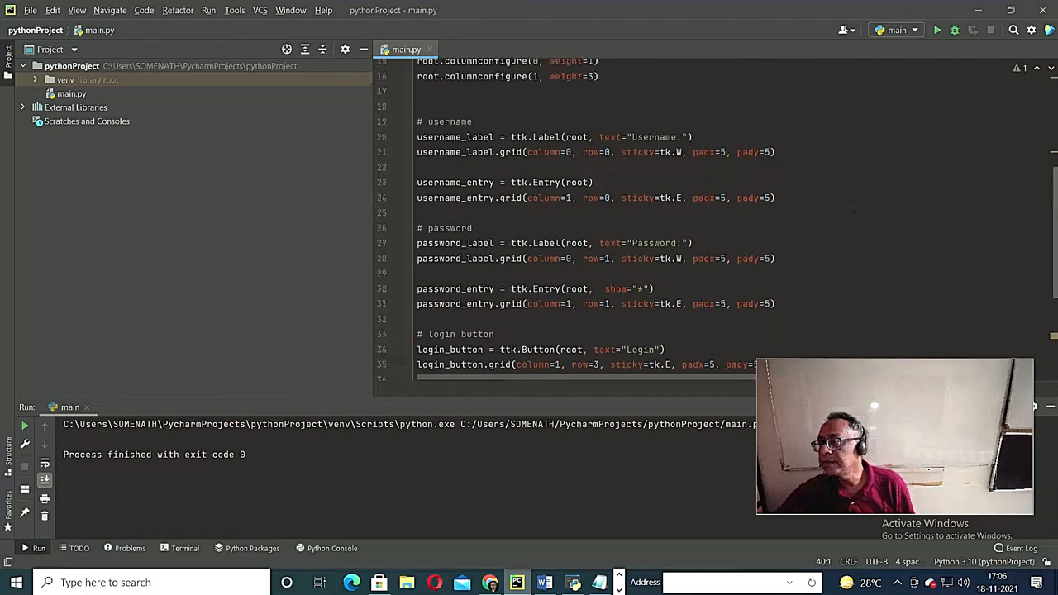
{"action": "scroll", "scroll_direction": "up", "scroll_amount": 3}
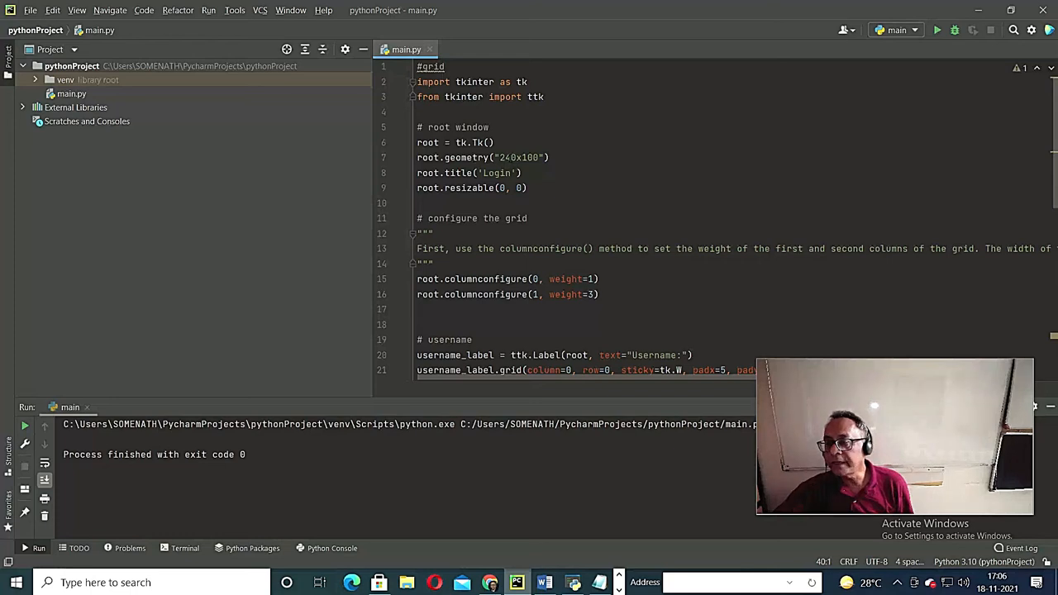
- Change root.geometry to "340x200" and root.title to 'Login CSE 2024' in main.py
{"action": "left_click", "coordinate": [506, 157]}
{"action": "type", "text": "3"}
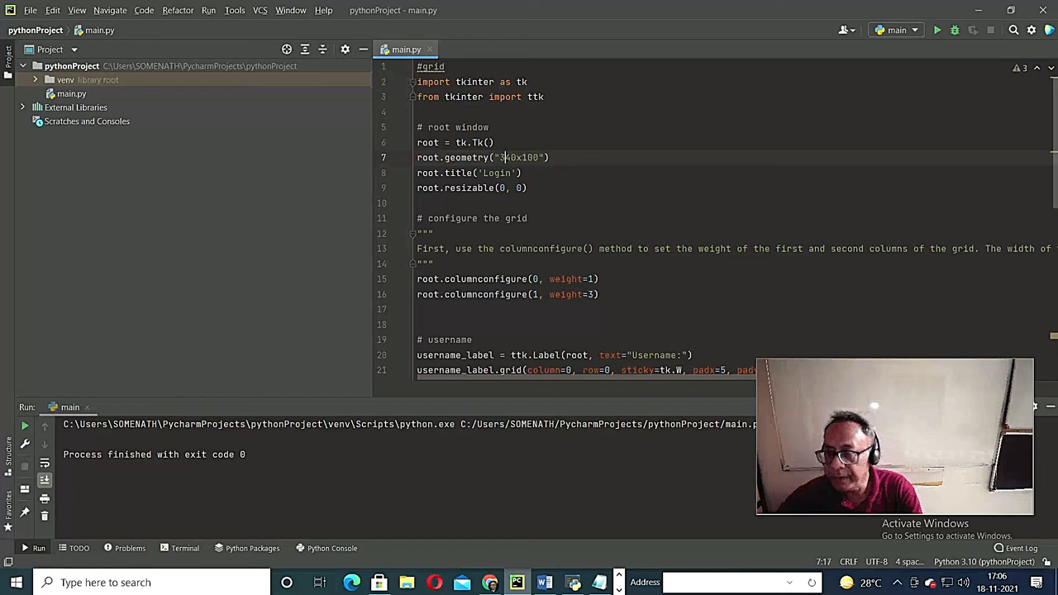
{"action": "left_click", "coordinate": [527, 157]}
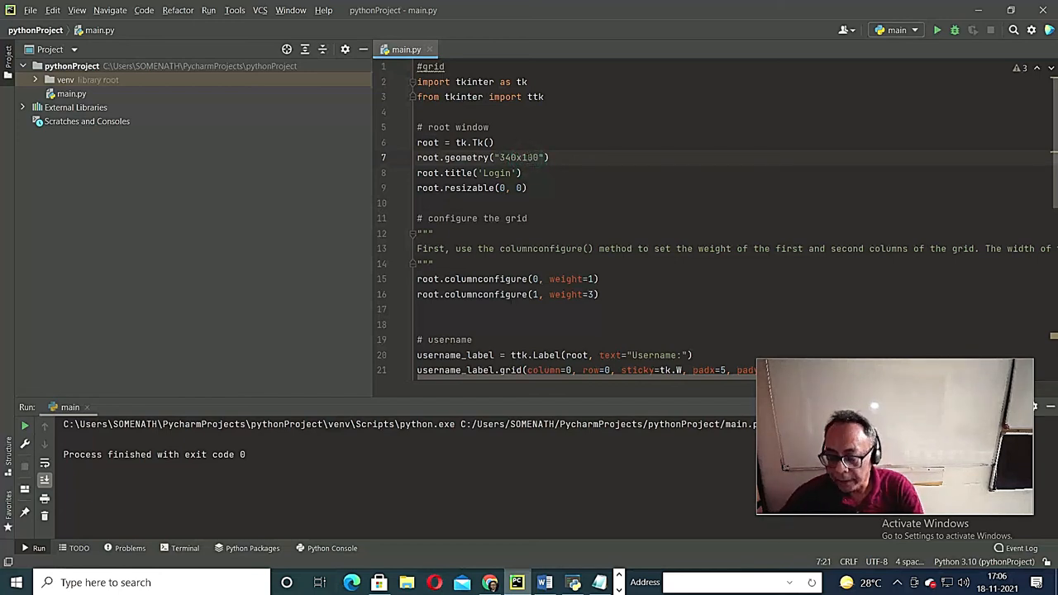
{"action": "type", "text": "200"}
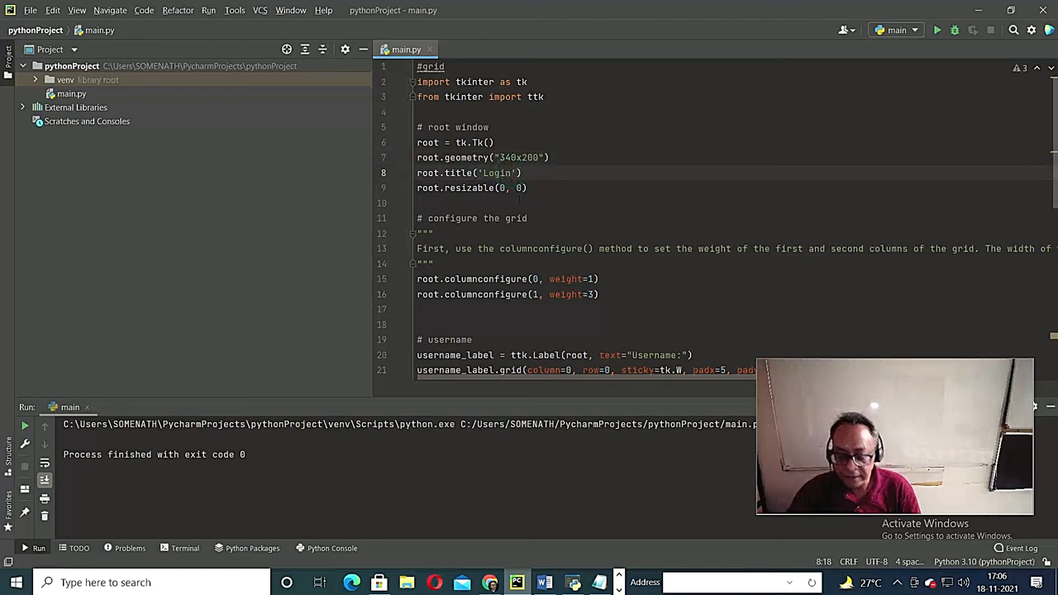
{"action": "type", "text": "CSE"}
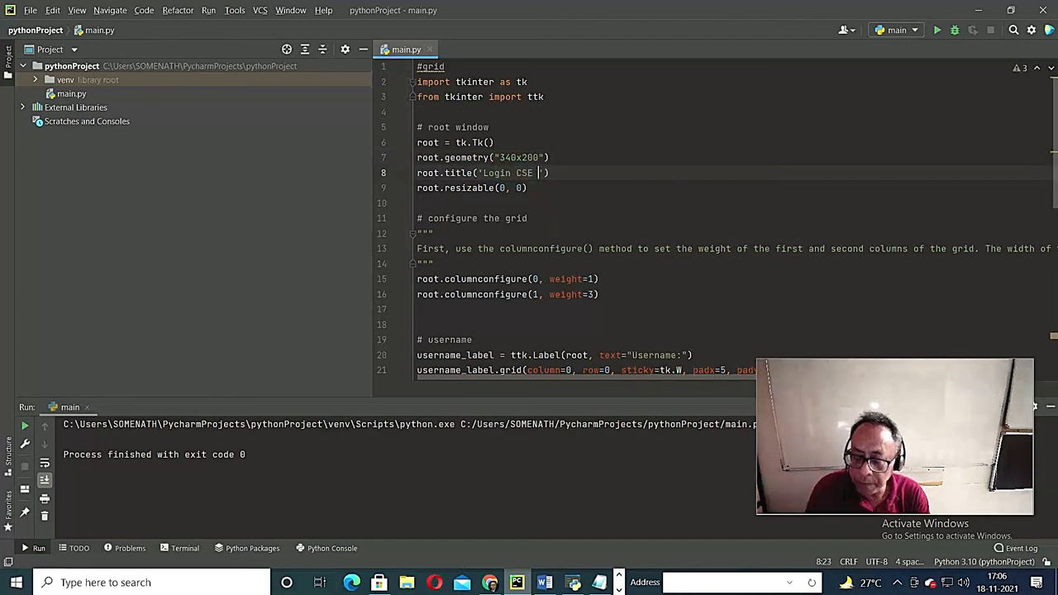
{"action": "type", "text": "20"}
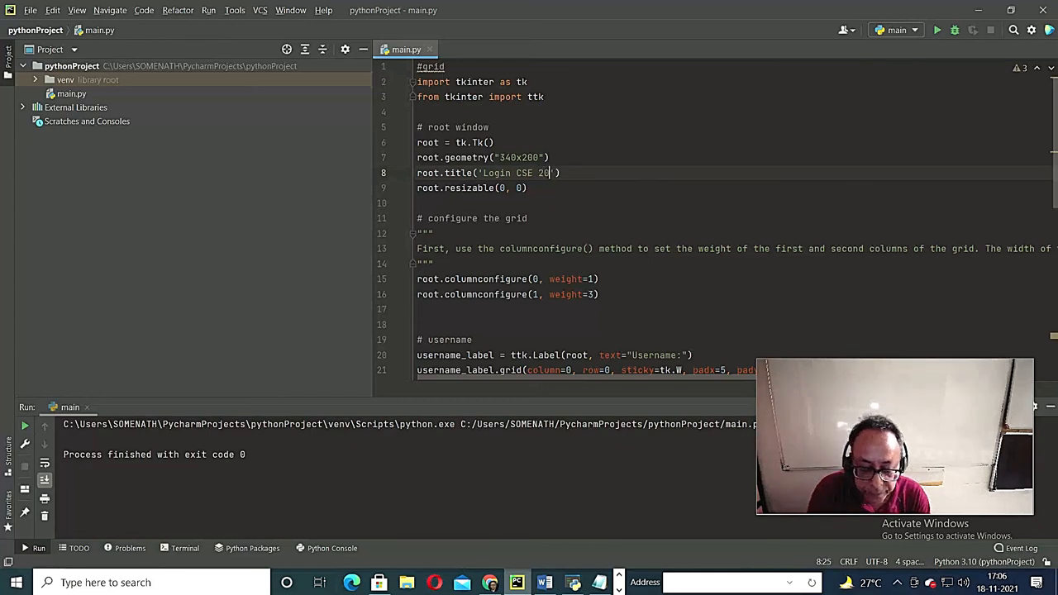
{"action": "type", "text": "24"}
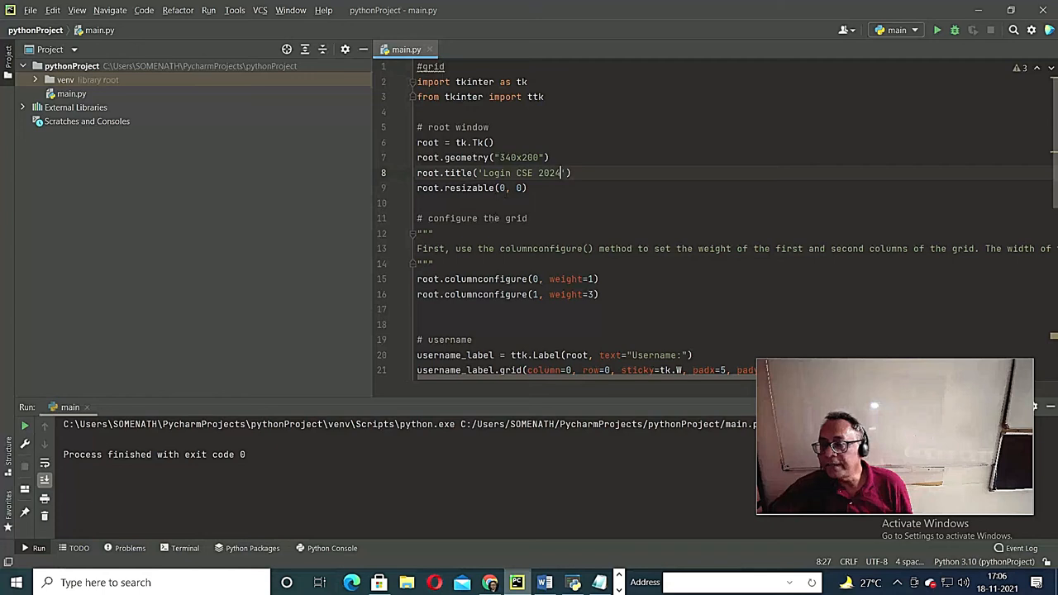
{"action": "scroll", "scroll_direction": "down", "scroll_amount": 3}
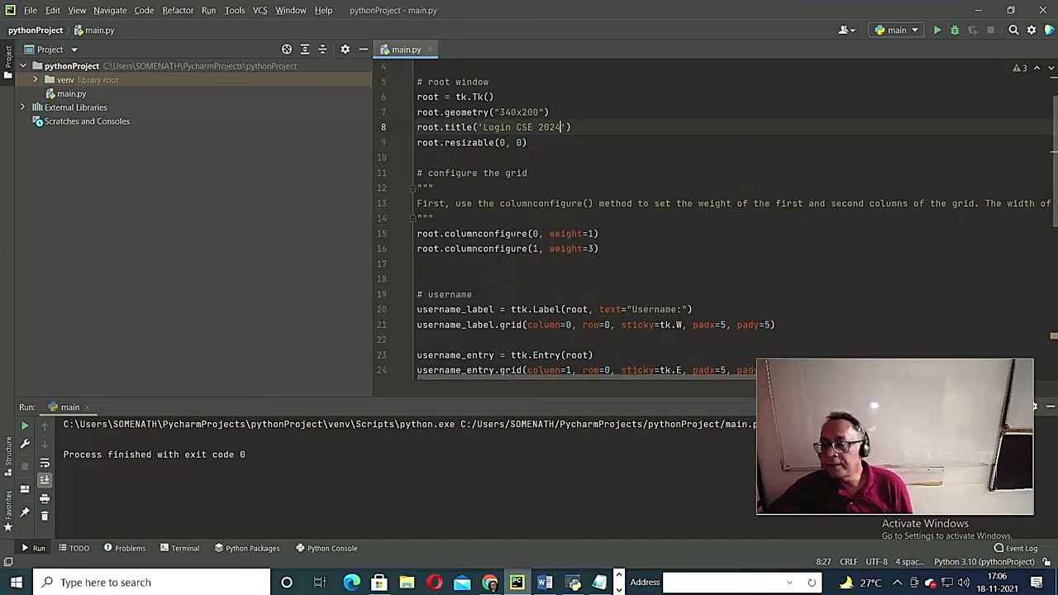
{"action": "mouse_move", "coordinate": [548, 263]}
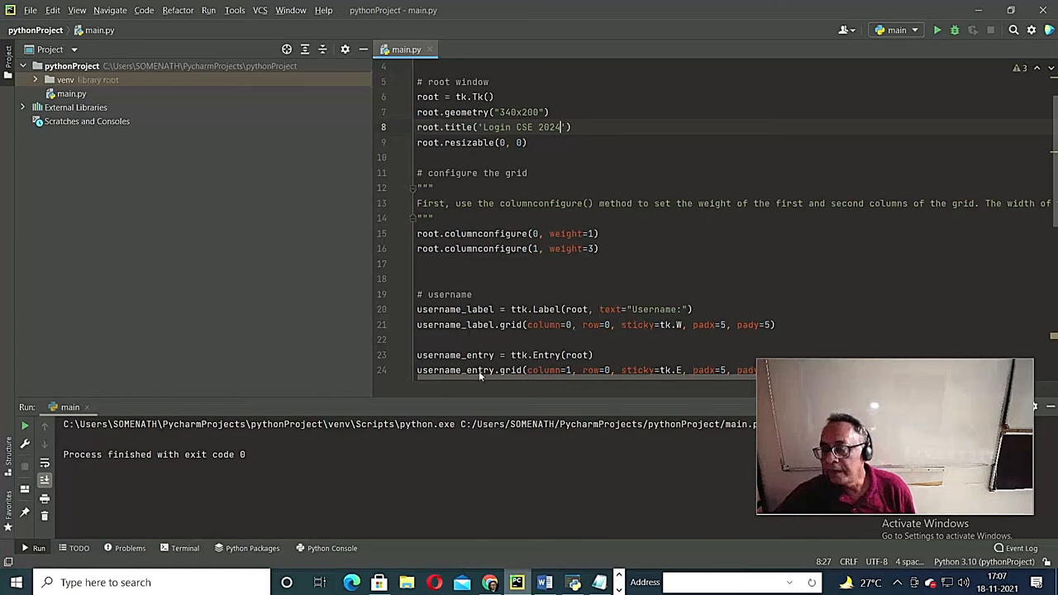
- Scroll through the username, password and Login button grid code to root.mainloop()
{"action": "scroll", "scroll_direction": "down", "scroll_amount": 3}
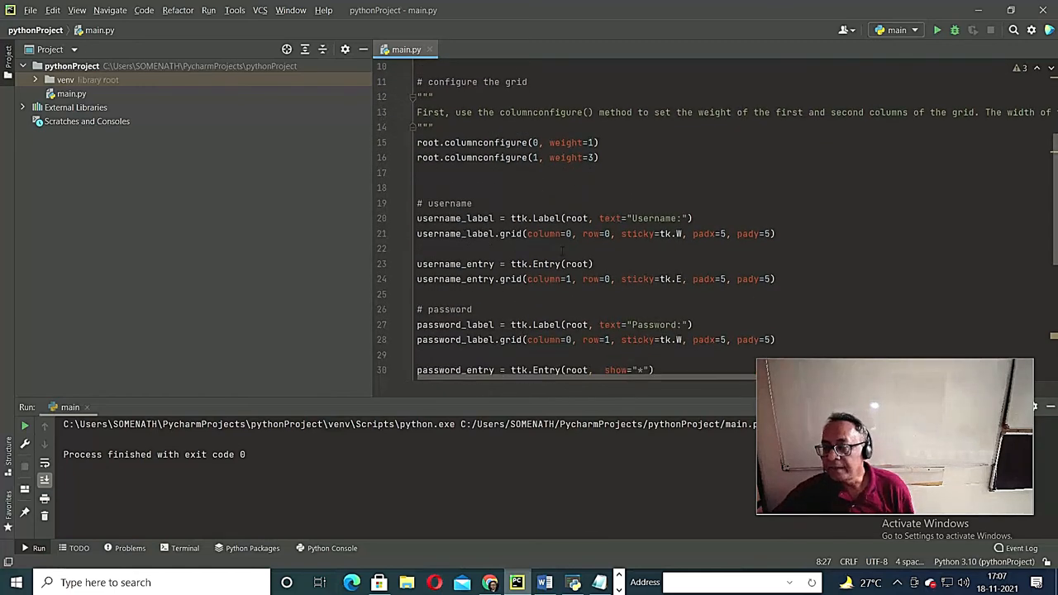
{"action": "scroll", "scroll_direction": "down", "scroll_amount": 3}
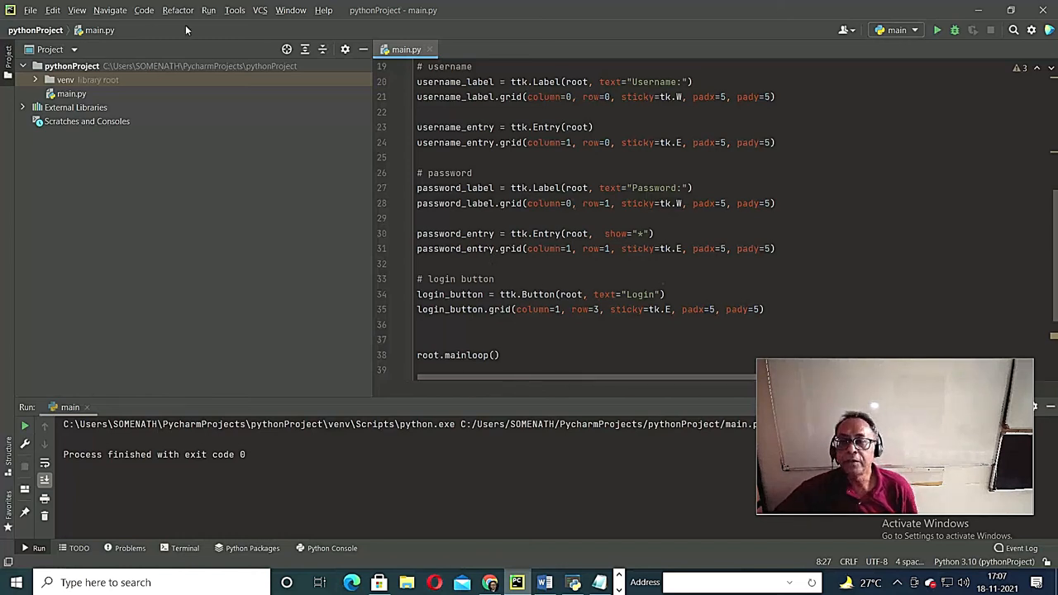
{"action": "left_click", "coordinate": [936, 30]}
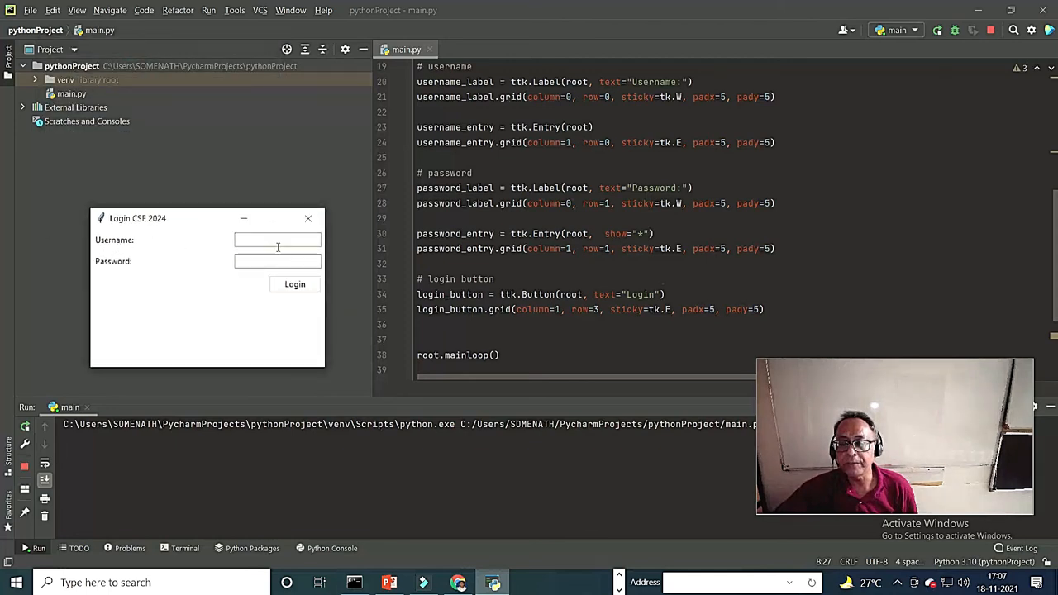
{"action": "left_click", "coordinate": [276, 239]}
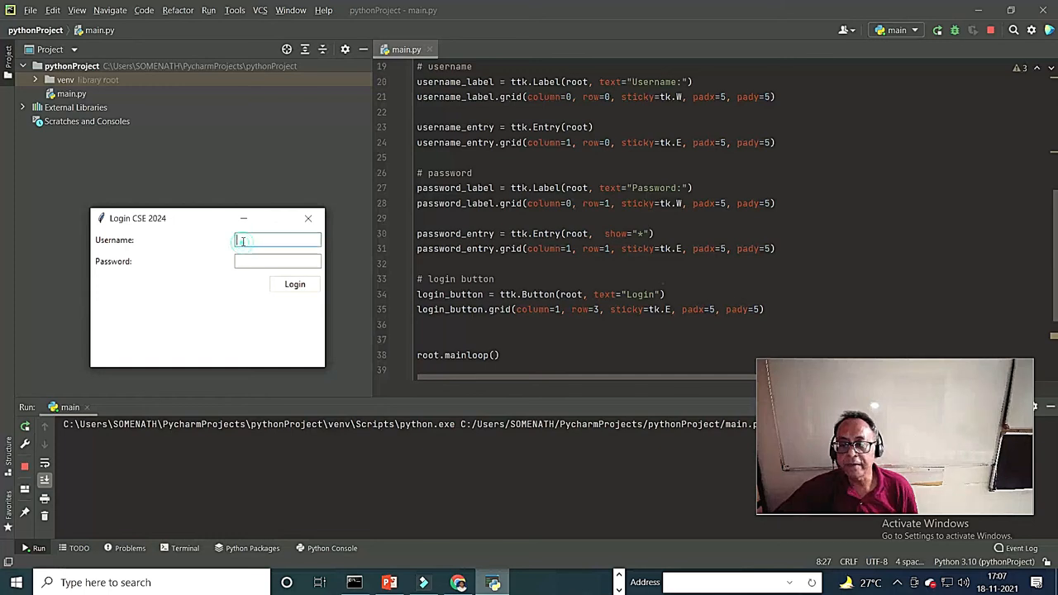
{"action": "type", "text": "SH"}
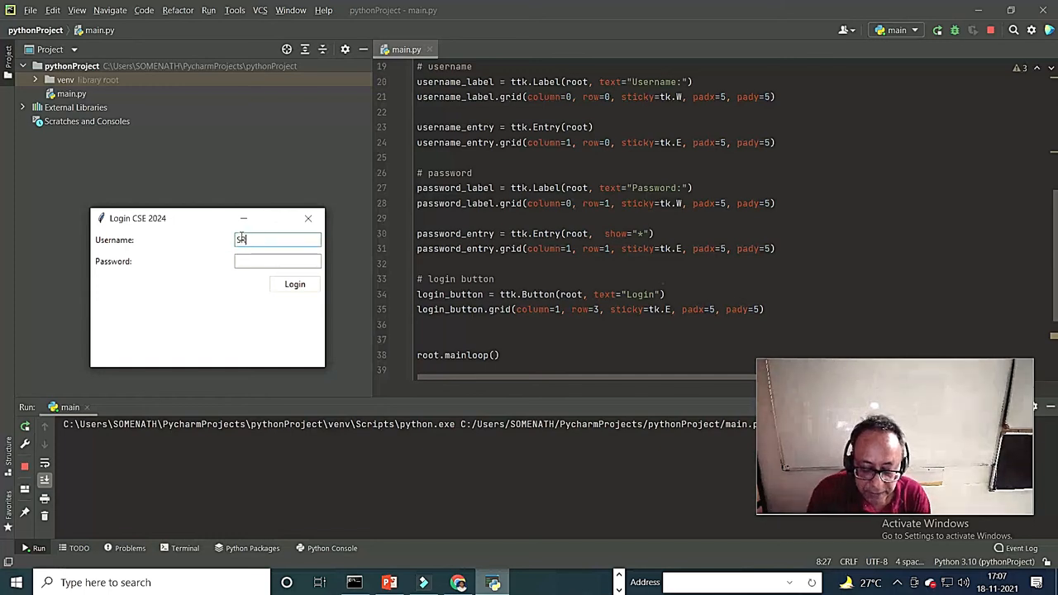
{"action": "left_click", "coordinate": [277, 261]}
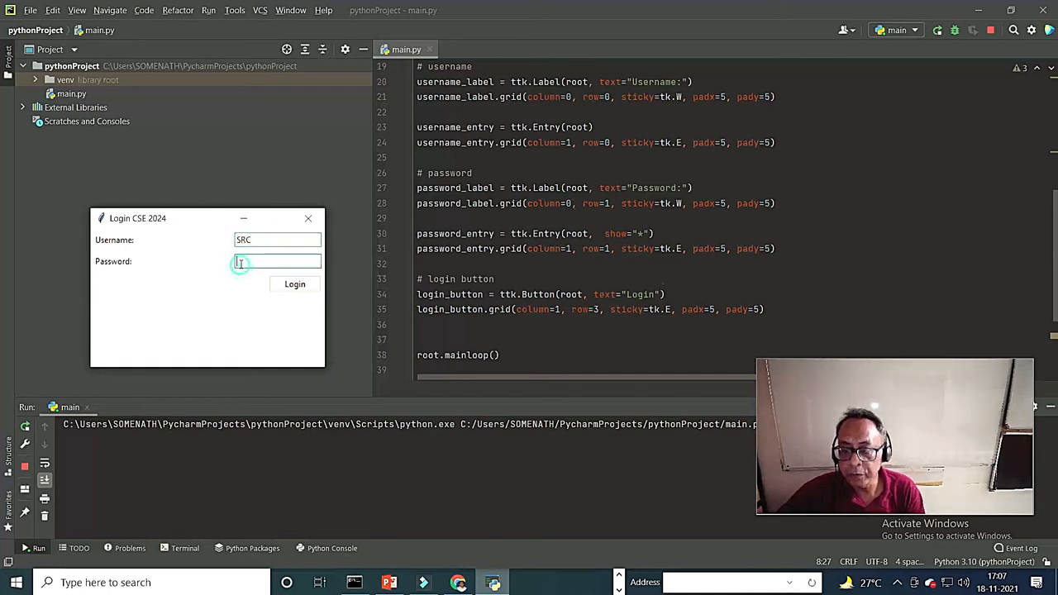
{"action": "type", "text": "*"}
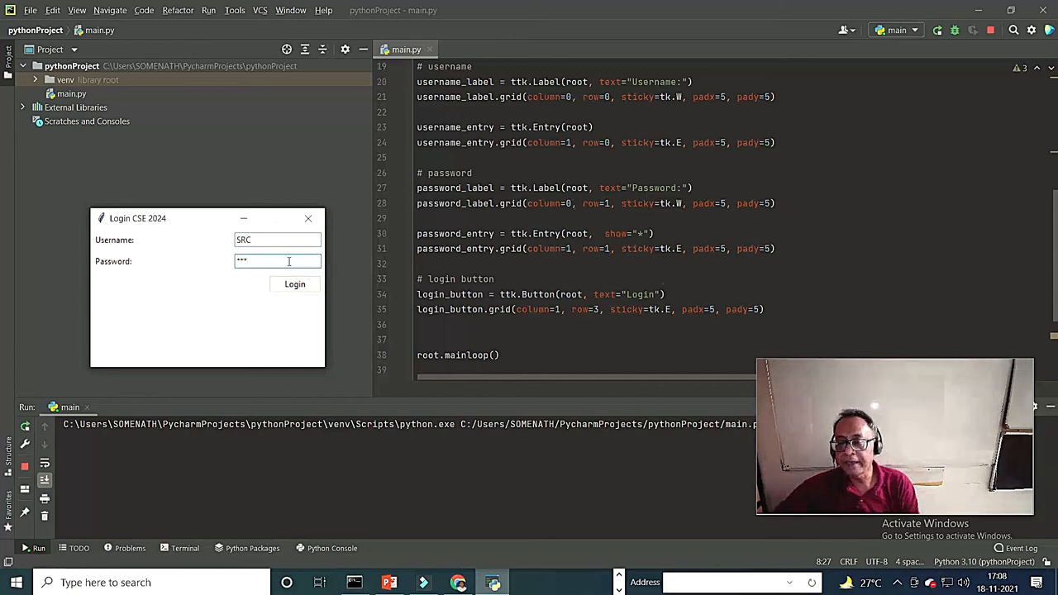
{"action": "type", "text": "*"}
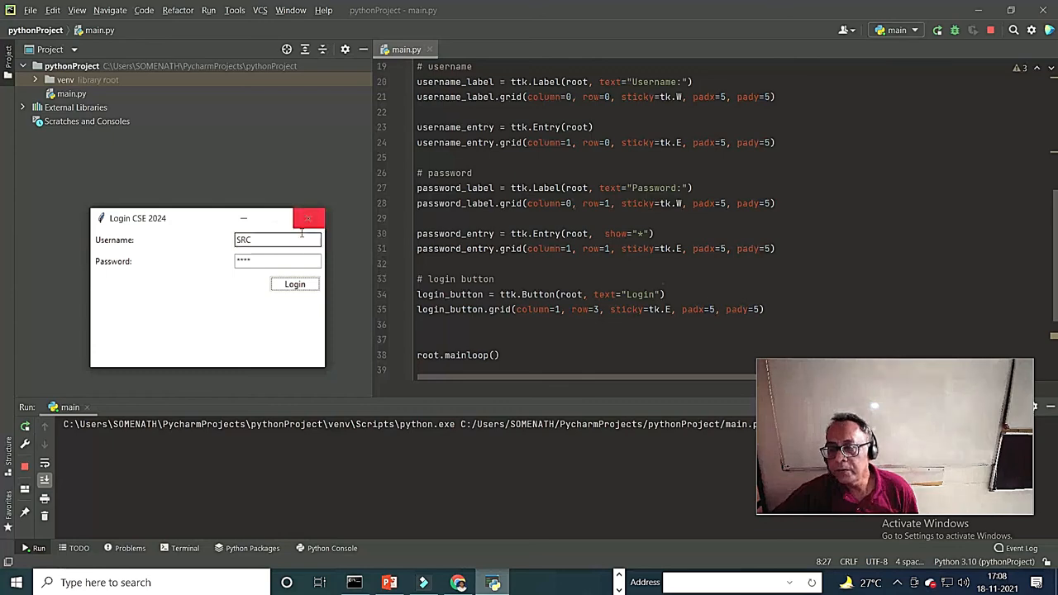
{"action": "left_click", "coordinate": [309, 217]}
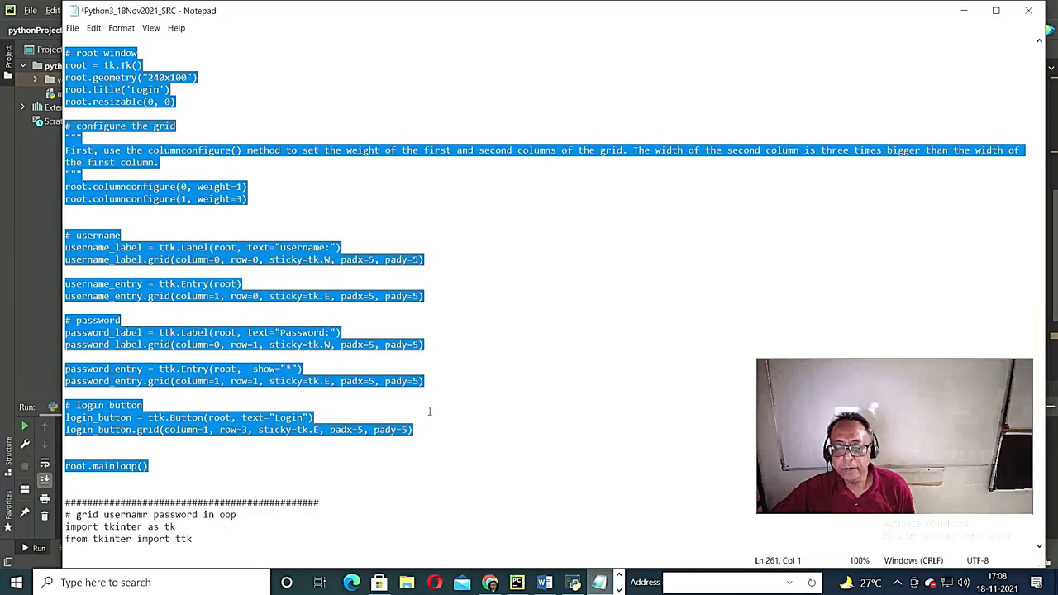
- Copy the OOP App class login code from Notepad and bring up PyCharm to paste it
{"action": "scroll", "scroll_direction": "down", "scroll_amount": 3}
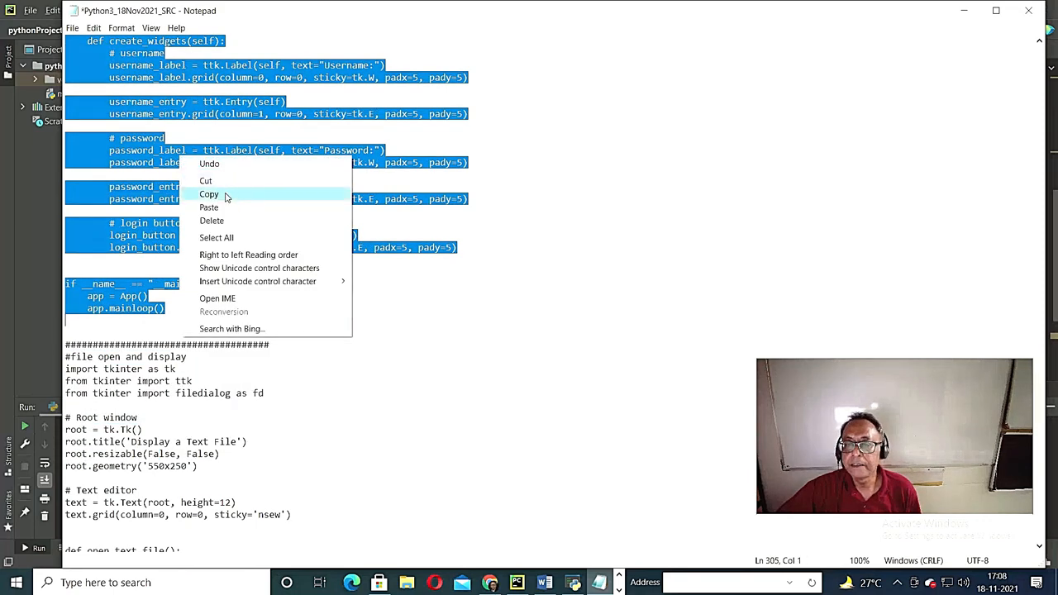
{"action": "left_click", "coordinate": [209, 194]}
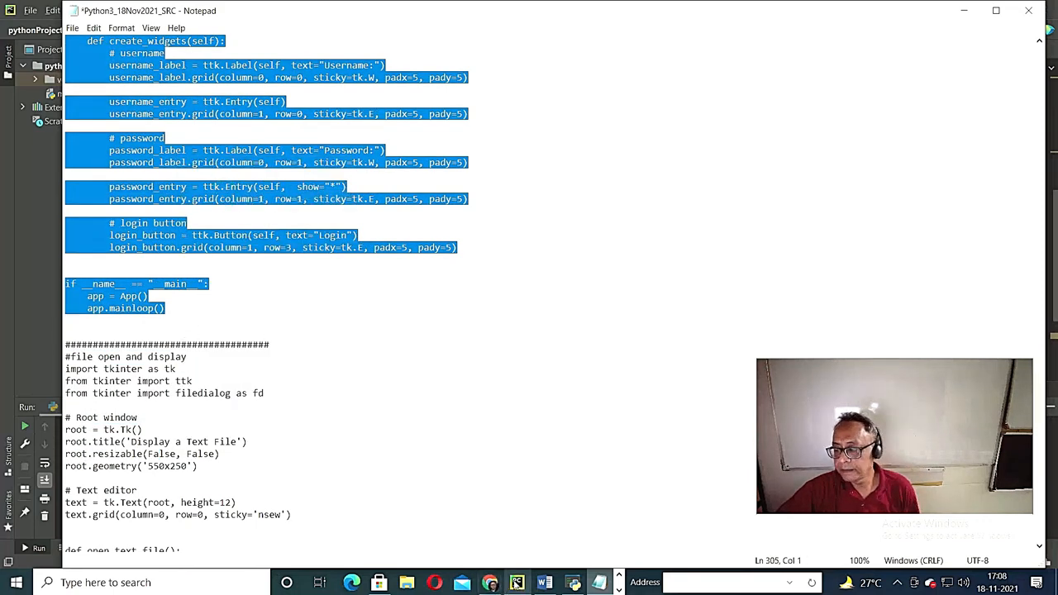
{"action": "left_click", "coordinate": [517, 583]}
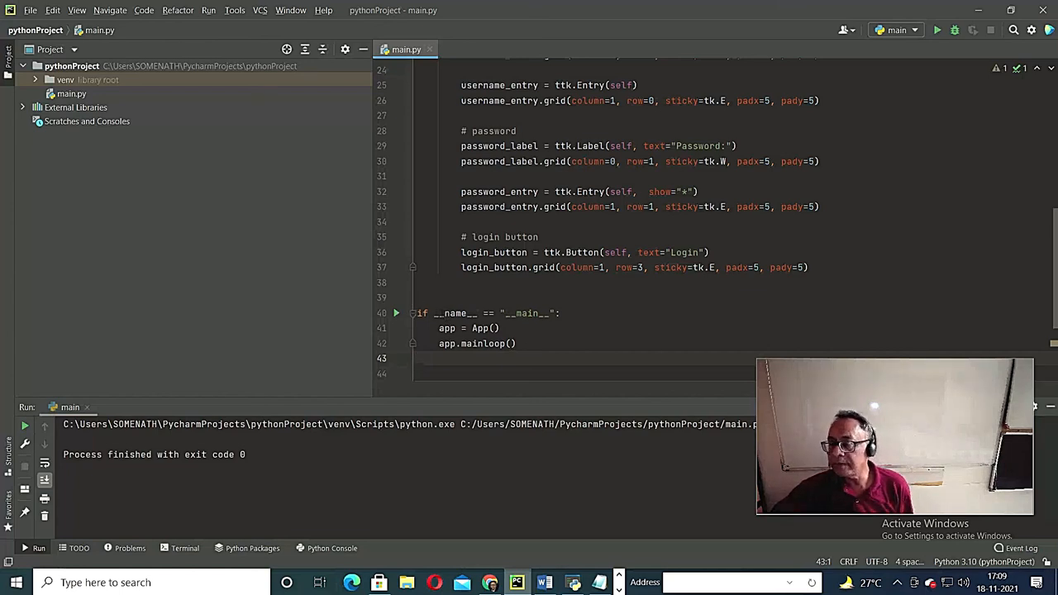
{"action": "left_click", "coordinate": [419, 358]}
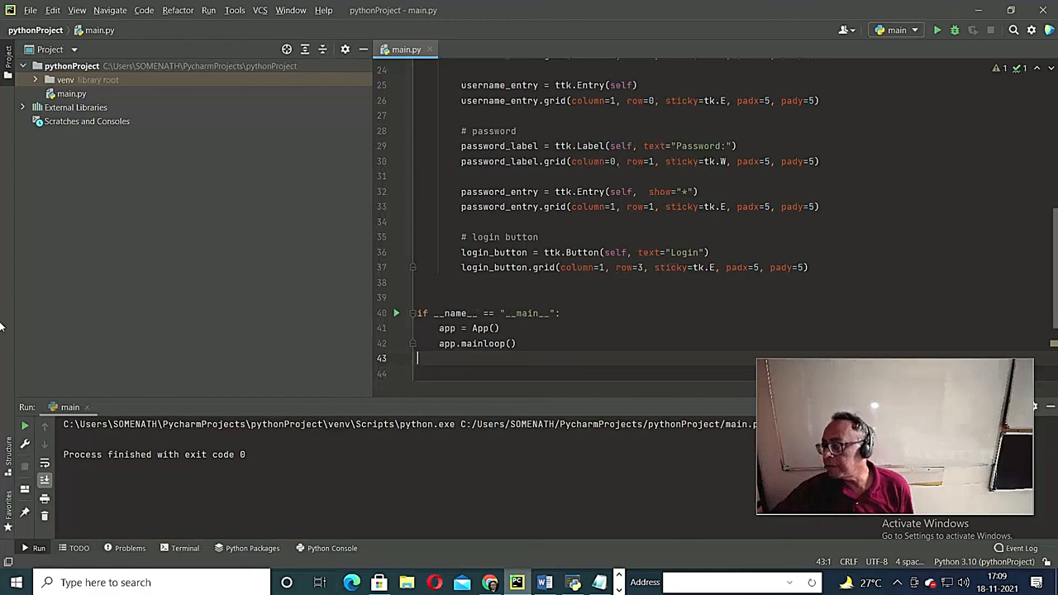
{"action": "scroll", "scroll_direction": "up", "scroll_amount": 3}
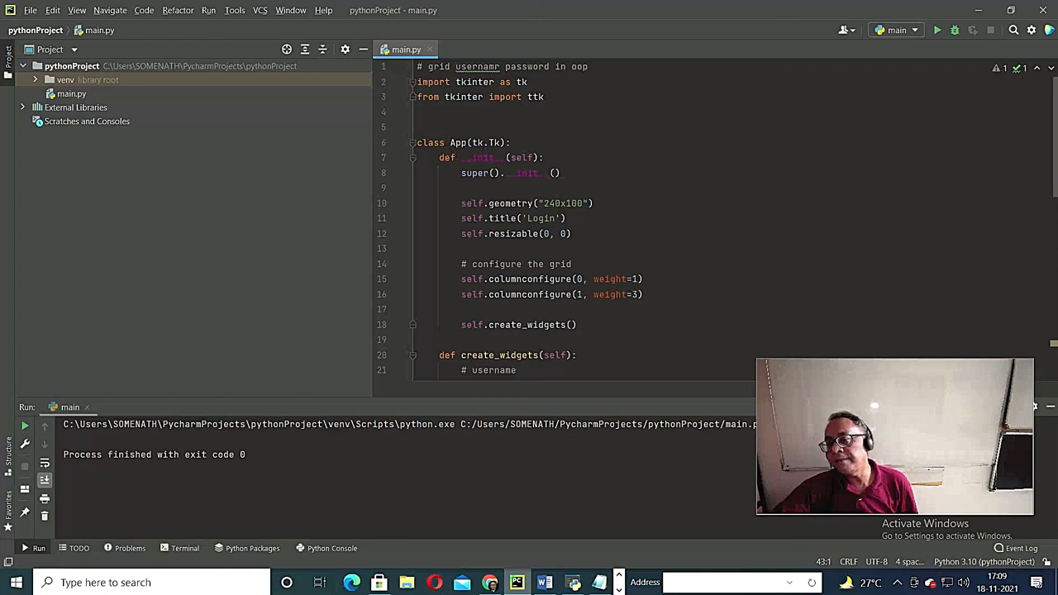
{"action": "scroll", "scroll_direction": "down", "scroll_amount": 3}
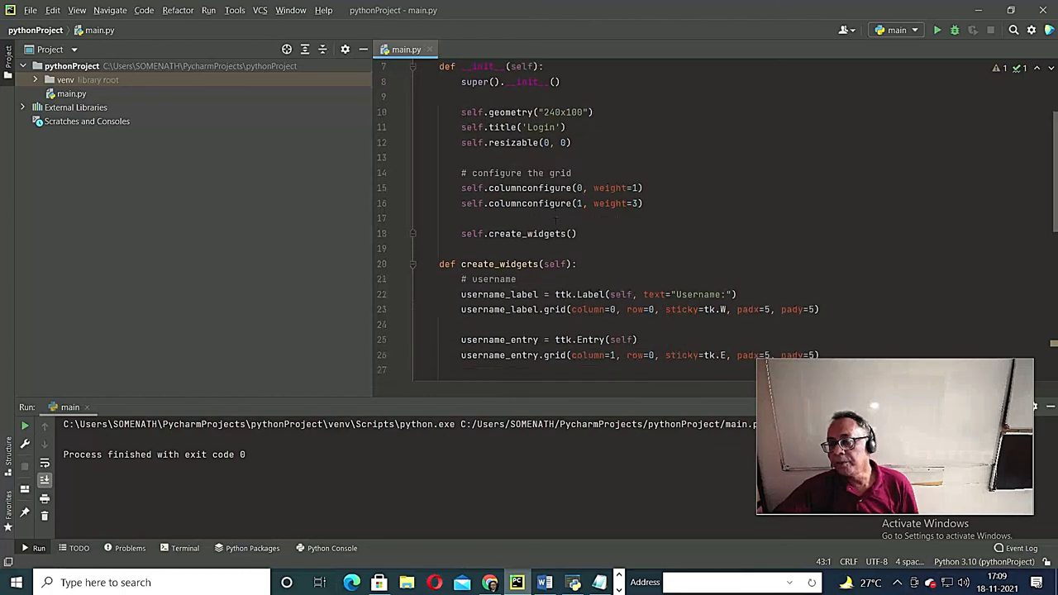
{"action": "scroll", "scroll_direction": "down", "scroll_amount": 3}
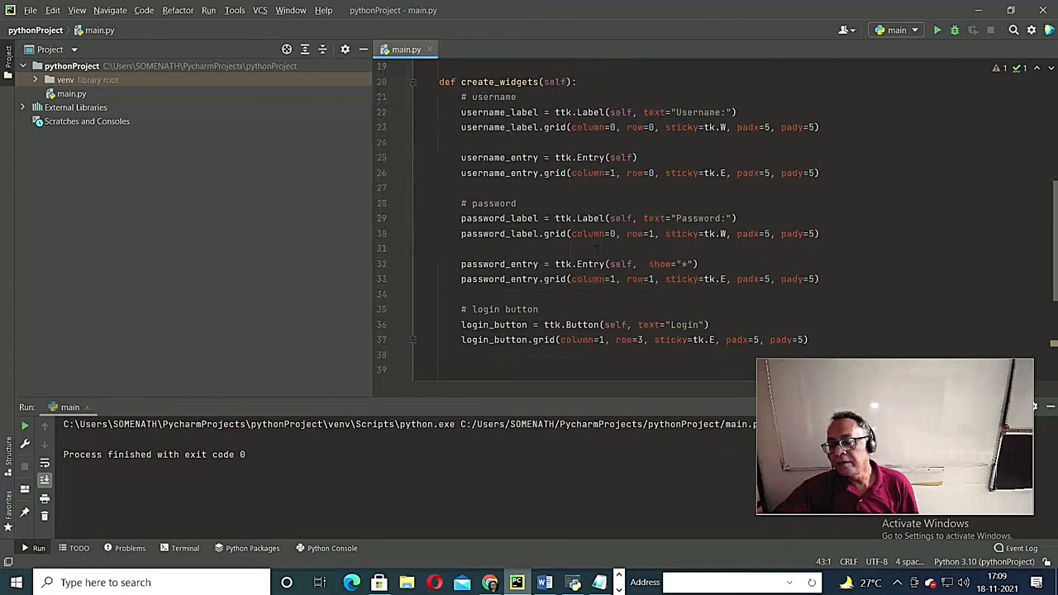
{"action": "scroll", "scroll_direction": "down", "scroll_amount": 3}
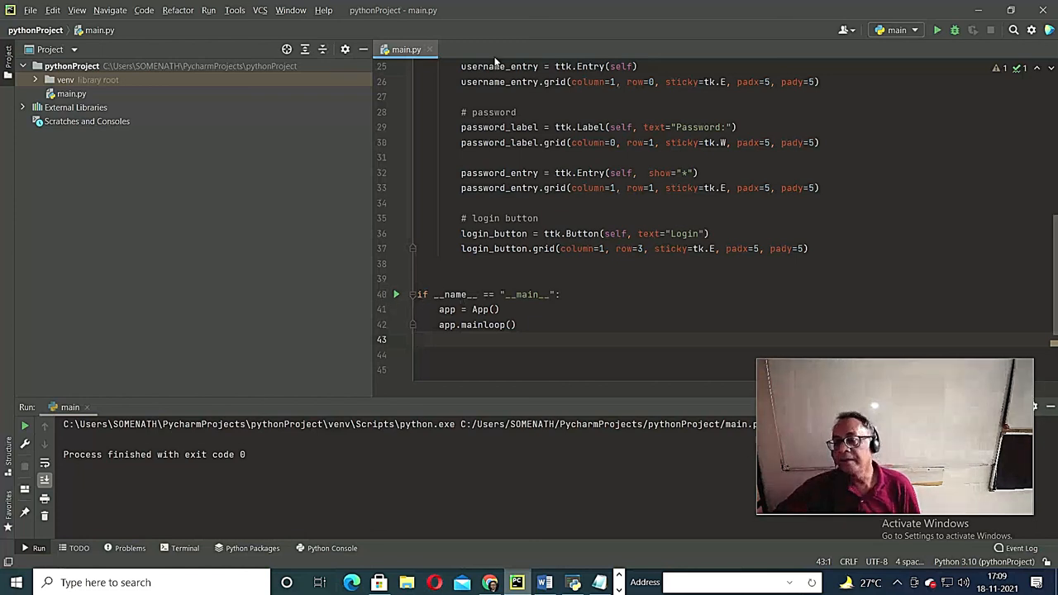
{"action": "mouse_move", "coordinate": [405, 300]}
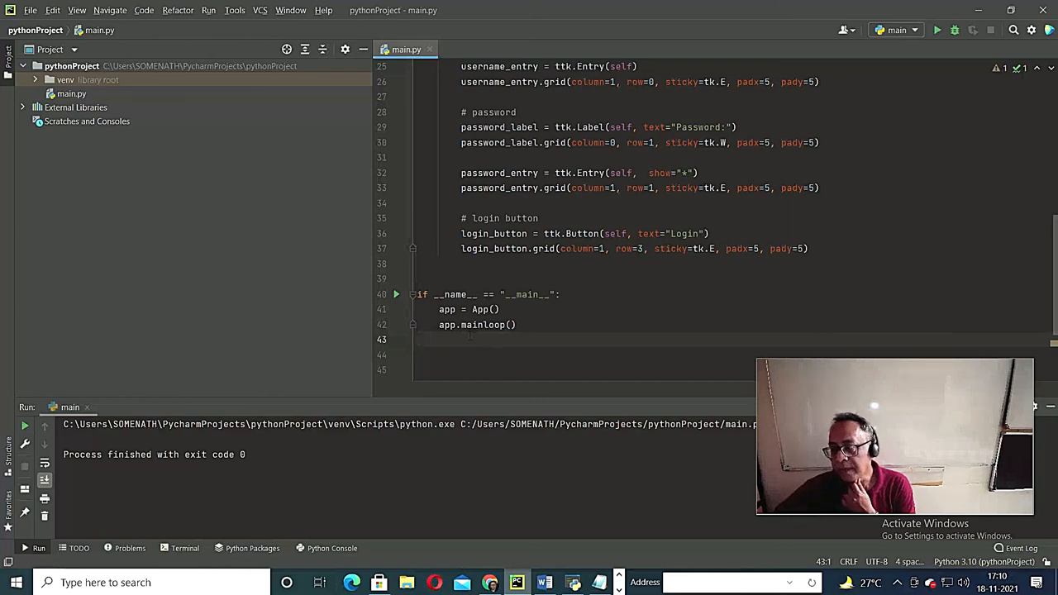
{"action": "scroll", "scroll_direction": "down", "scroll_amount": 3}
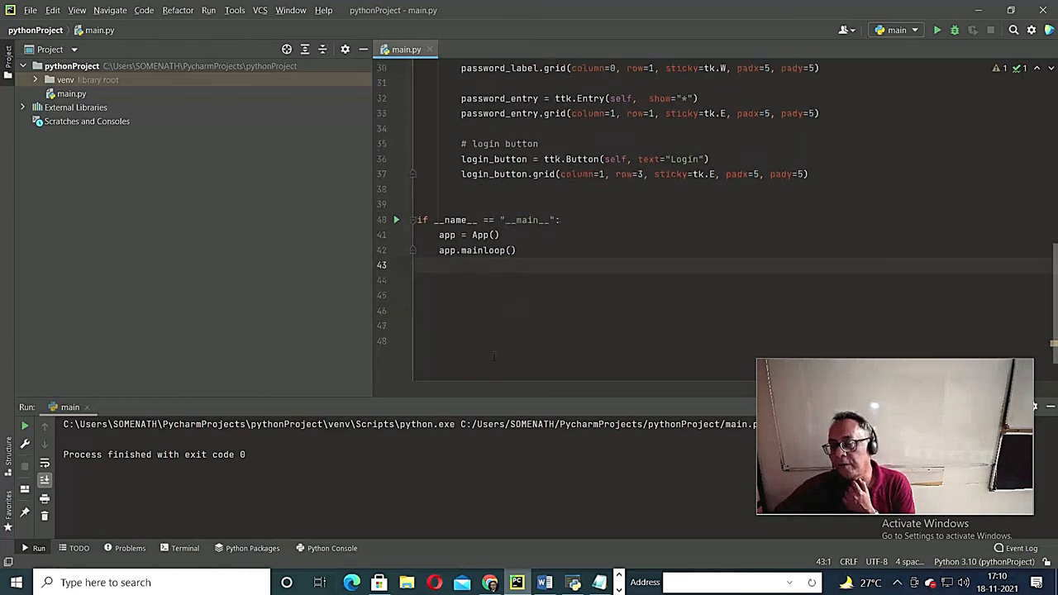
{"action": "scroll", "scroll_direction": "up", "scroll_amount": 3}
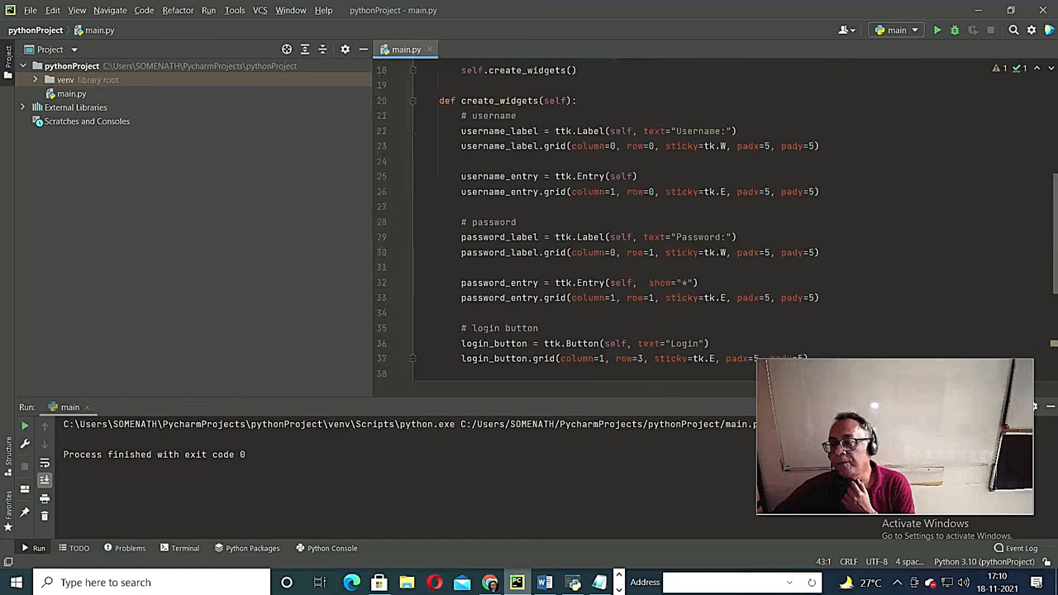
{"action": "scroll", "scroll_direction": "up", "scroll_amount": 3}
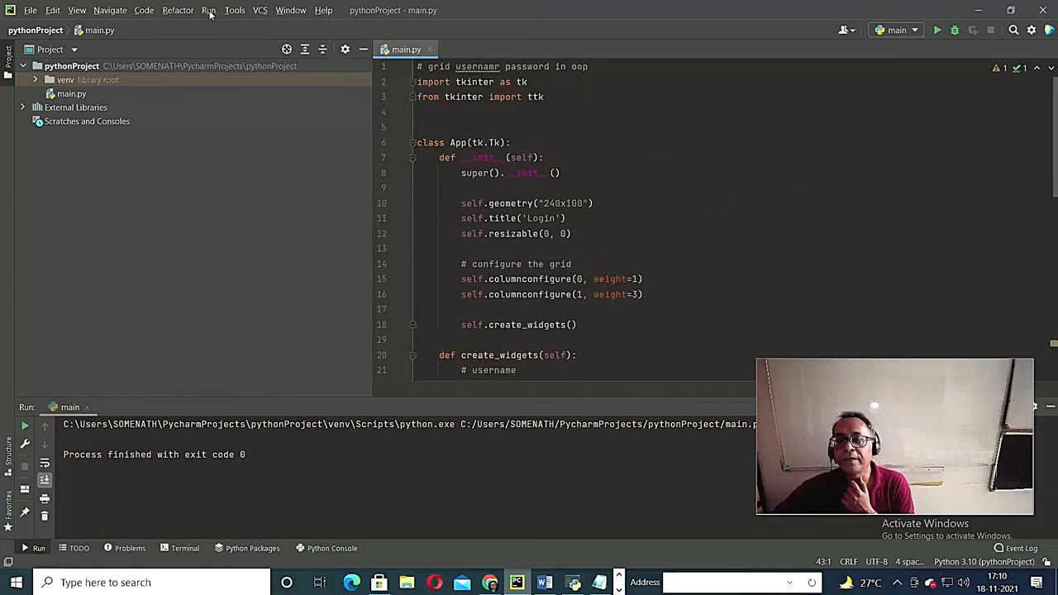
- Run main.py, test username SRG with a masked password, close it, and switch to Chrome
{"action": "left_click", "coordinate": [936, 30]}
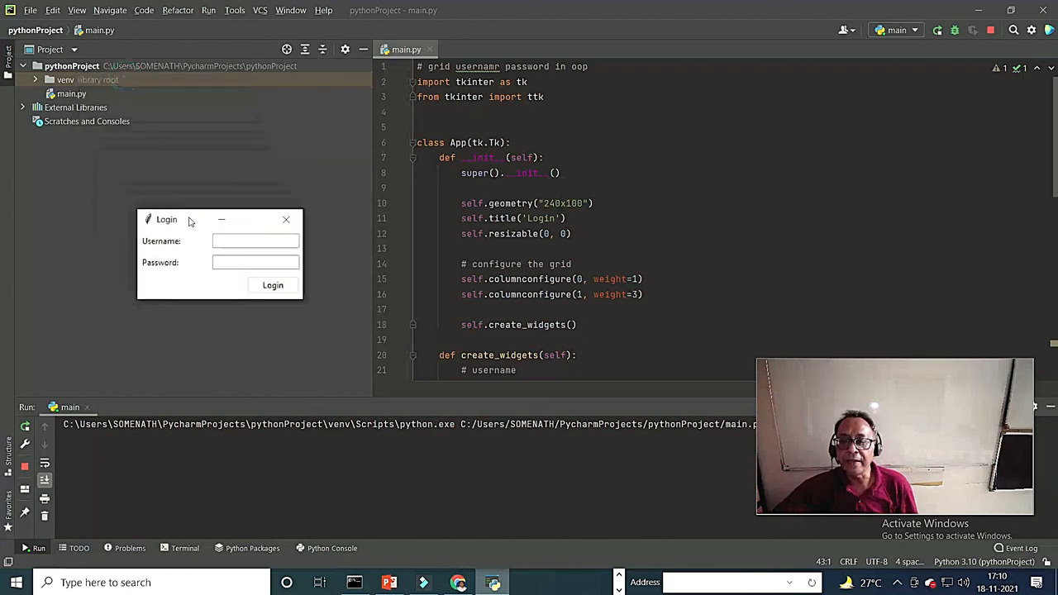
{"action": "left_click", "coordinate": [255, 240]}
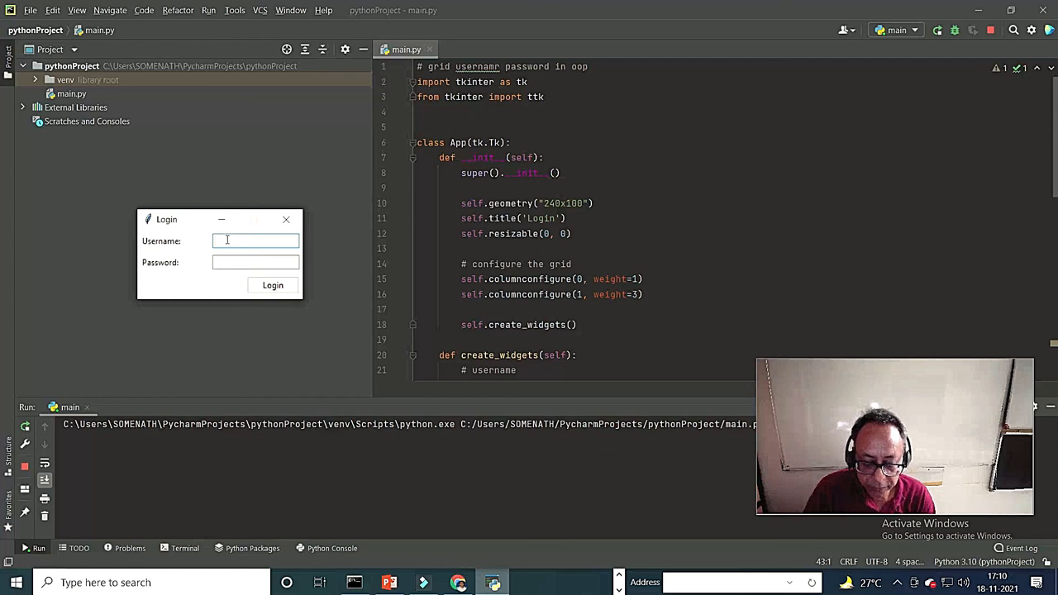
{"action": "type", "text": "SRG"}
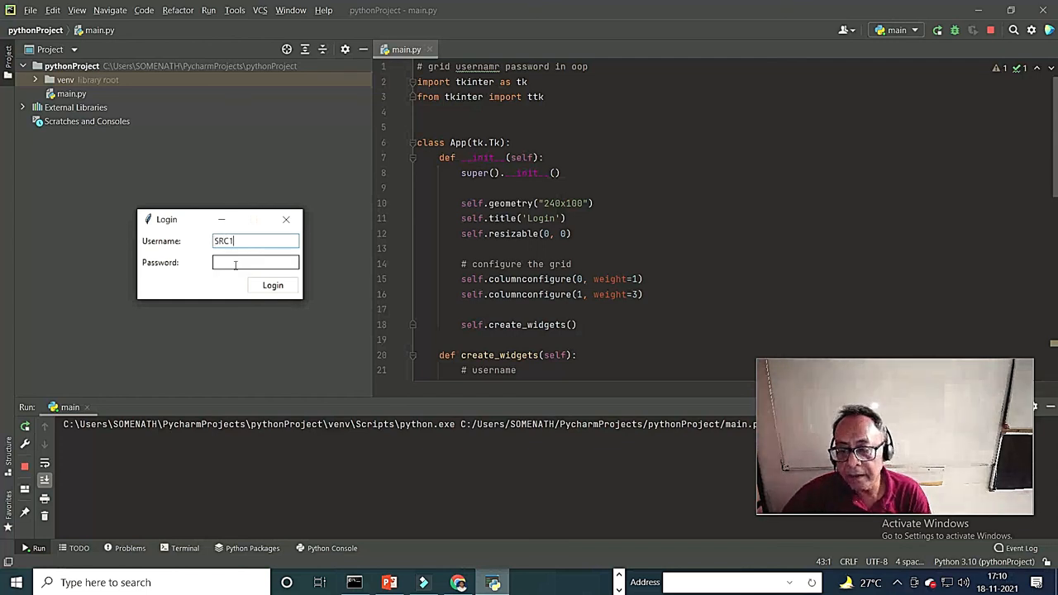
{"action": "type", "text": "**"}
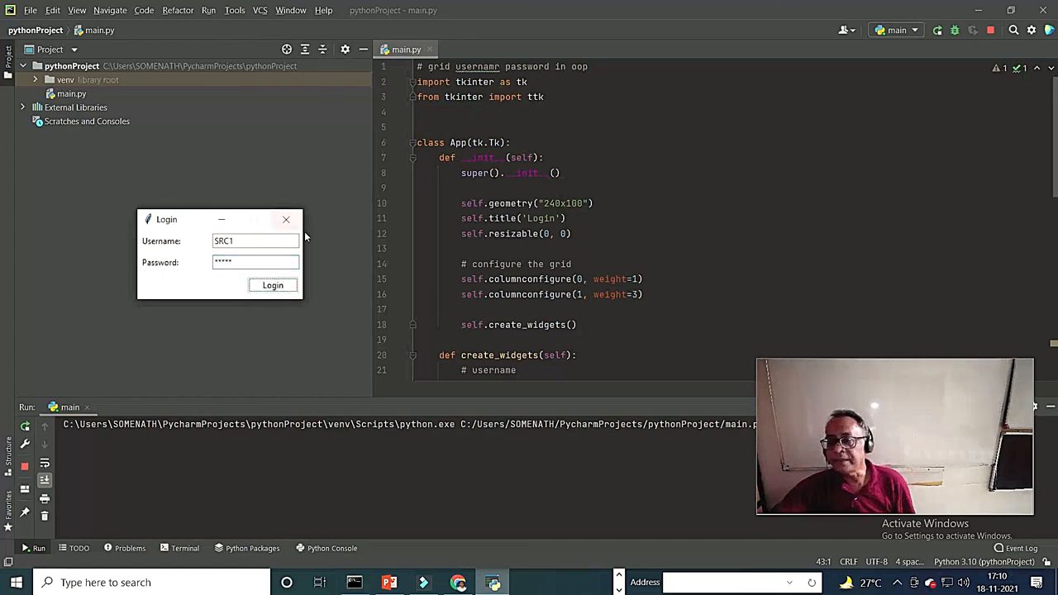
{"action": "left_click", "coordinate": [272, 285]}
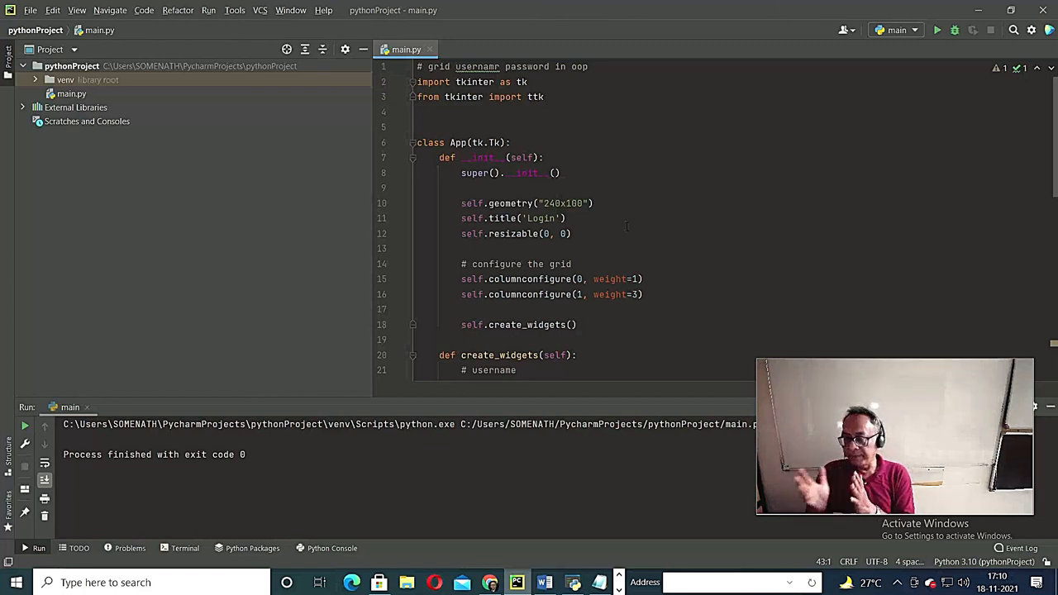
{"action": "left_click", "coordinate": [744, 10]}
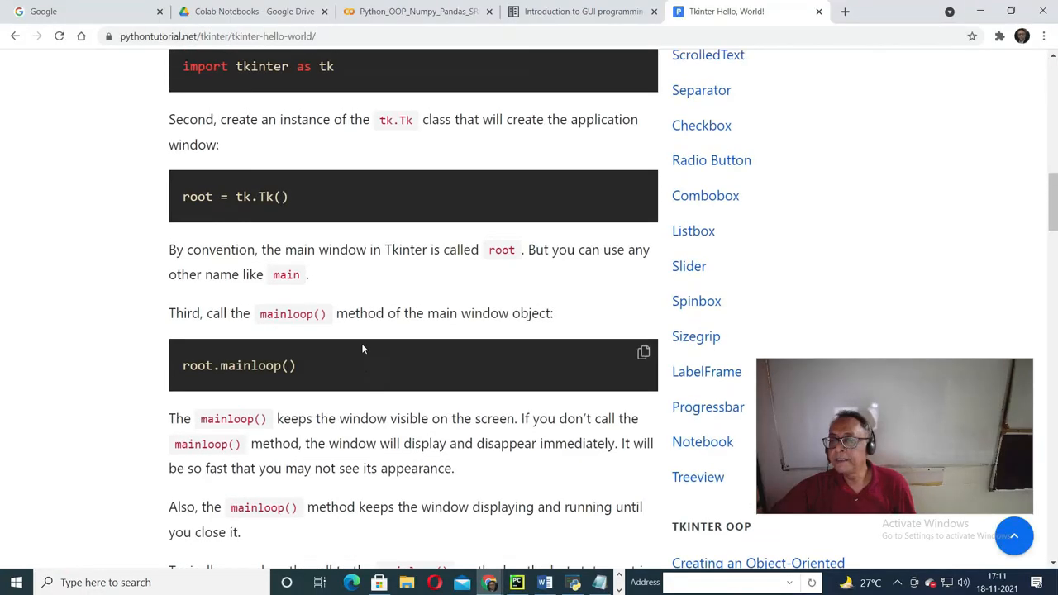